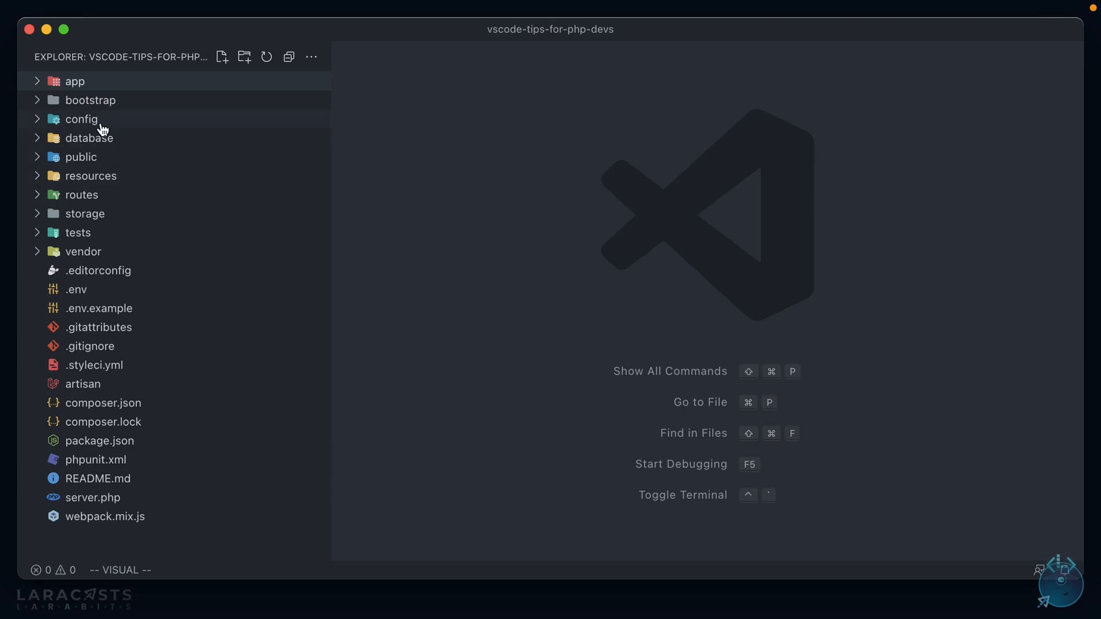
Expand the app, Http and Controllers folders in the Explorer sidebar.
{"action": "left_click", "coordinate": [74, 81]}
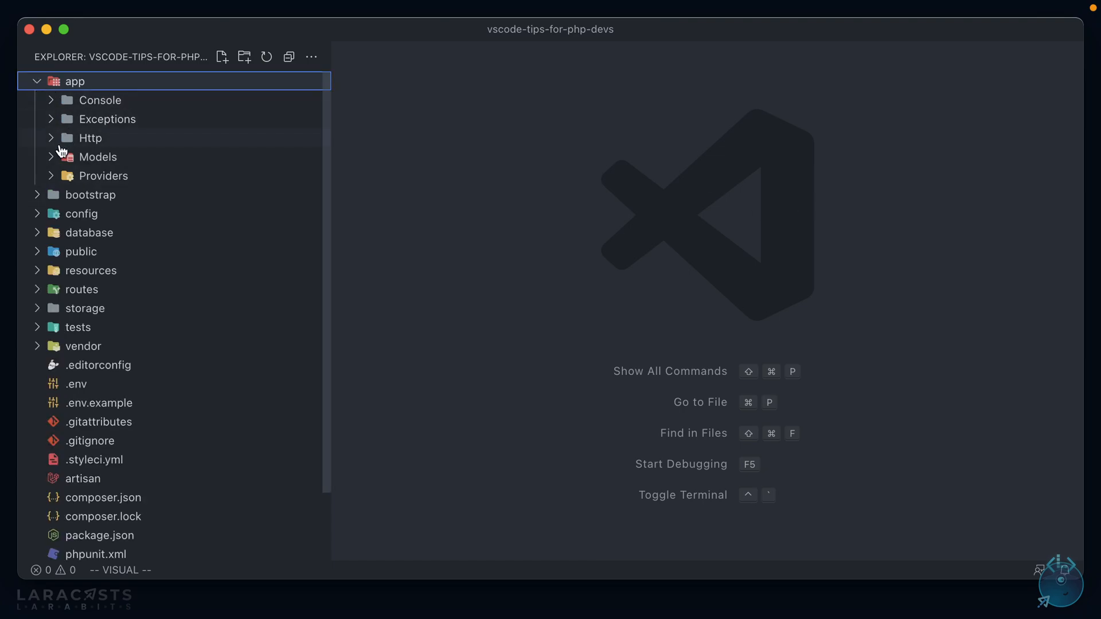
{"action": "left_click", "coordinate": [90, 137]}
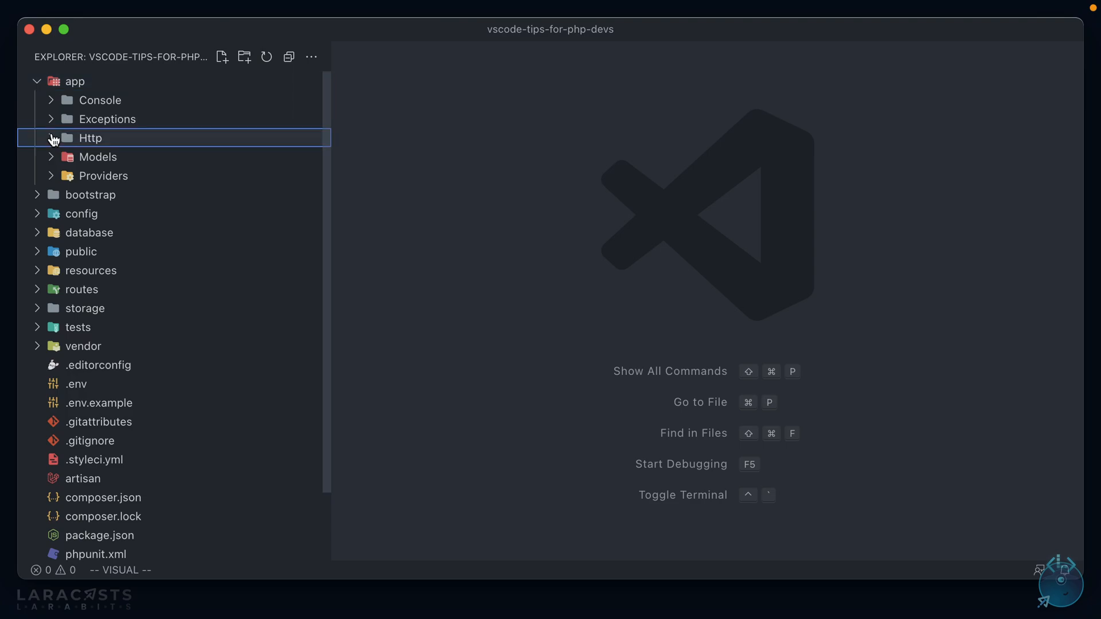
{"action": "left_click", "coordinate": [90, 138]}
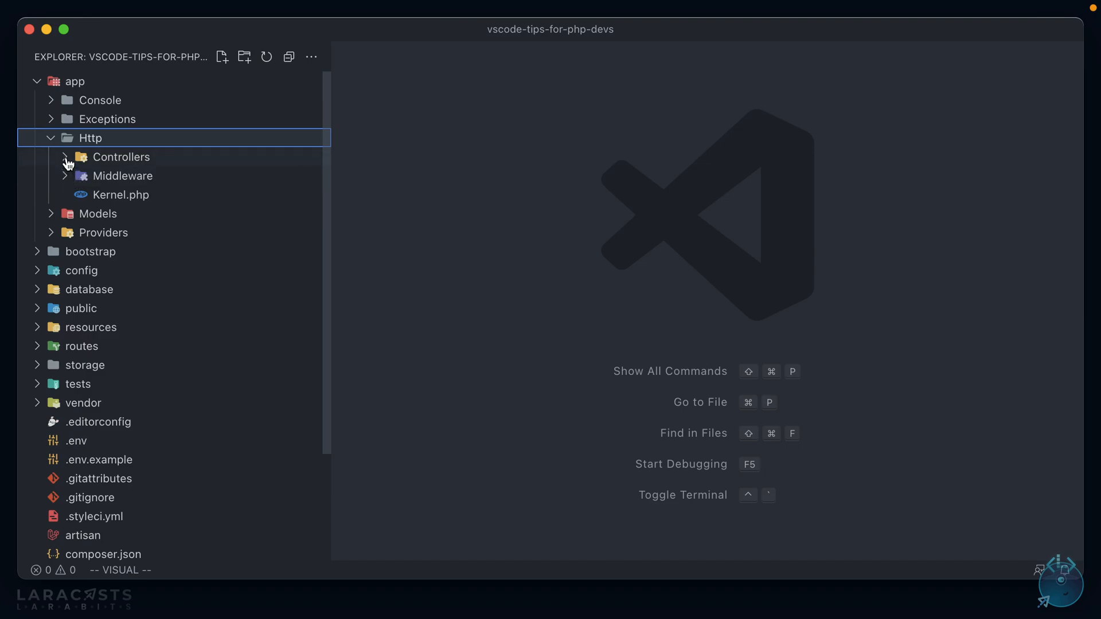
{"action": "left_click", "coordinate": [121, 157]}
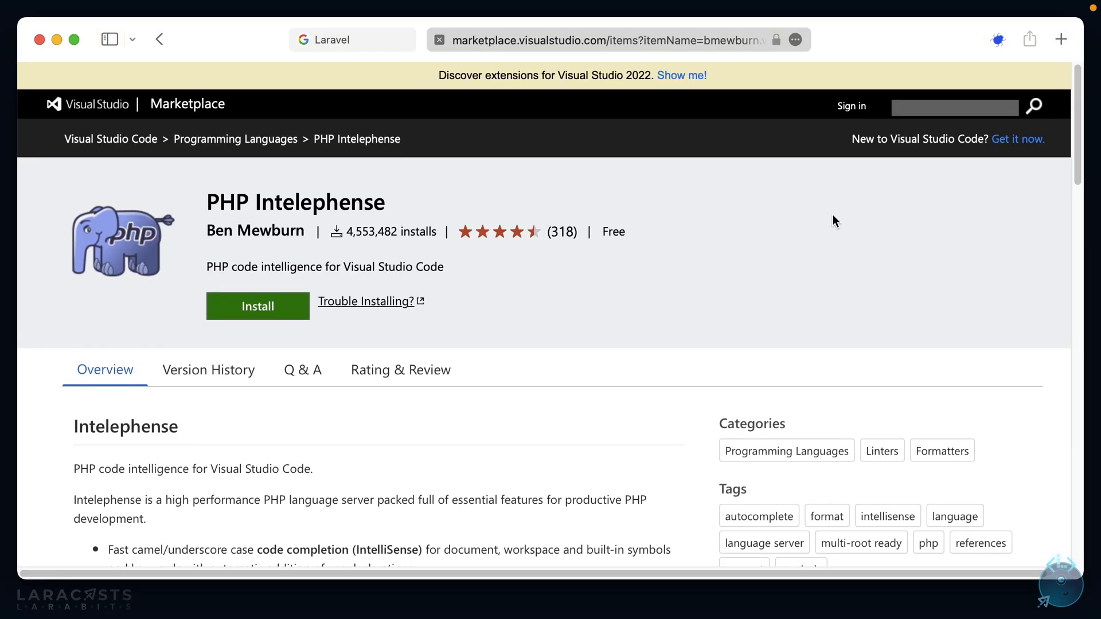
{"action": "mouse_move", "coordinate": [597, 217]}
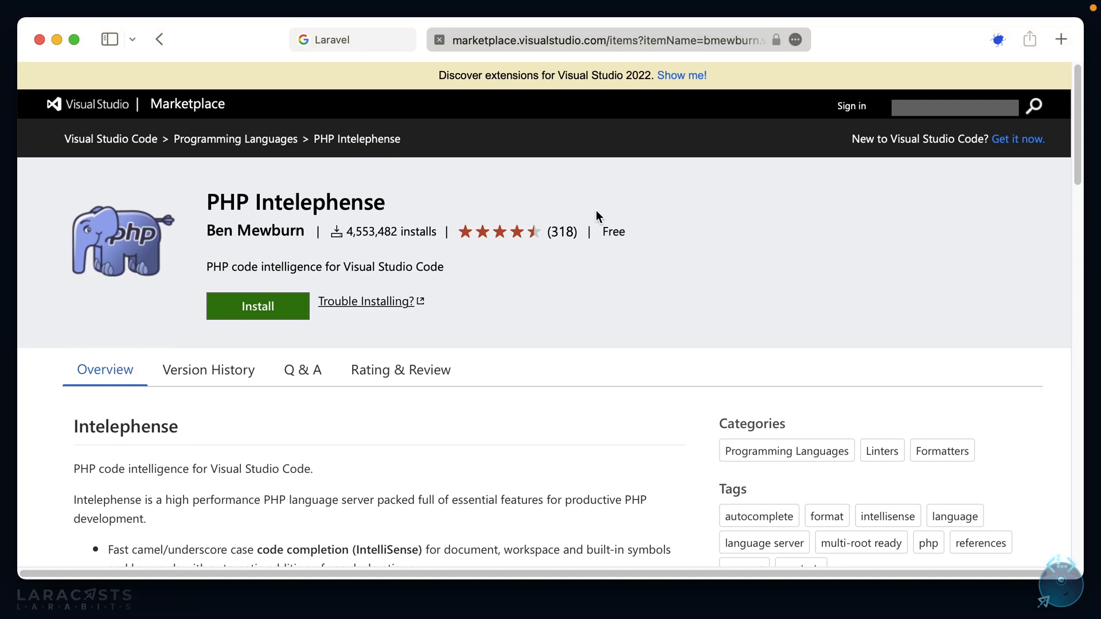
{"action": "mouse_move", "coordinate": [708, 263]}
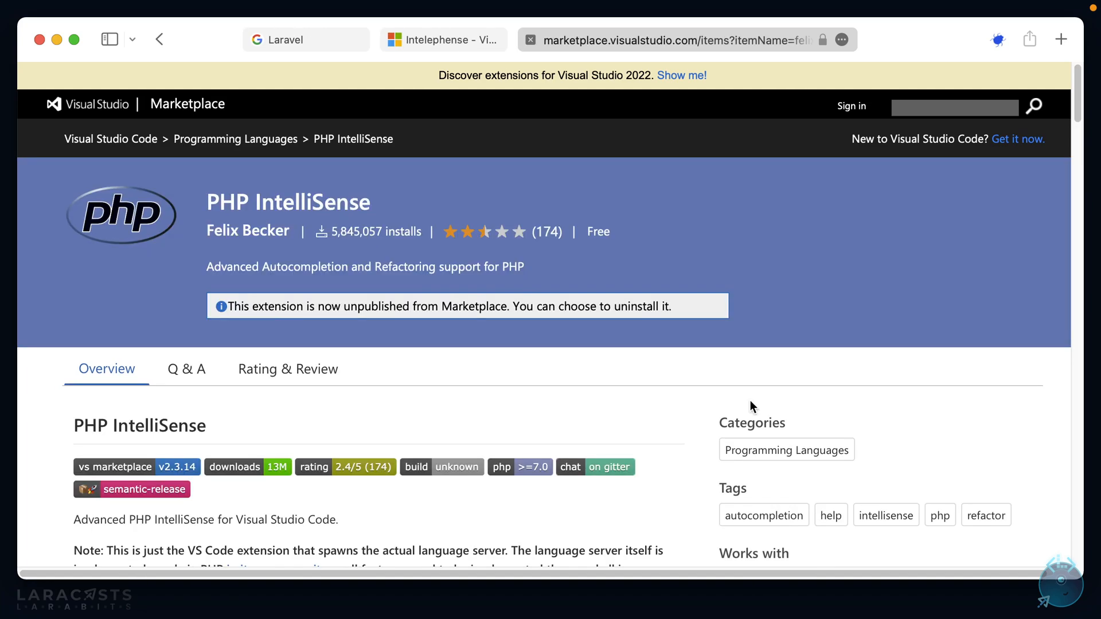
Close the PHP IntelliSense tab and scroll through the PHP Intelephense Marketplace page.
{"action": "left_click", "coordinate": [443, 40]}
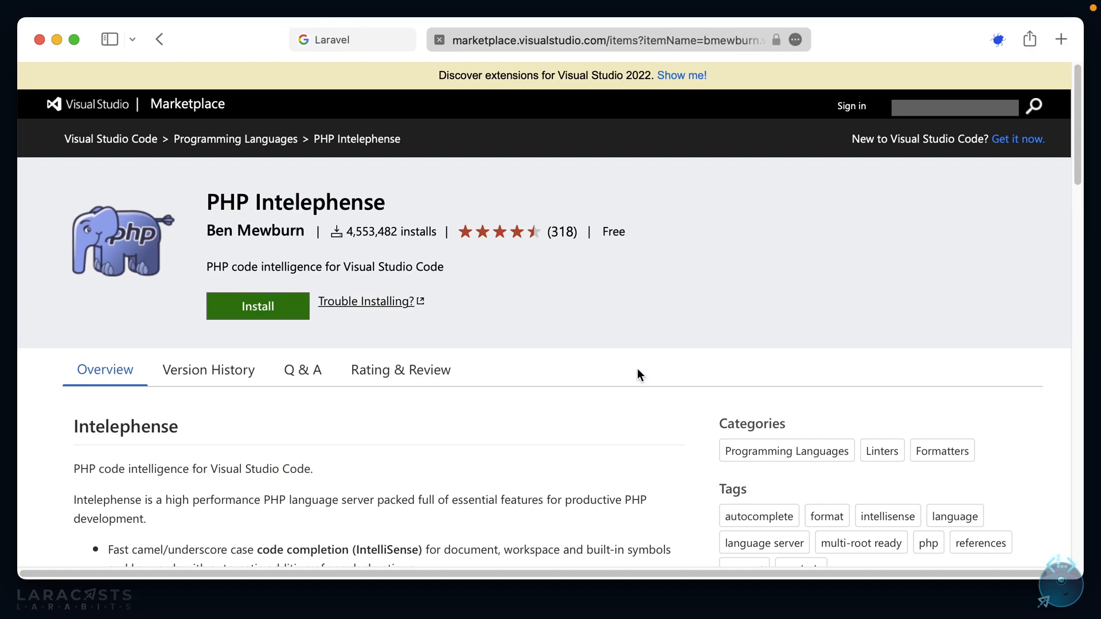
{"action": "scroll", "scroll_direction": "down", "scroll_amount": 3}
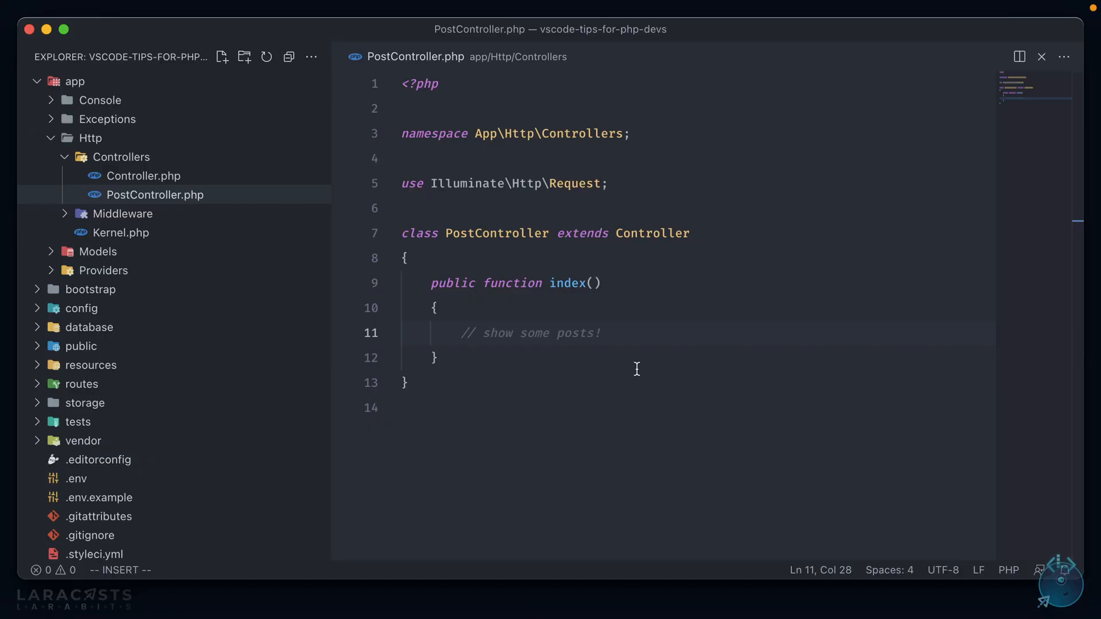
Search the extensions for 'php intel' to find PHP Intelephense.
{"action": "key", "text": "cmd+p"}
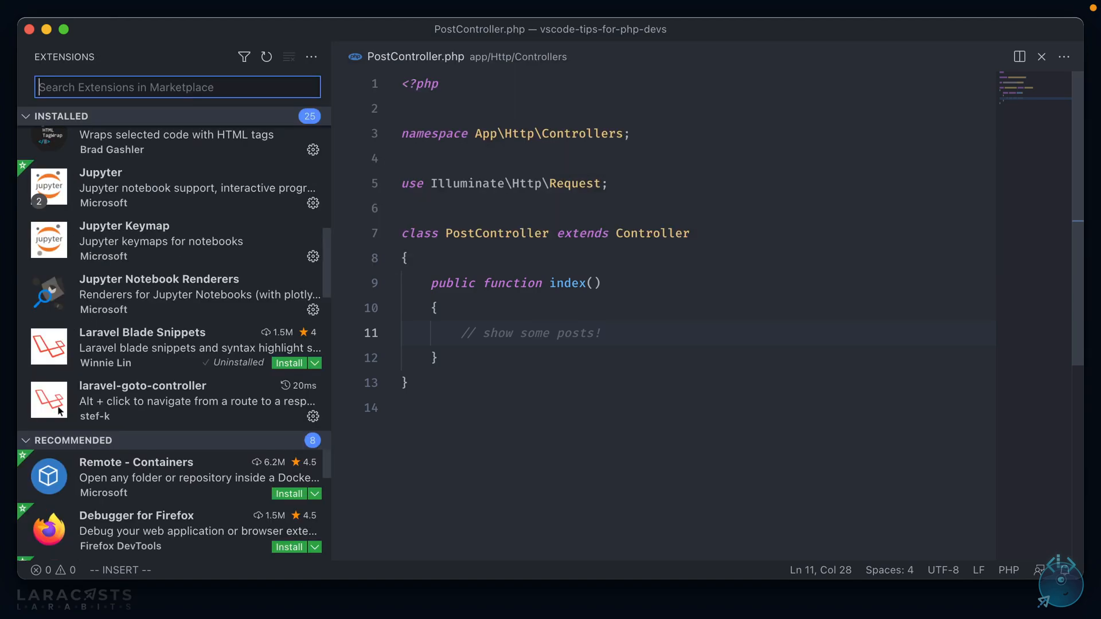
{"action": "type", "text": "php inteleph"}
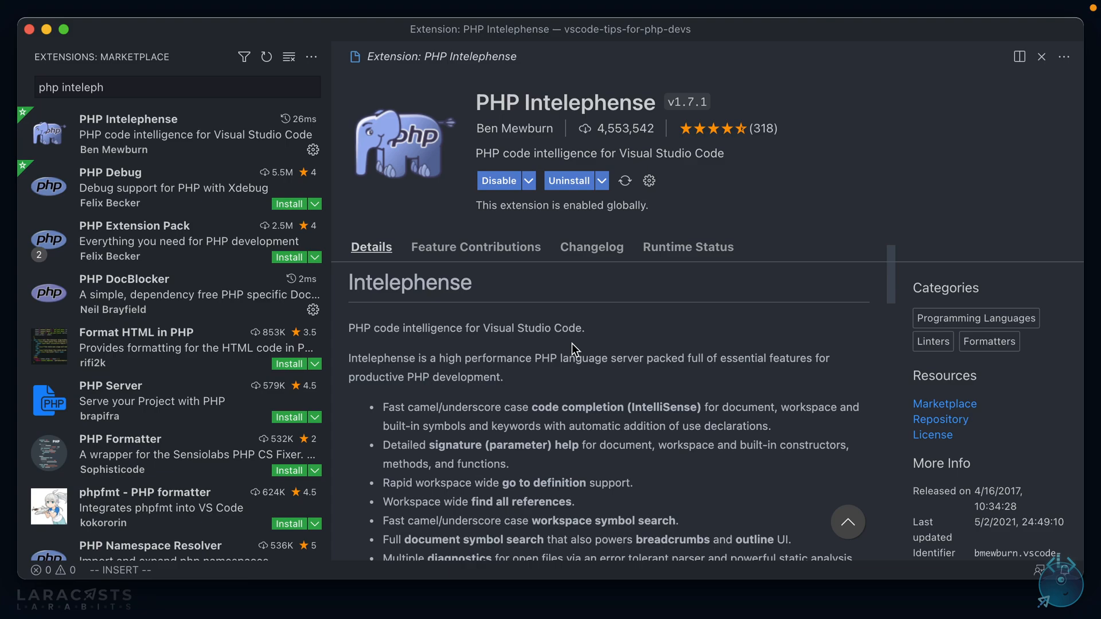
{"action": "mouse_move", "coordinate": [245, 550]}
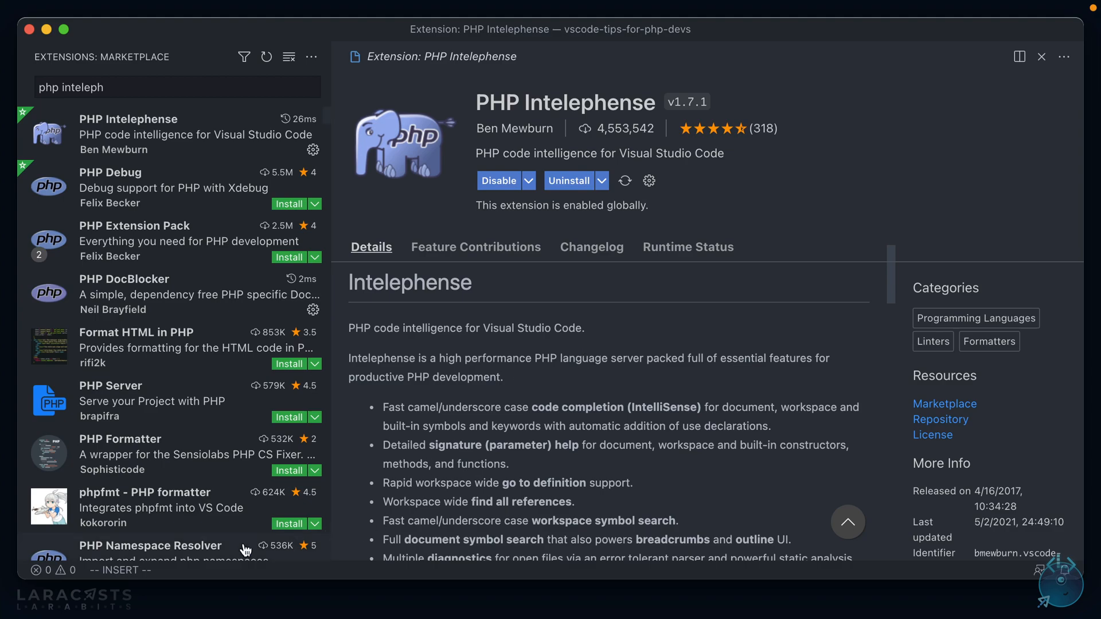
{"action": "mouse_move", "coordinate": [47, 570]}
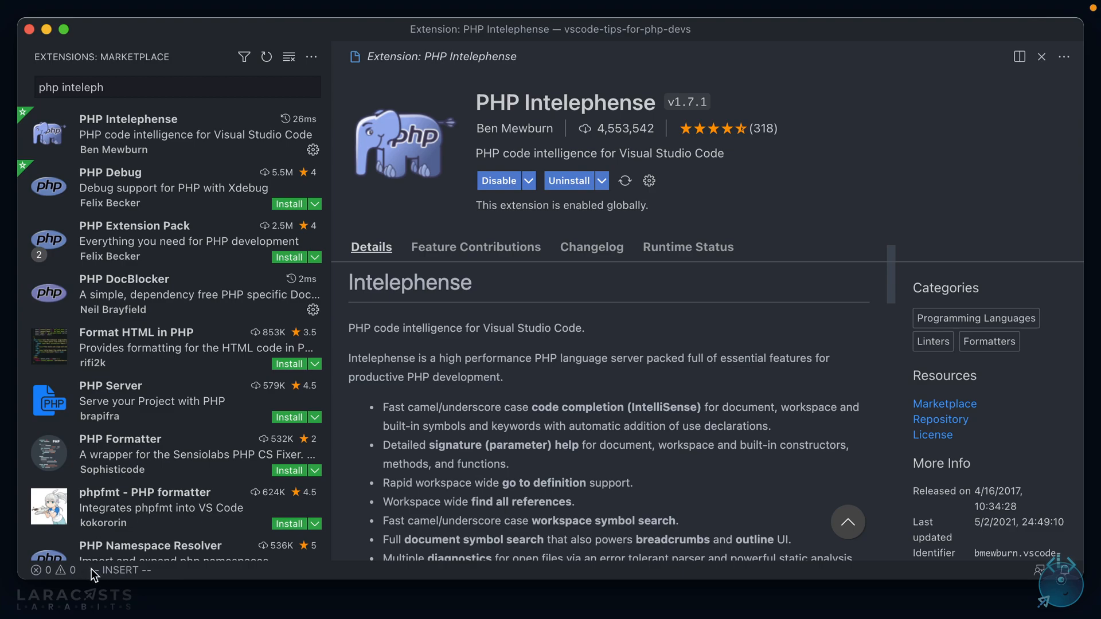
{"action": "mouse_move", "coordinate": [507, 500]}
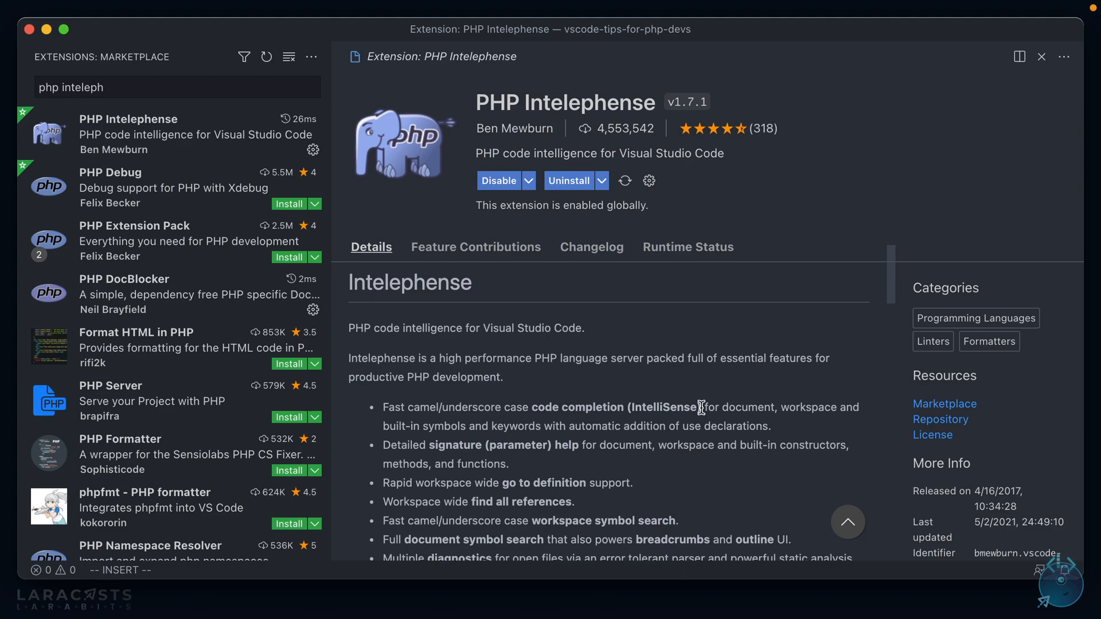
Go back to PostController and add $posts = []; in index().
{"action": "key", "text": "Cmd+Shift+P"}
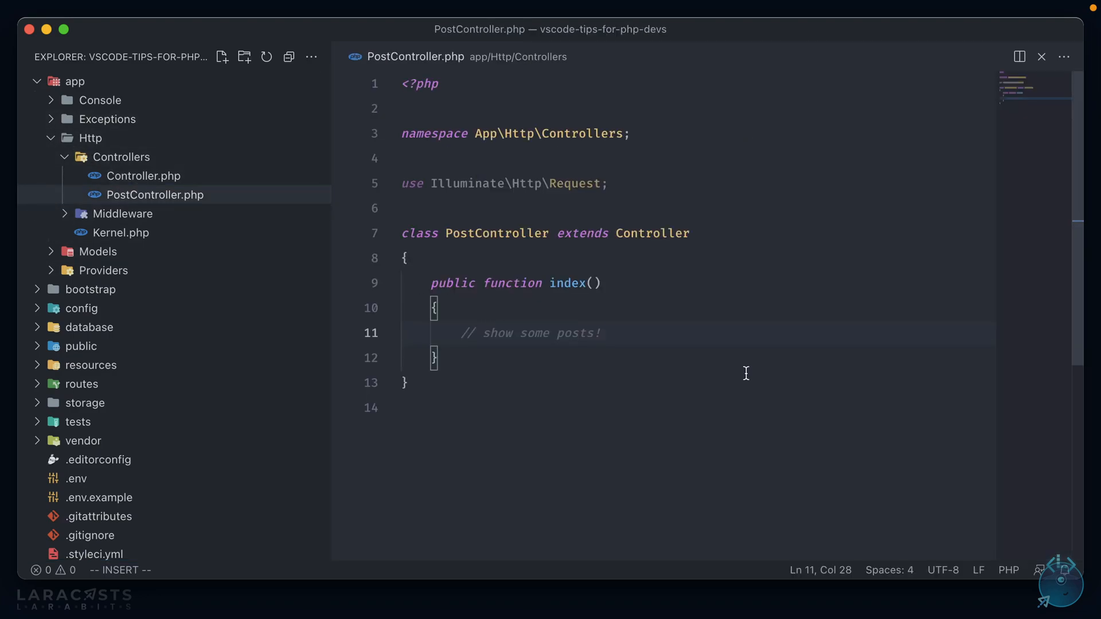
{"action": "type", "text": "$ po"}
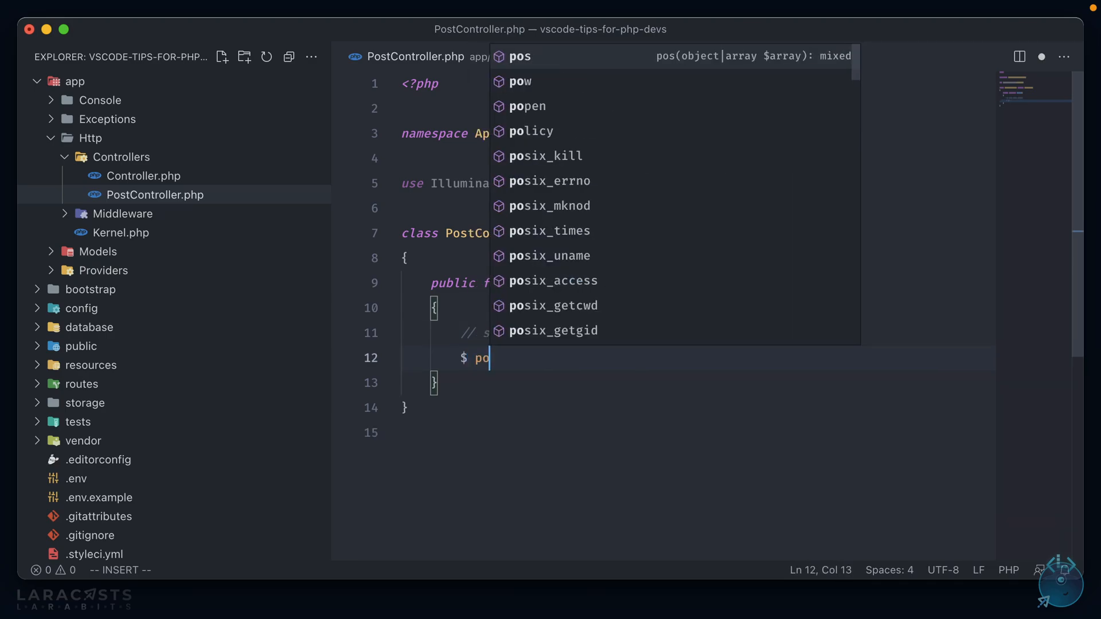
{"action": "type", "text": "sts = []"}
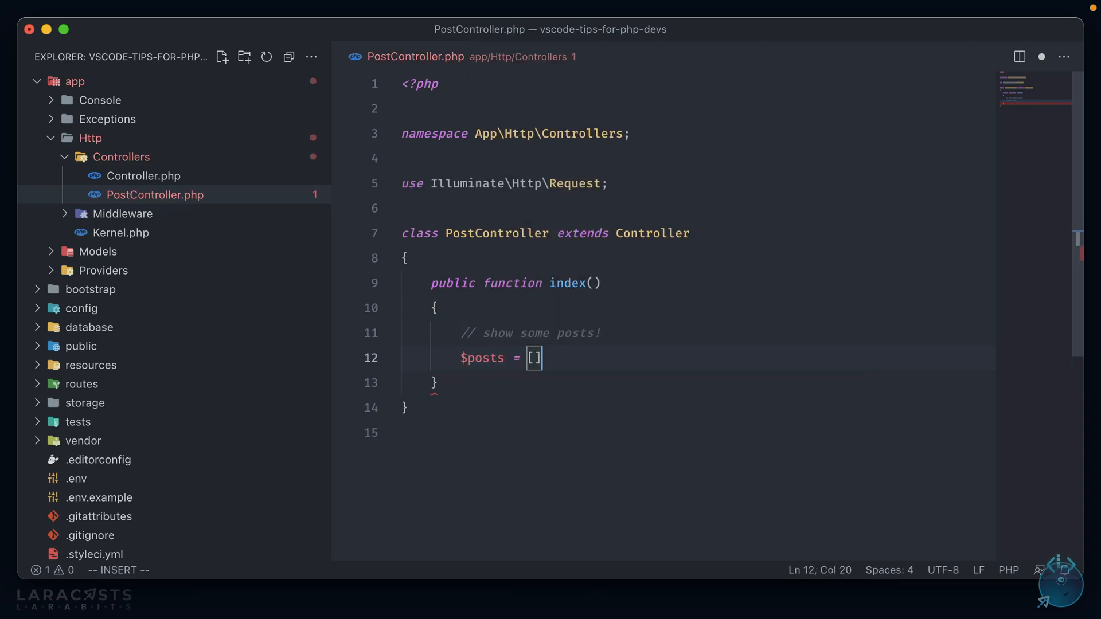
{"action": "key", "text": "enter"}
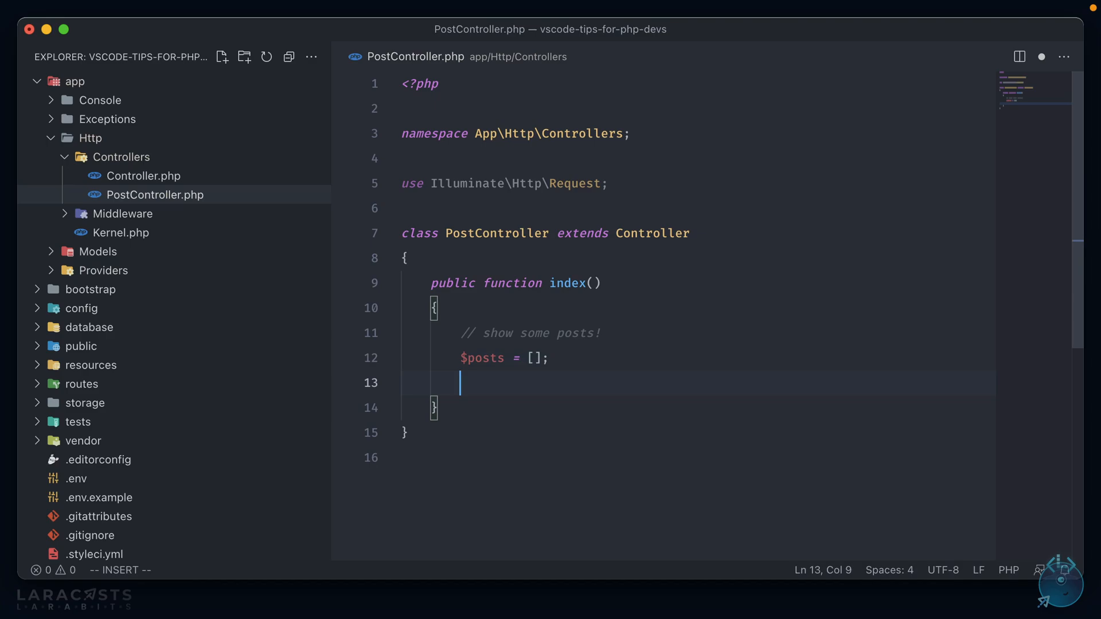
Assign $isInPost = in_array('my post', $posts) and add an if ($isInPost) {} block.
{"action": "type", "text": "in_arr"}
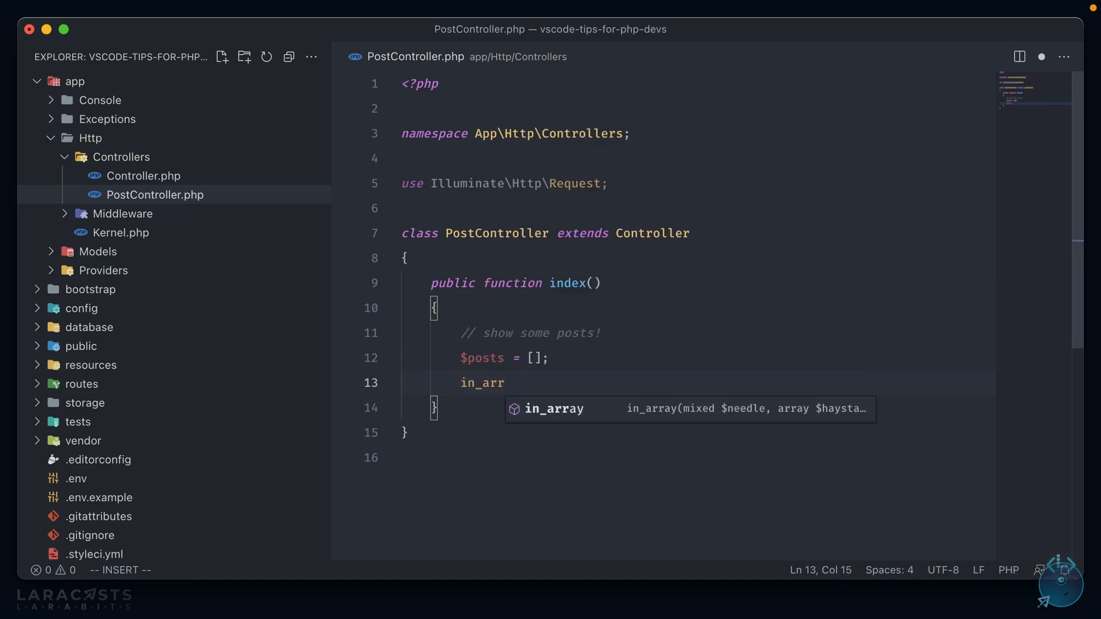
{"action": "key", "text": "Tab"}
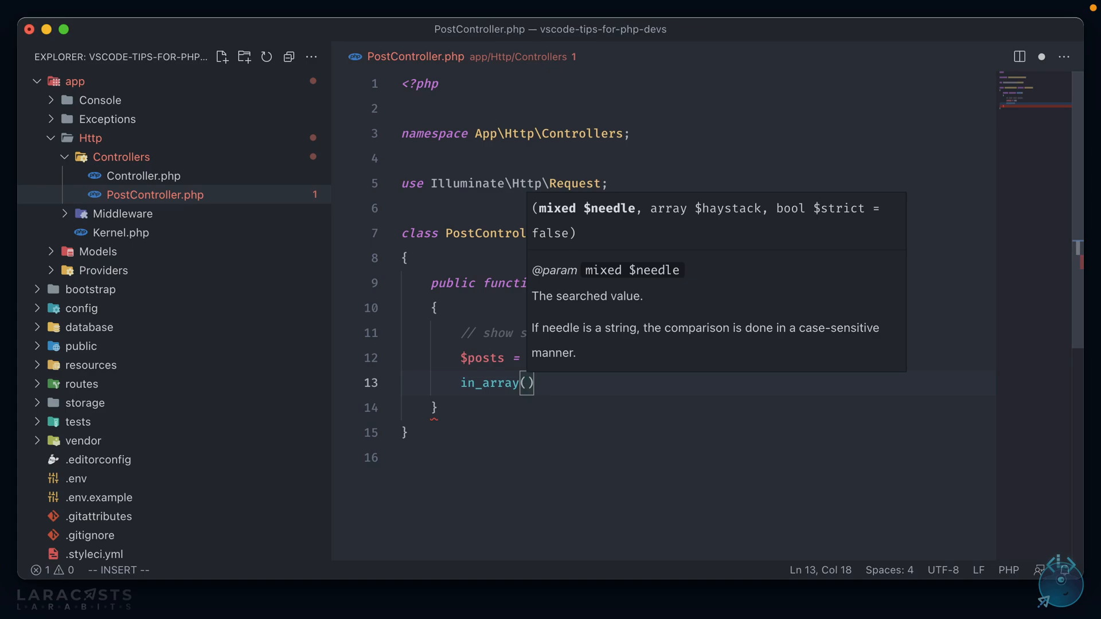
{"action": "type", "text": "'my post'"}
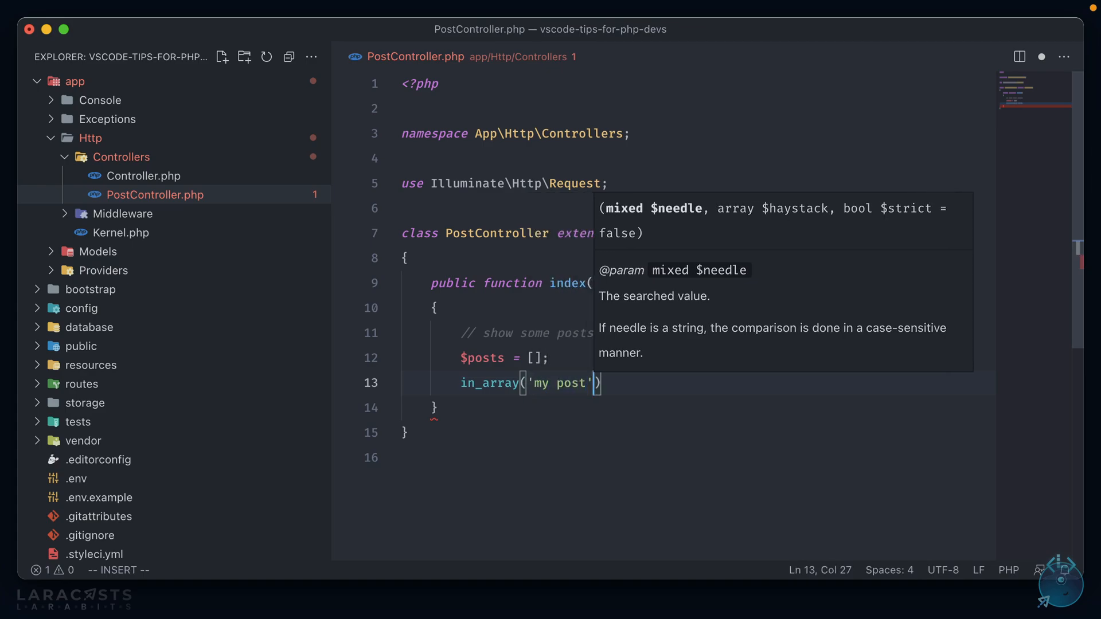
{"action": "type", "text": ", $posts"}
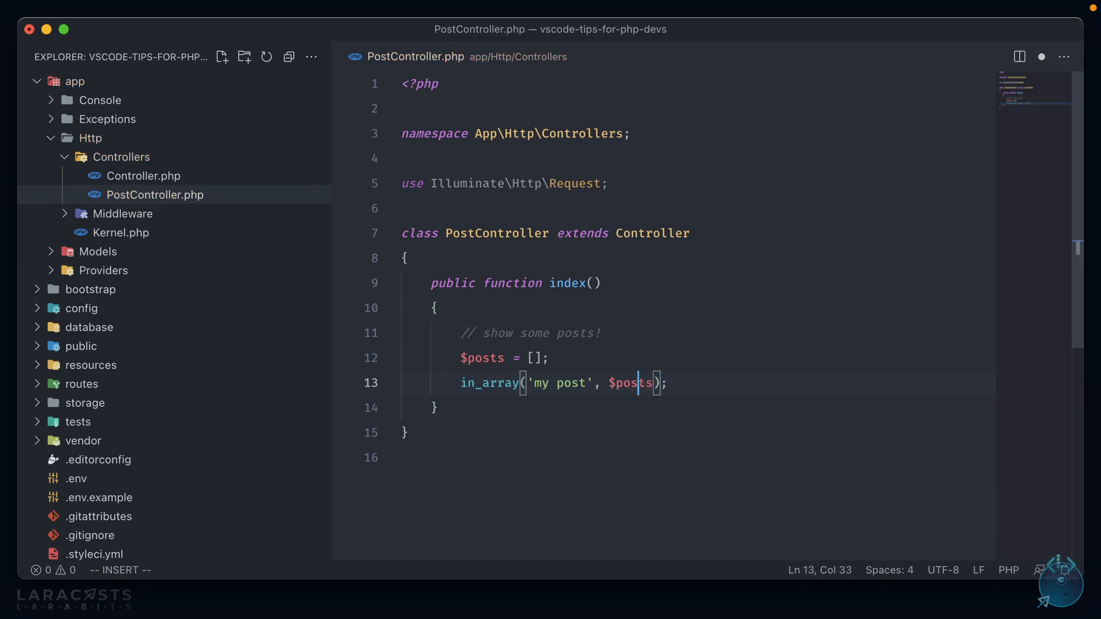
{"action": "type", "text": "$isInPost ="}
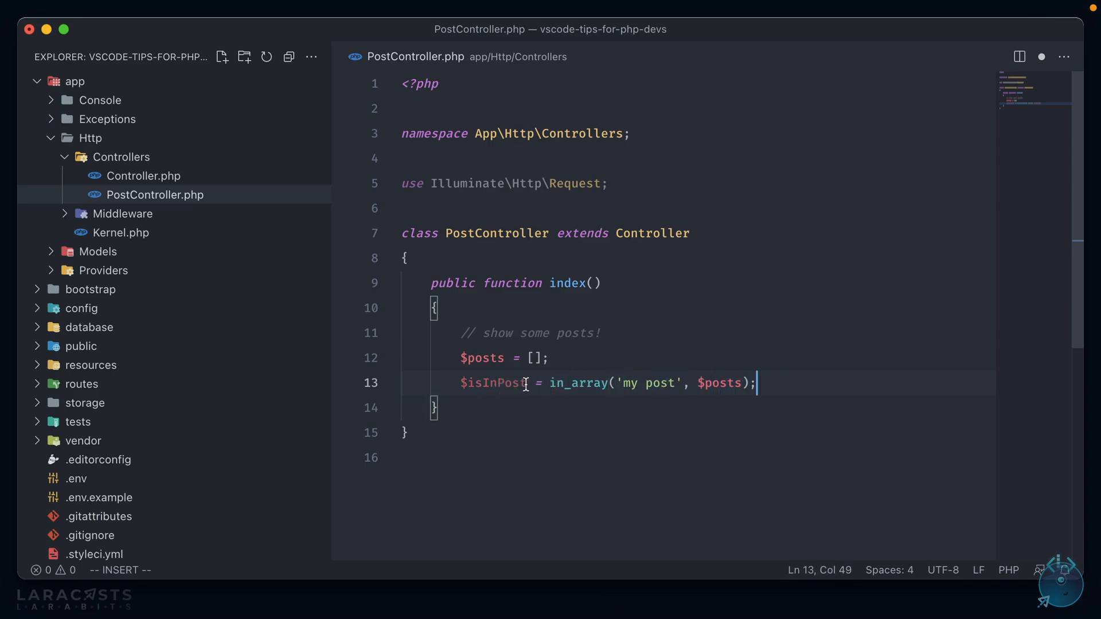
{"action": "double_click", "coordinate": [492, 383]}
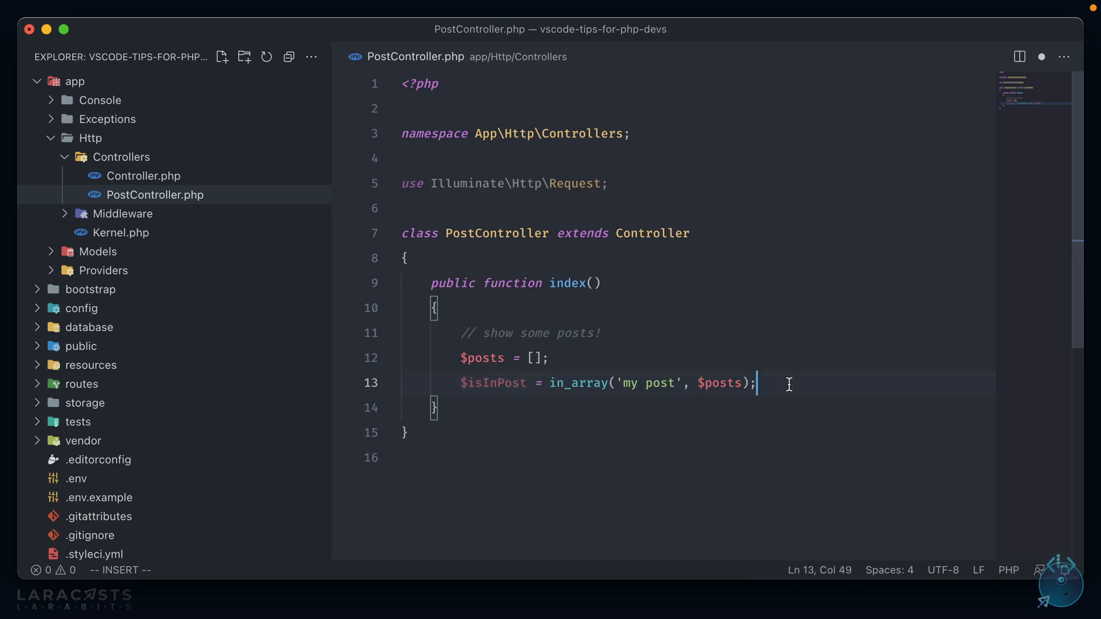
{"action": "key", "text": "Enter"}
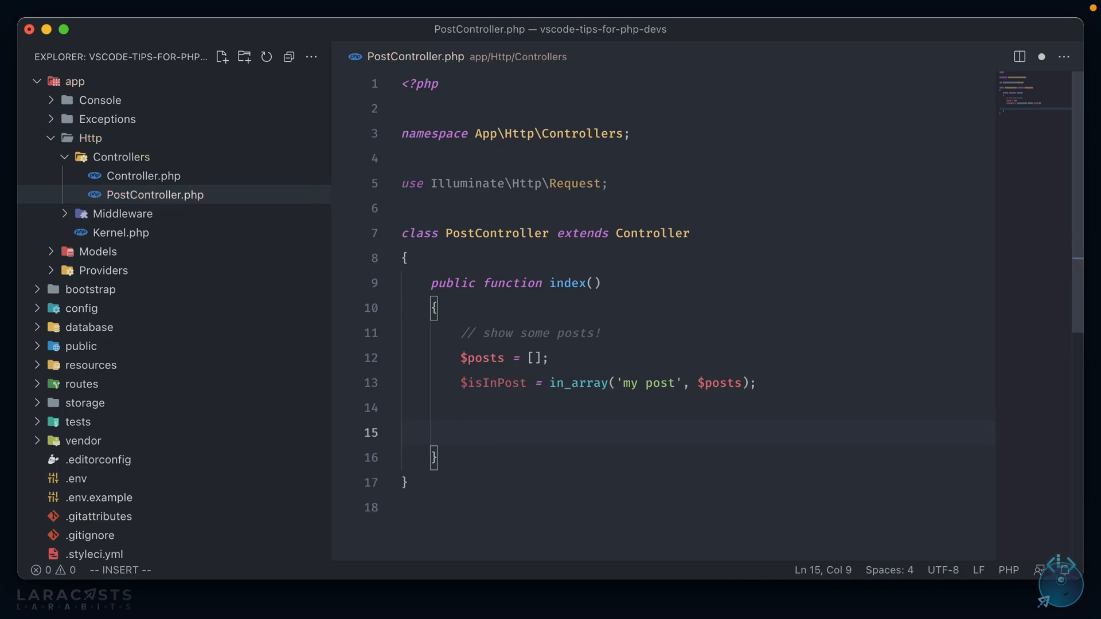
{"action": "type", "text": "if ($in"}
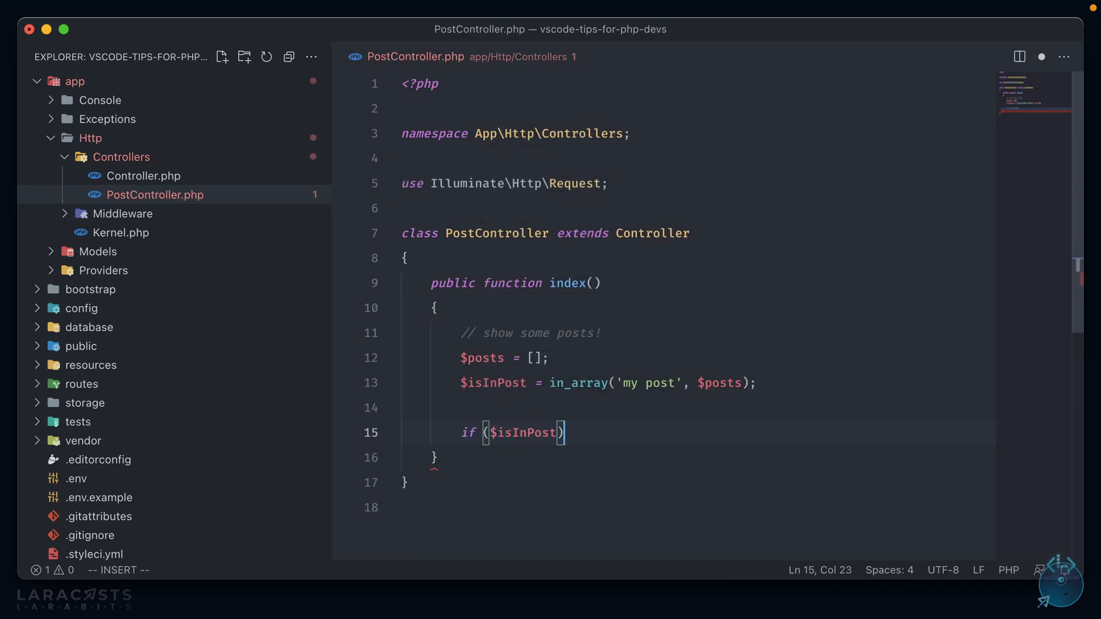
{"action": "type", "text": "{}"}
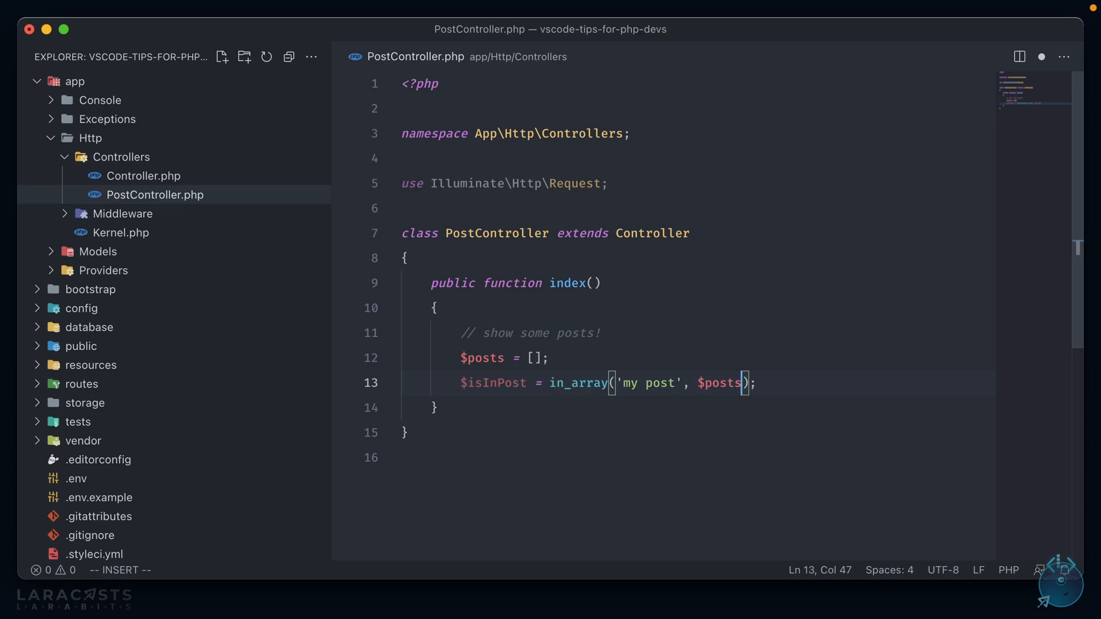
Delete the $posts argument from in_array and dismiss the inline problem details.
{"action": "key", "text": "Backspace"}
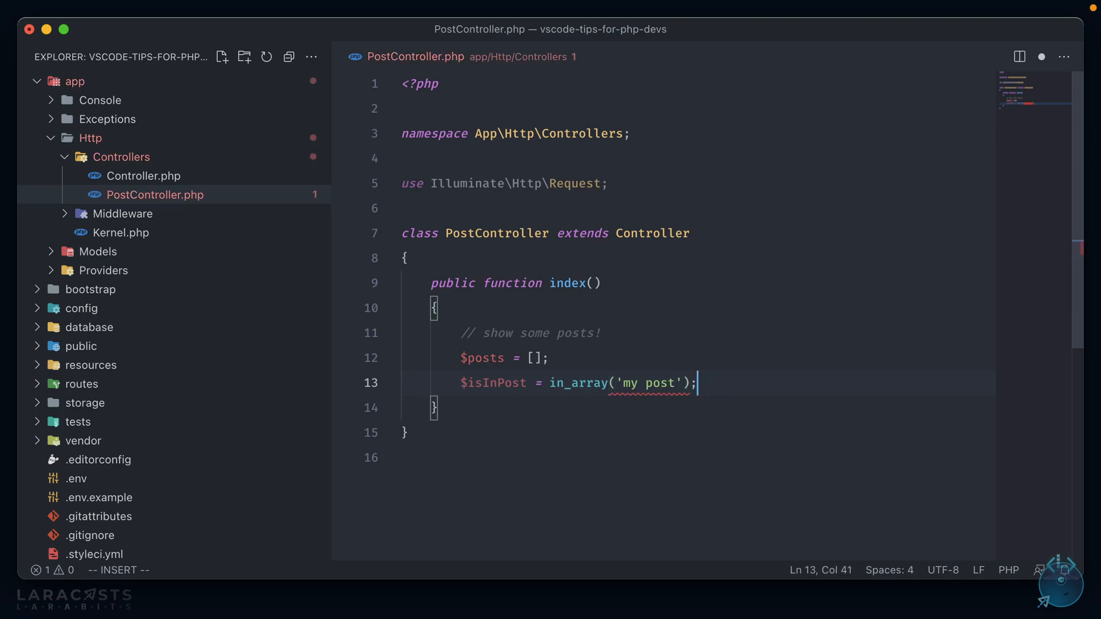
{"action": "mouse_move", "coordinate": [647, 394]}
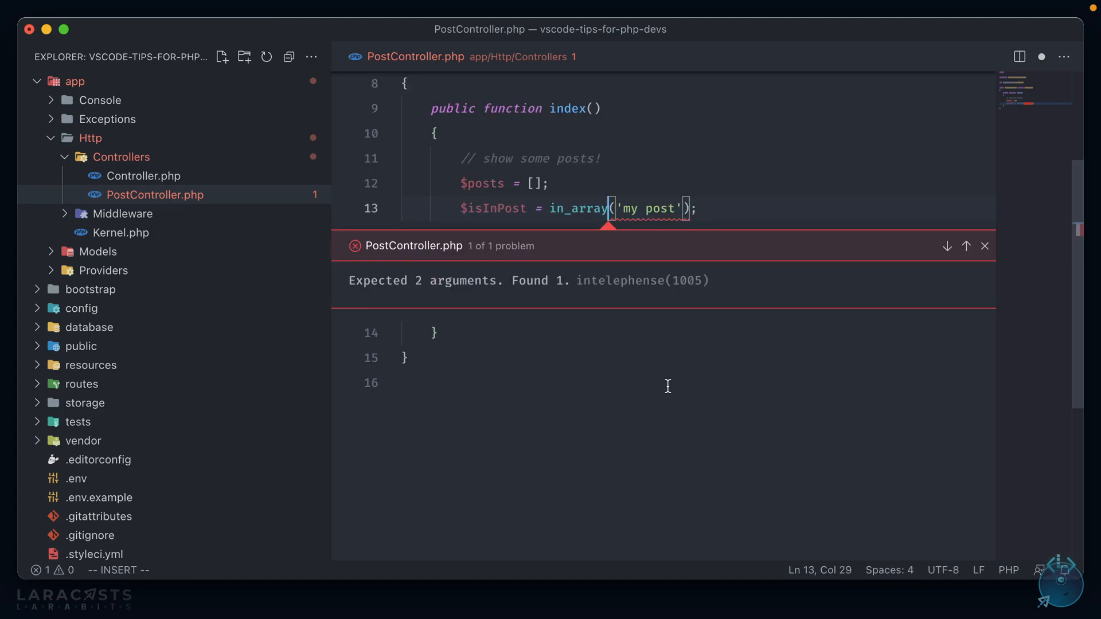
{"action": "mouse_move", "coordinate": [772, 357]}
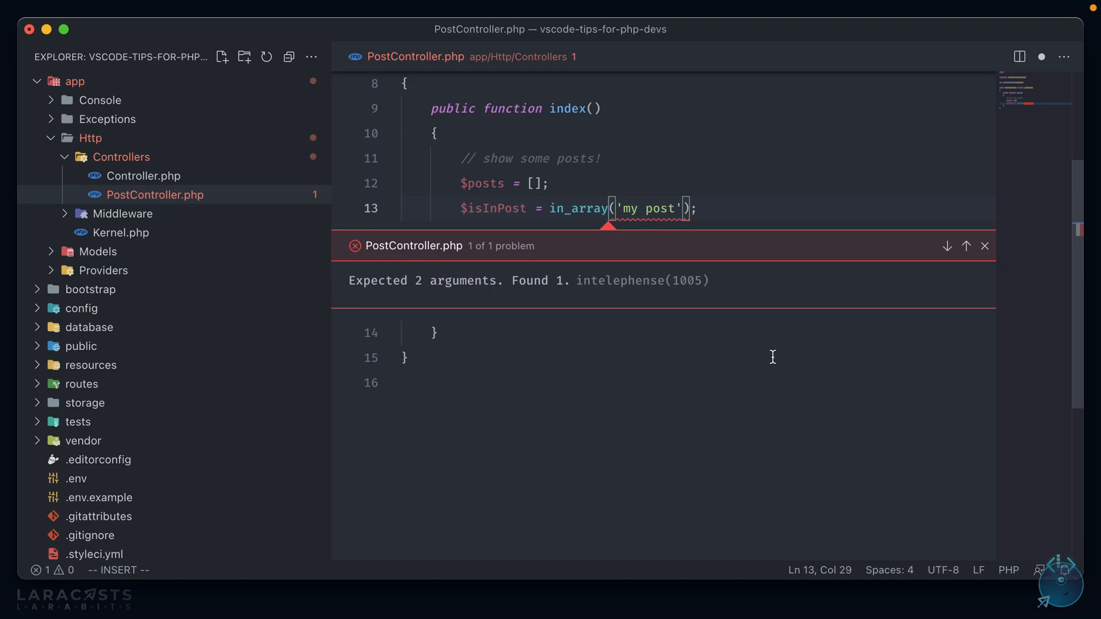
{"action": "left_click", "coordinate": [985, 246]}
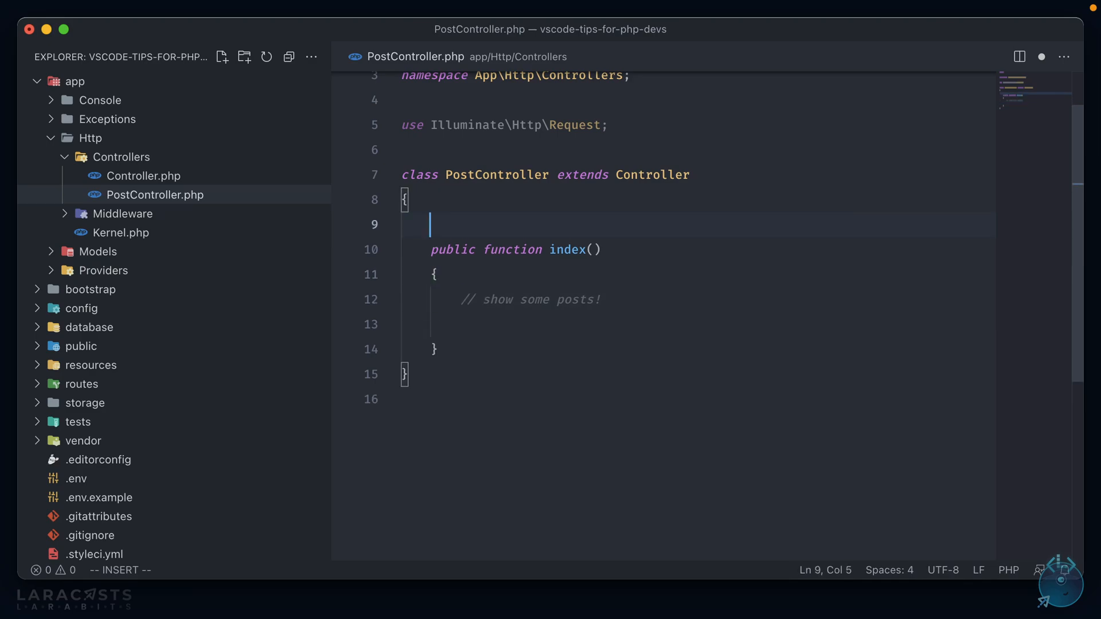
Add a public $posts property and an if (in_array(...)) 'do something' block, then inspect posts.
{"action": "type", "text": "public $posts;"}
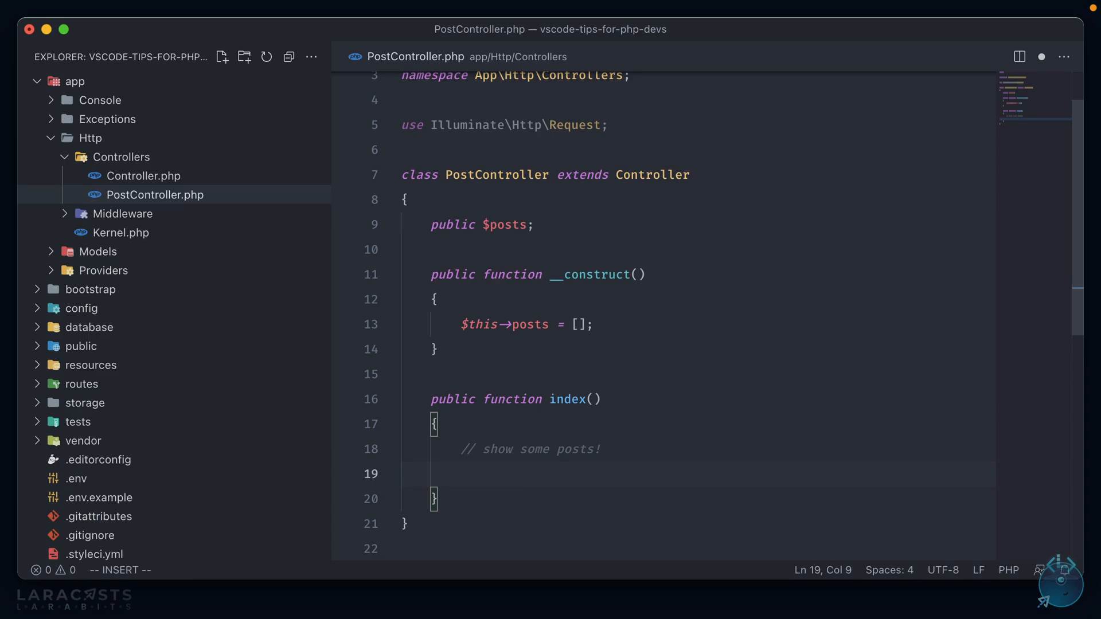
{"action": "type", "text": "if (in_array('my post', $this->posts)) {"}
{"action": "type", "text": "//"}
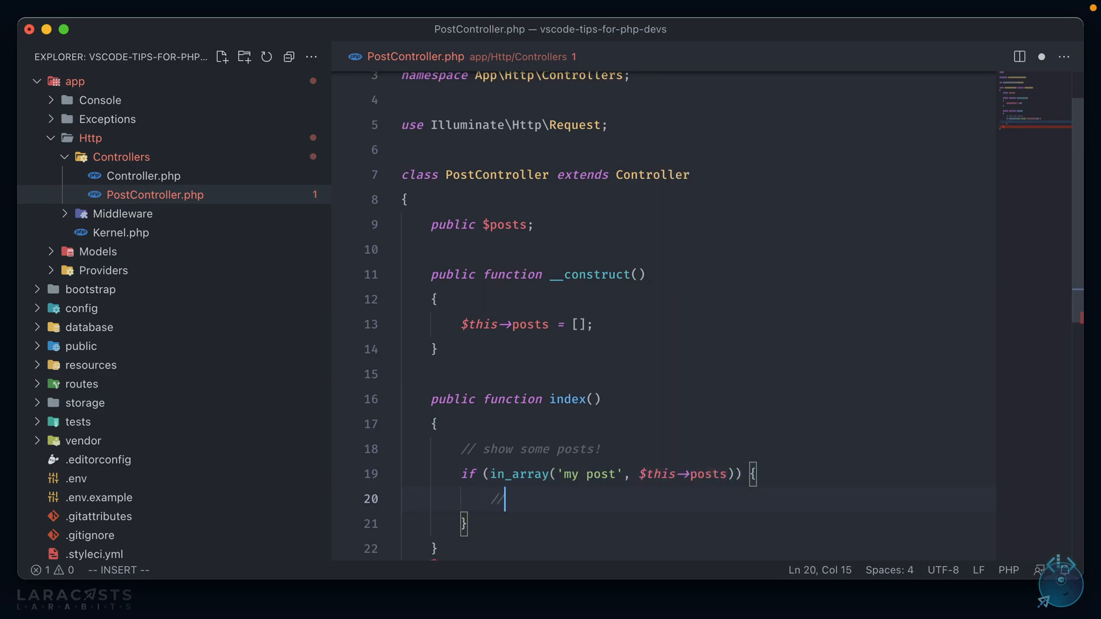
{"action": "type", "text": "do something"}
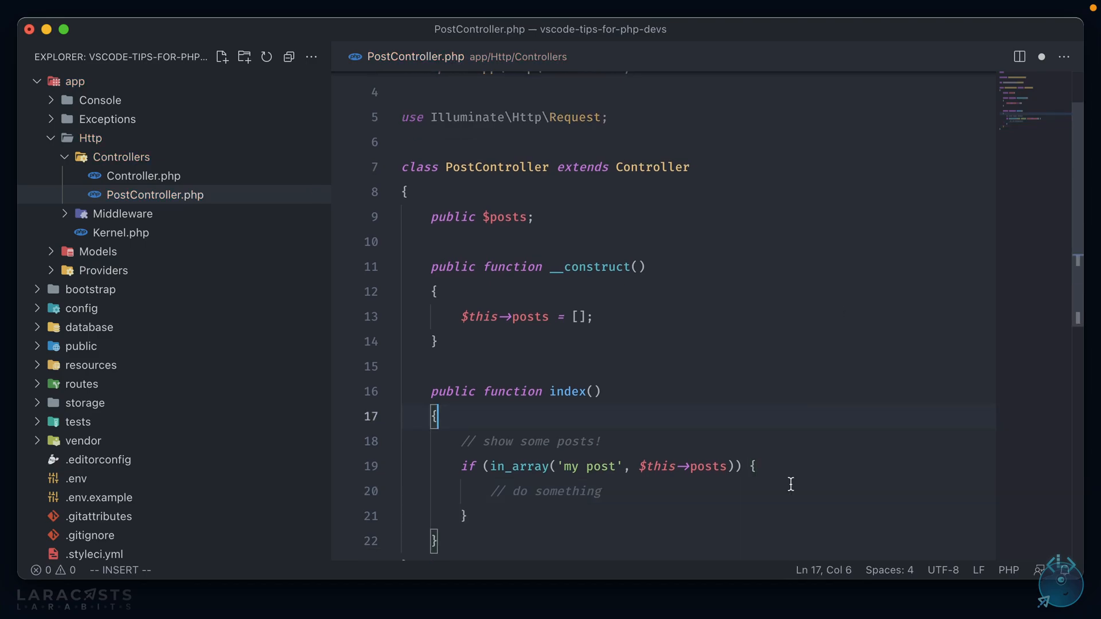
{"action": "mouse_move", "coordinate": [710, 466]}
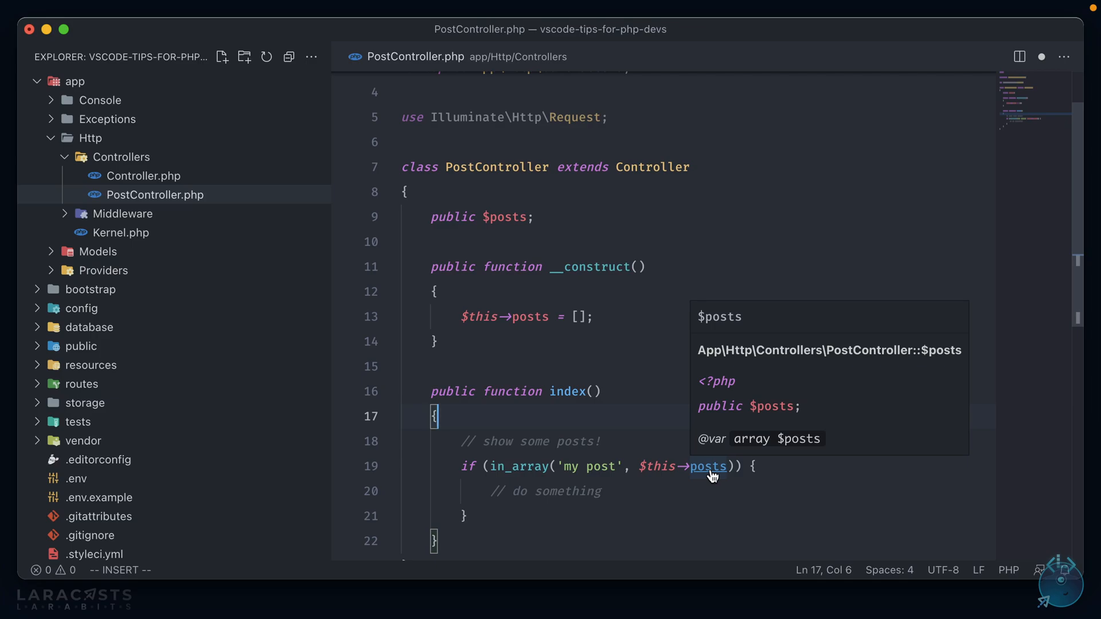
{"action": "left_click", "coordinate": [482, 216]}
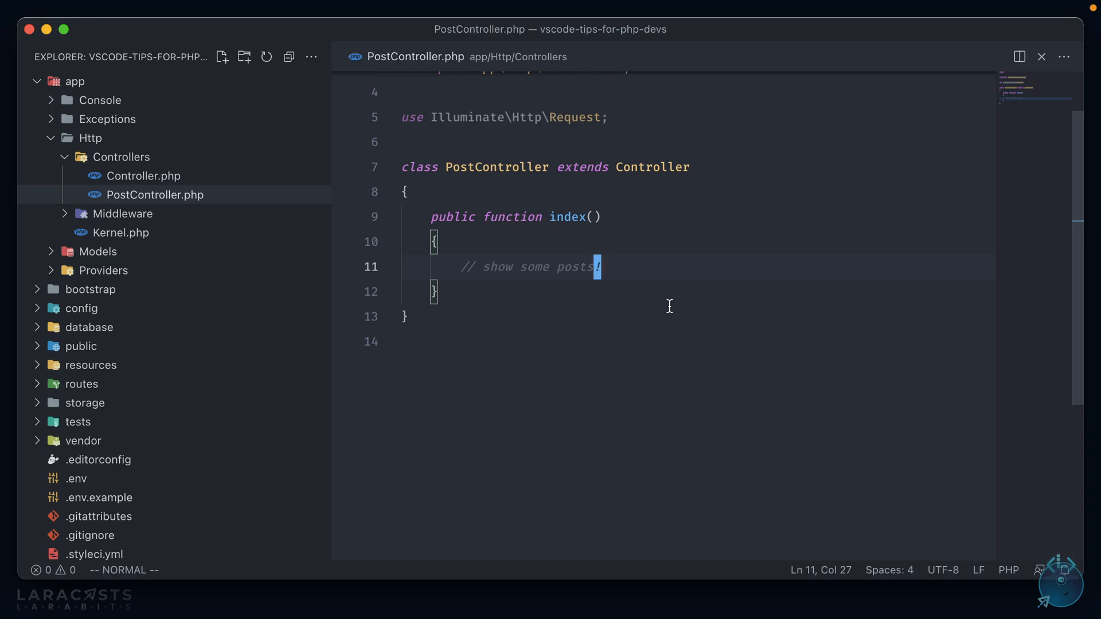
Open welcome.blade.php from recent files and show the workspace Problems list.
{"action": "key", "text": "cmd+p"}
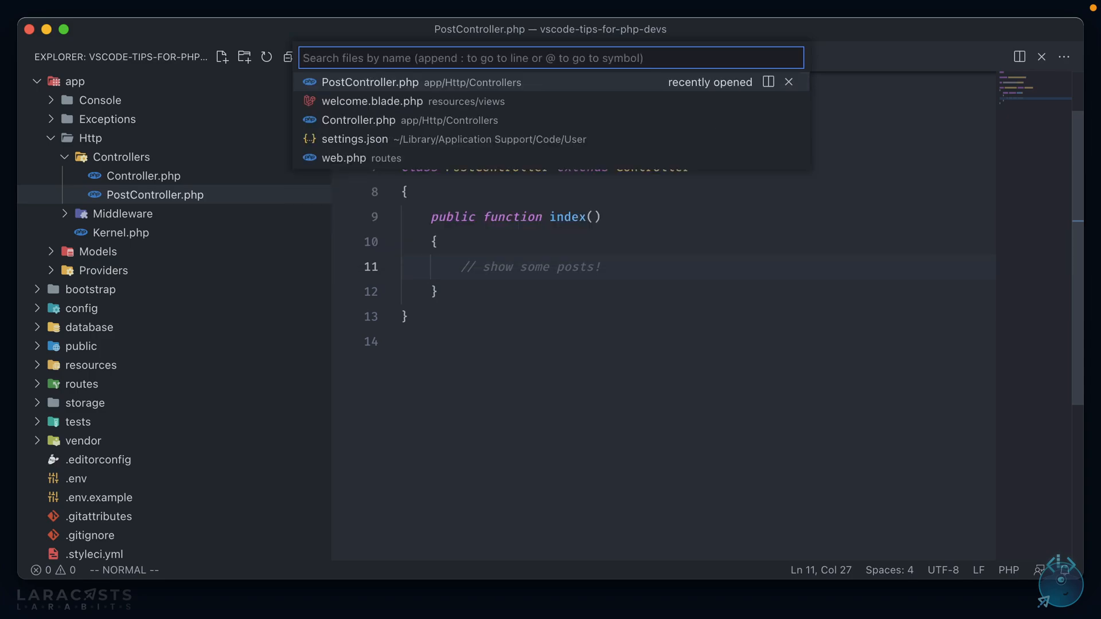
{"action": "left_click", "coordinate": [372, 101]}
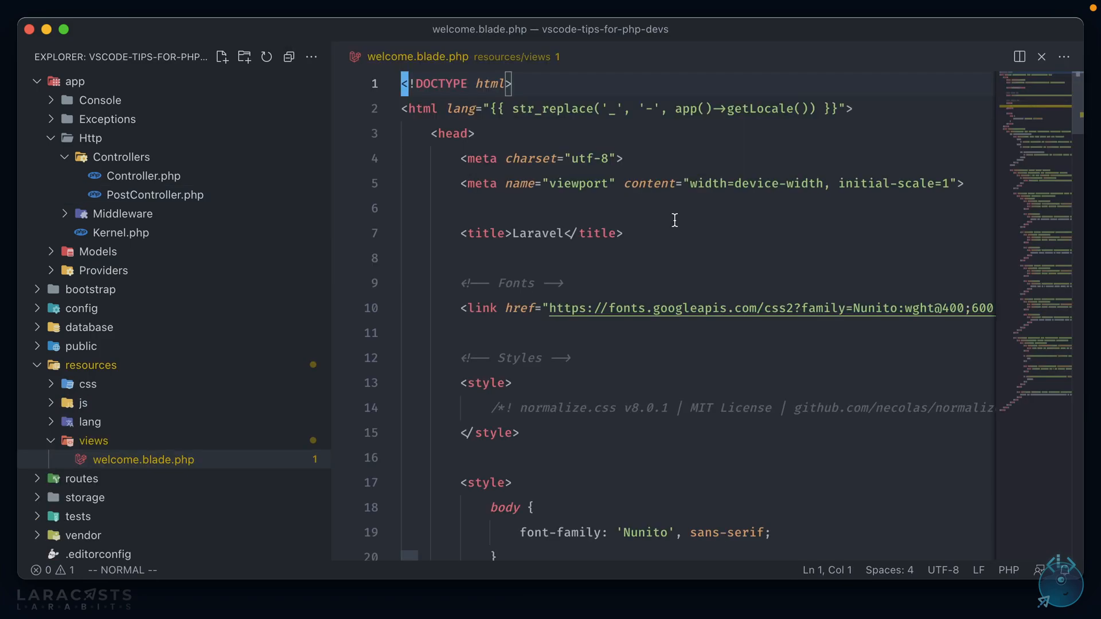
{"action": "key", "text": "cmd+shift+p"}
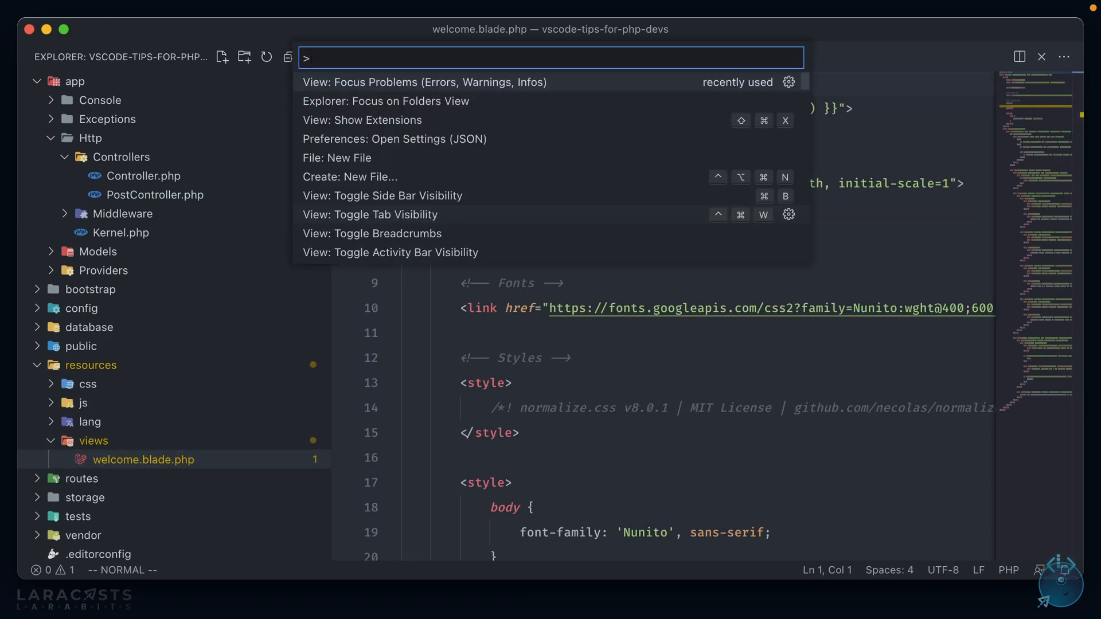
{"action": "left_click", "coordinate": [425, 82]}
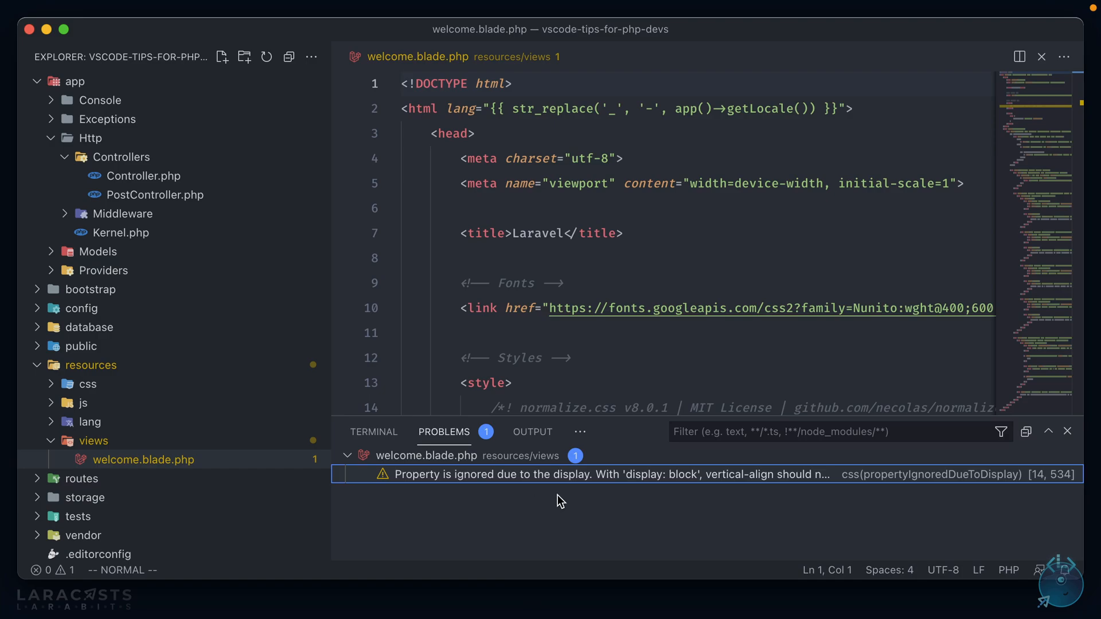
{"action": "mouse_move", "coordinate": [723, 483]}
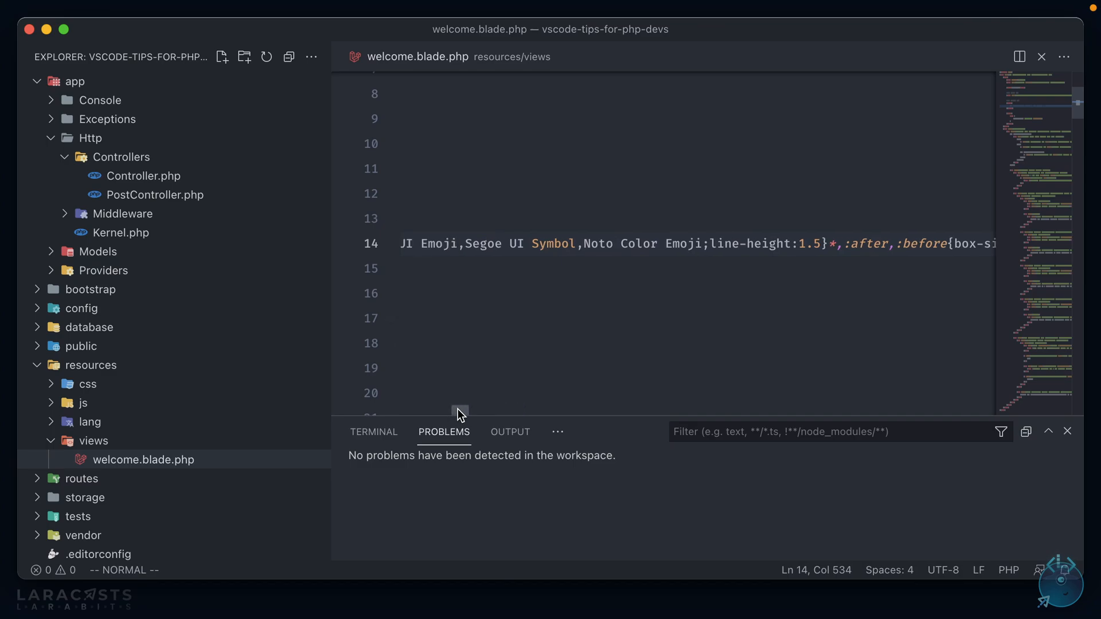
{"action": "scroll", "scroll_direction": "down", "scroll_amount": 3}
{"action": "type", "text": "<form action=\"/\">"}
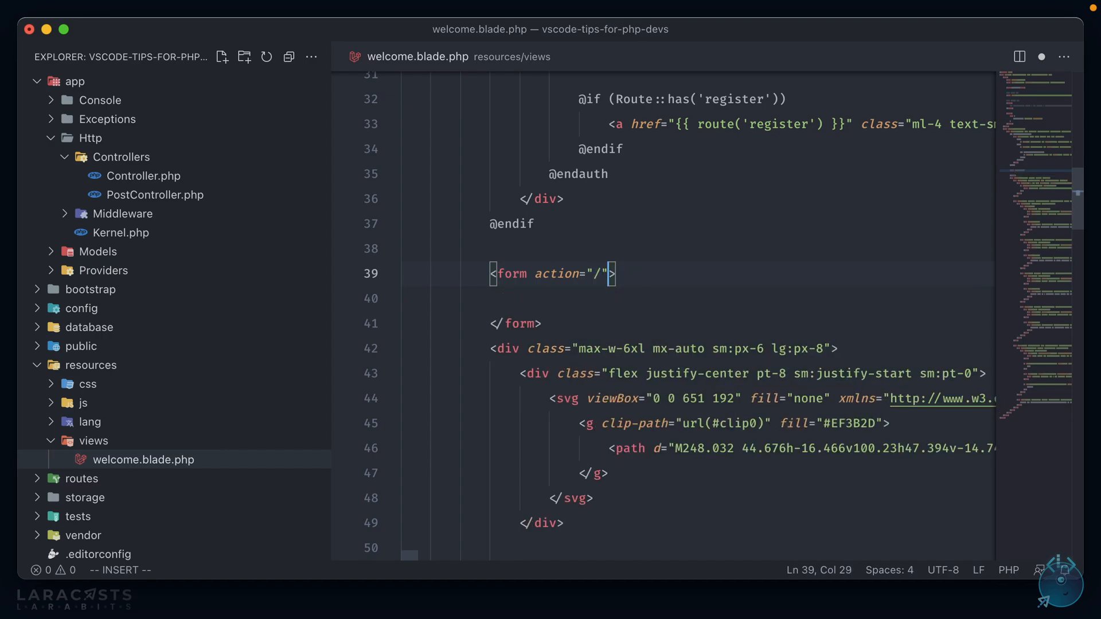
Set the form's method to POST and add the enctype attribute.
{"action": "type", "text": "method=\"\""}
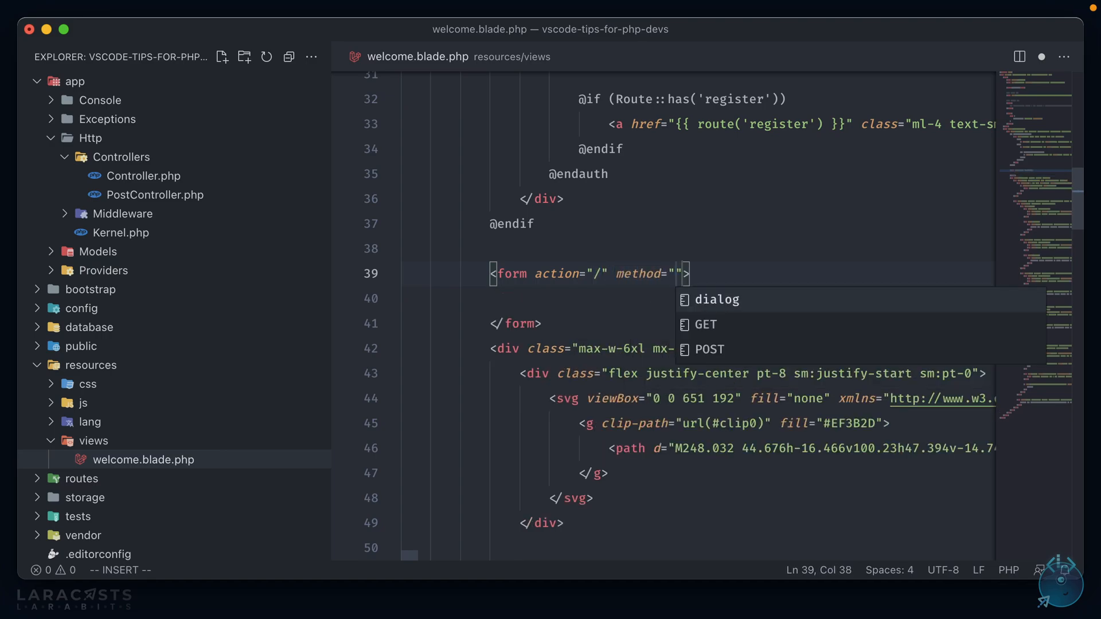
{"action": "left_click", "coordinate": [711, 349]}
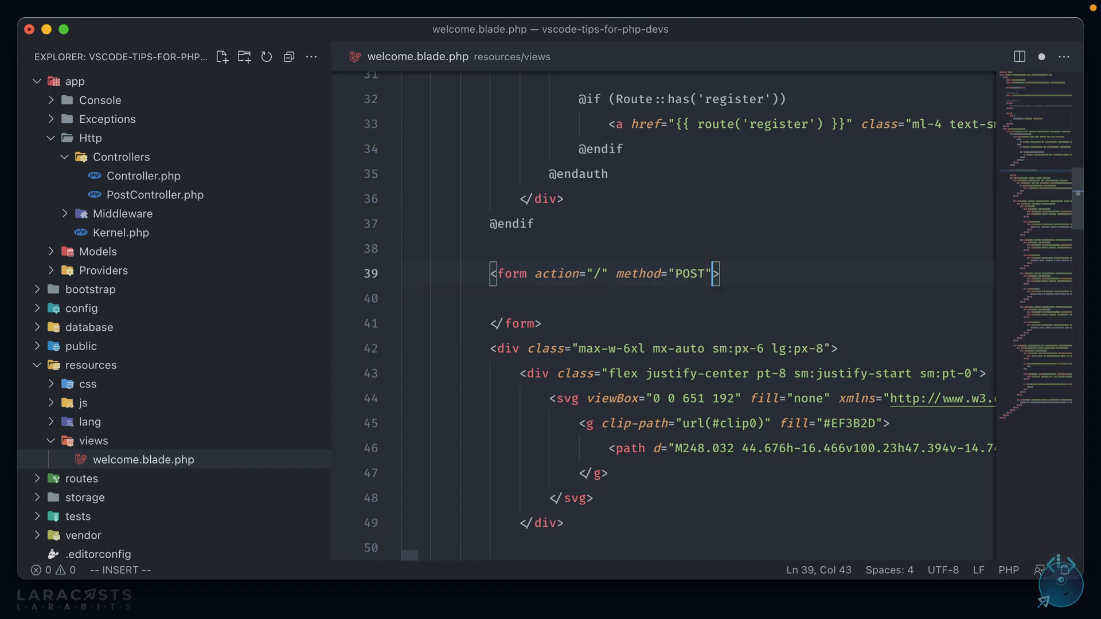
{"action": "type", "text": "ent"}
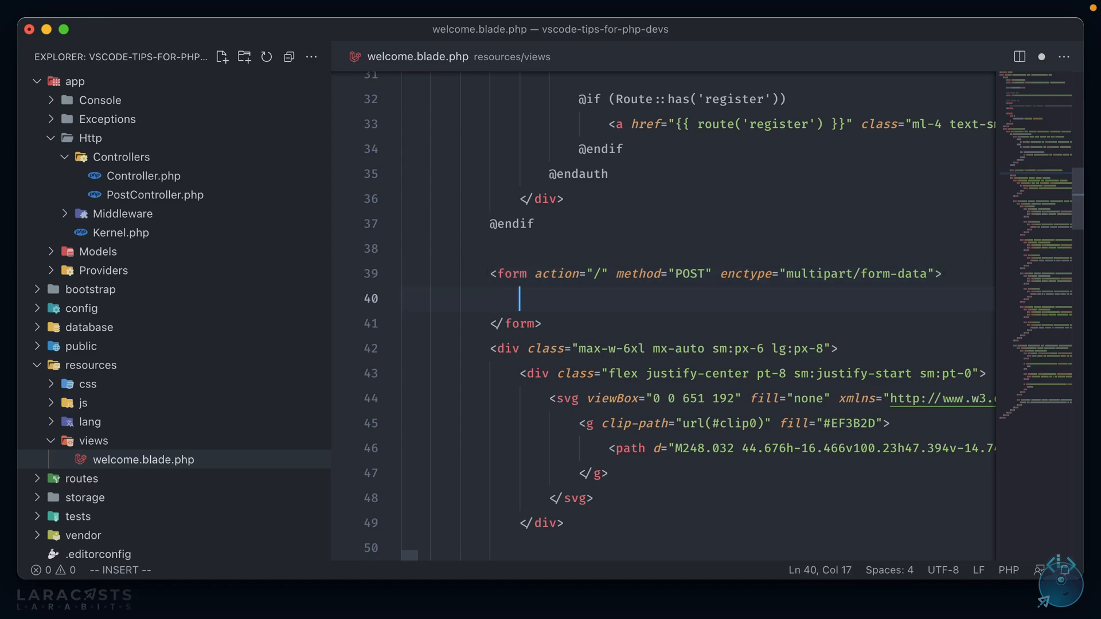
Add a 'Get Id' submit button with a document.getElementById('app') onclick handler.
{"action": "type", "text": "<button typ"}
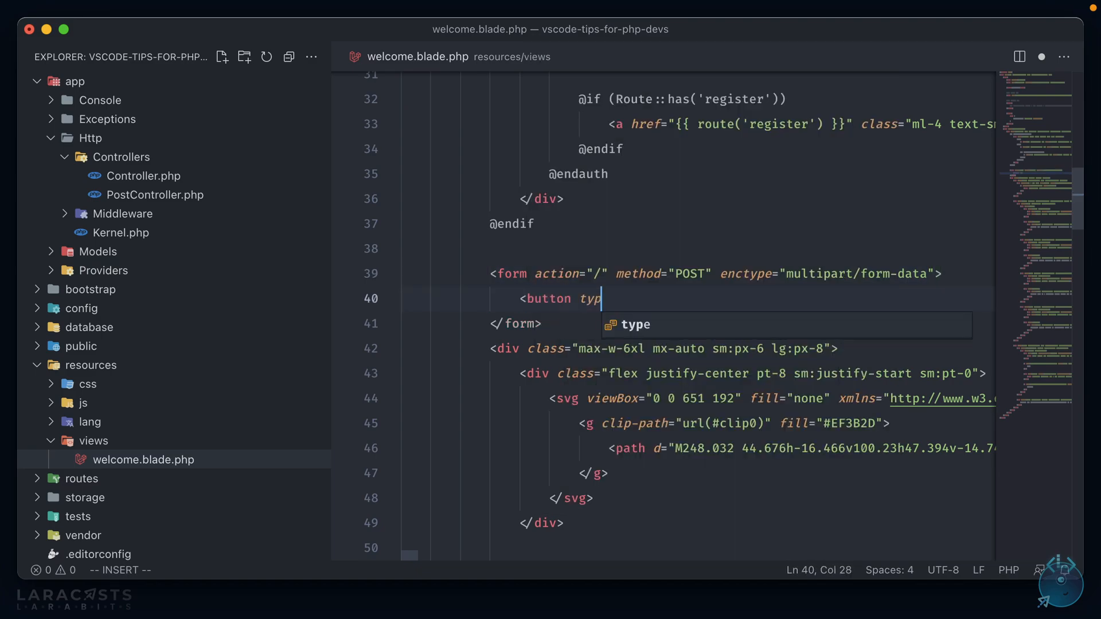
{"action": "type", "text": "e=\"sub"}
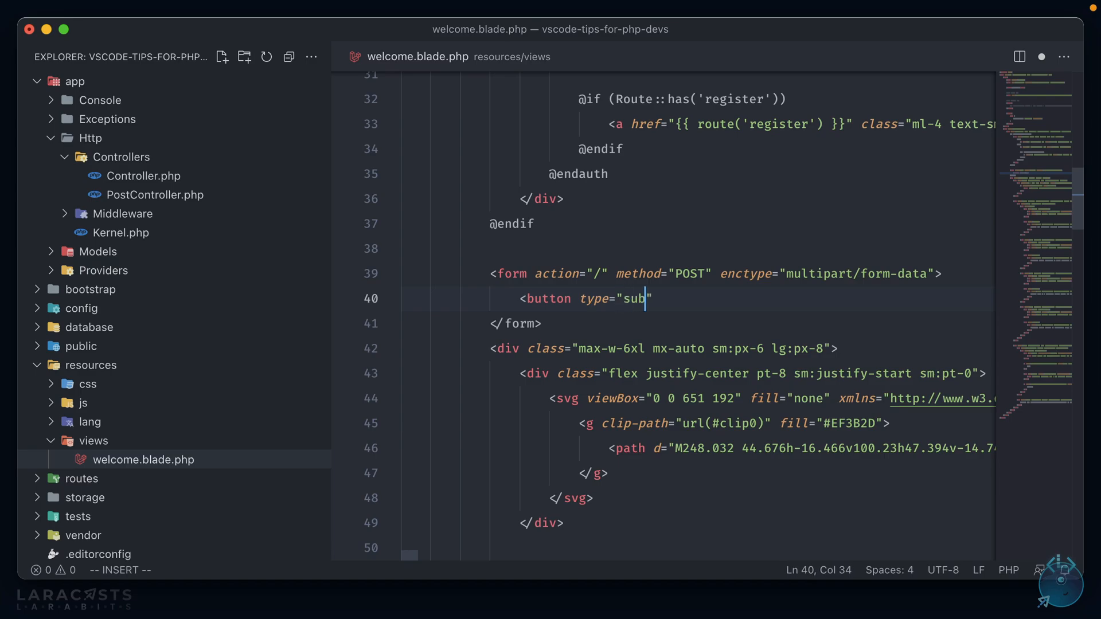
{"action": "type", "text": "mit\" onclick=\""}
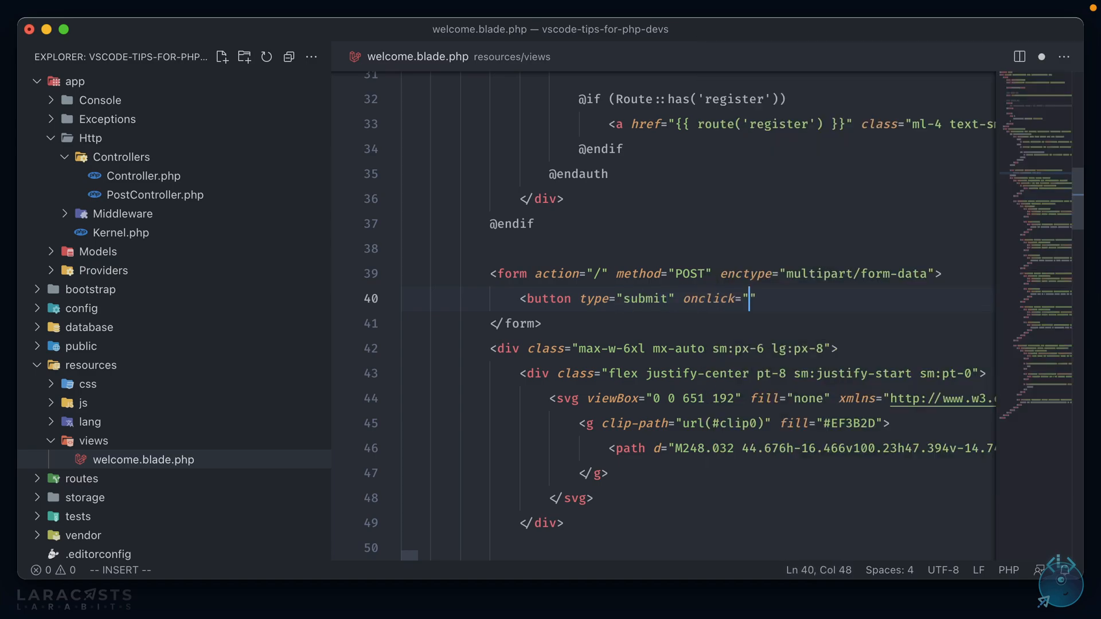
{"action": "type", "text": "document.getElementById"}
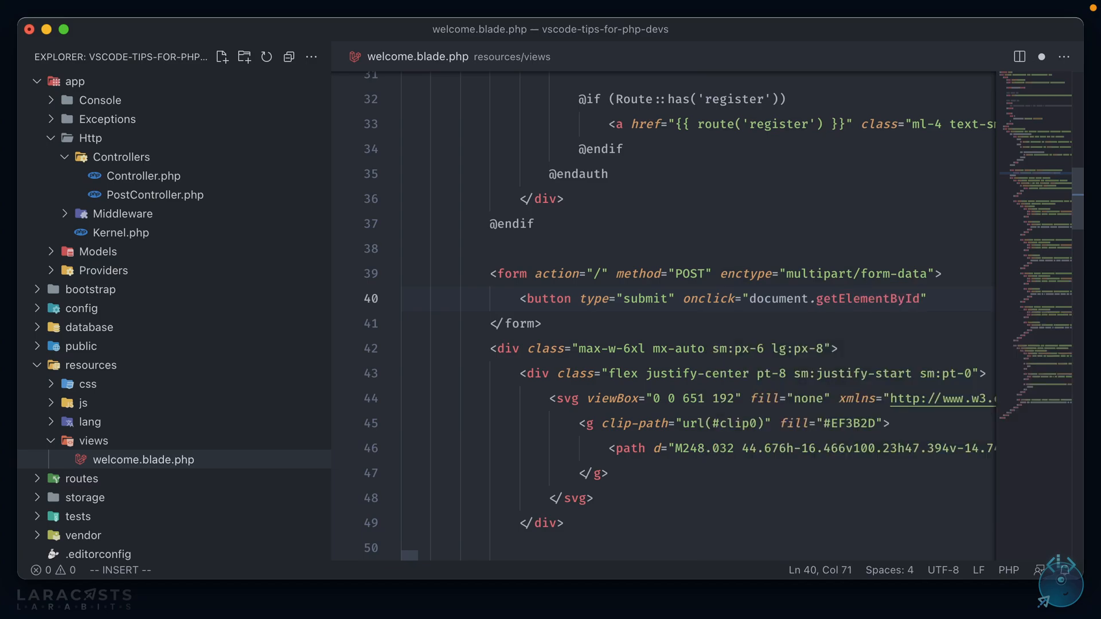
{"action": "type", "text": "('app'))"}
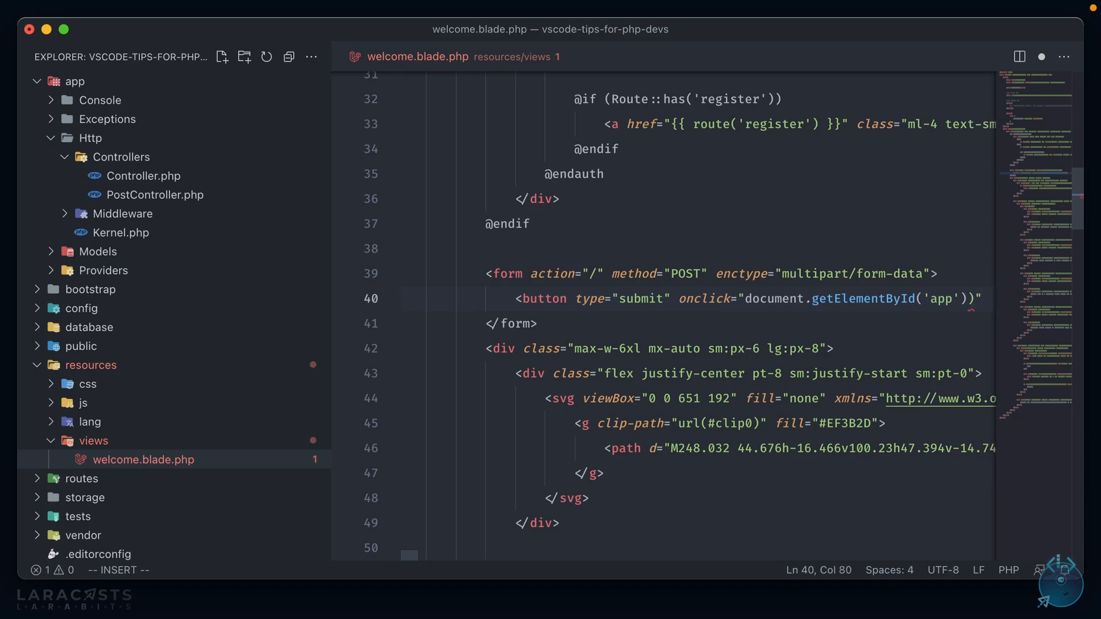
{"action": "type", "text": ">Get Id</b"}
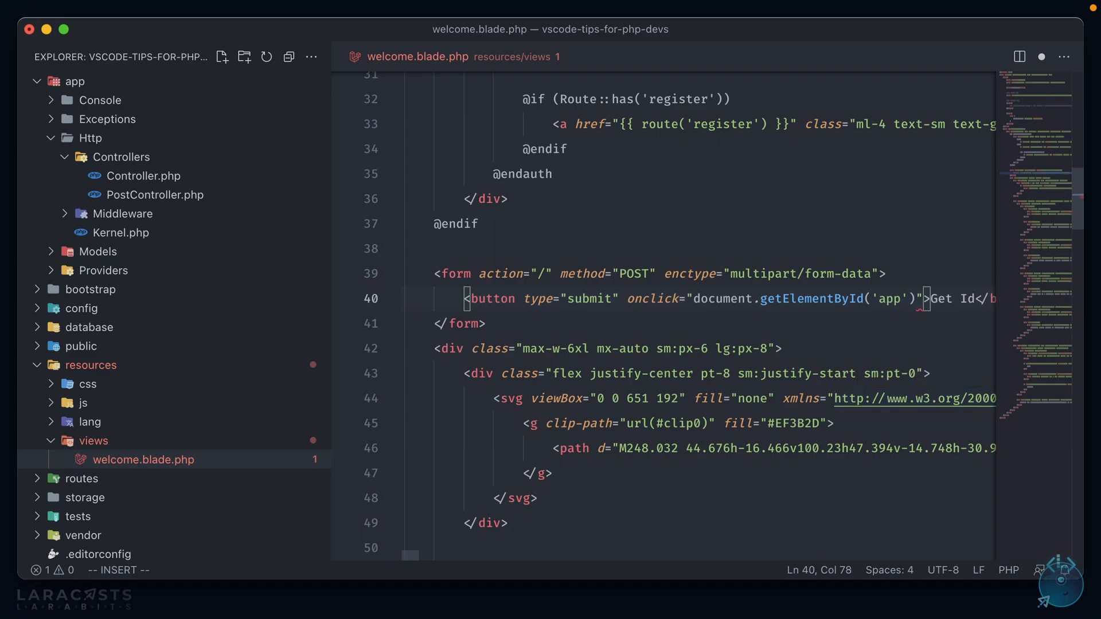
{"action": "left_click", "coordinate": [155, 194]}
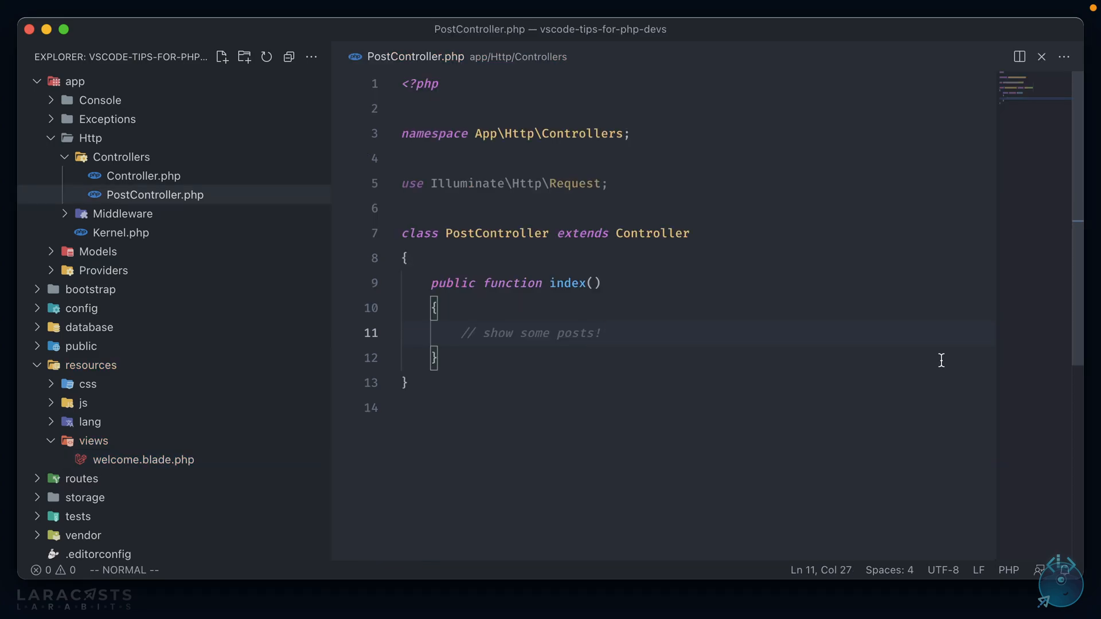
Search the marketplace for 'composer' and install Composer Companion.
{"action": "key", "text": "cmd+shift+p"}
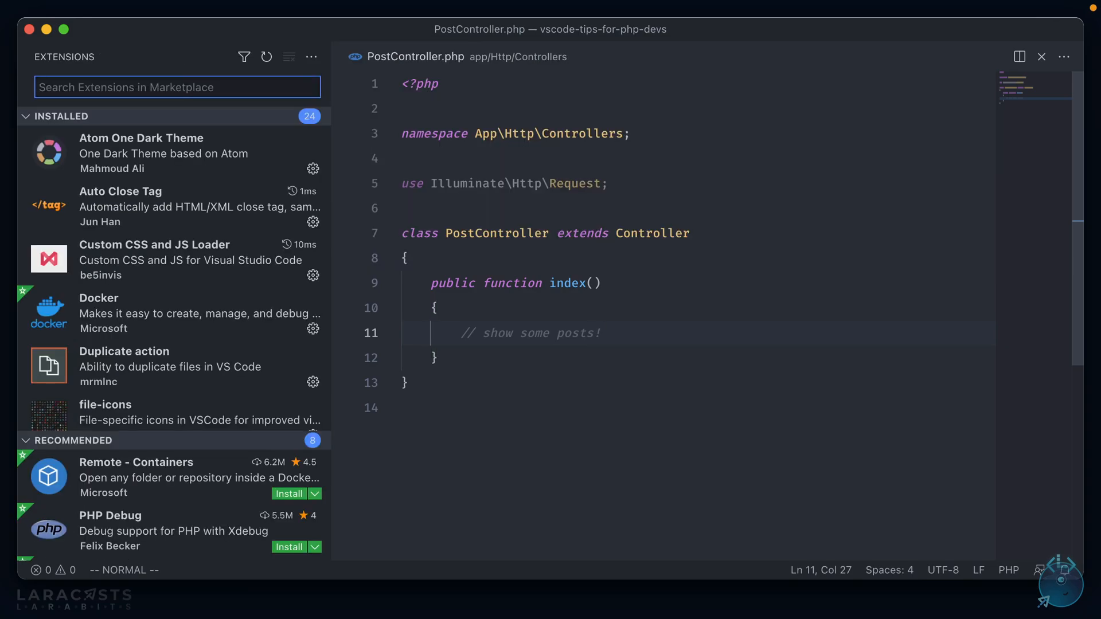
{"action": "type", "text": "composer"}
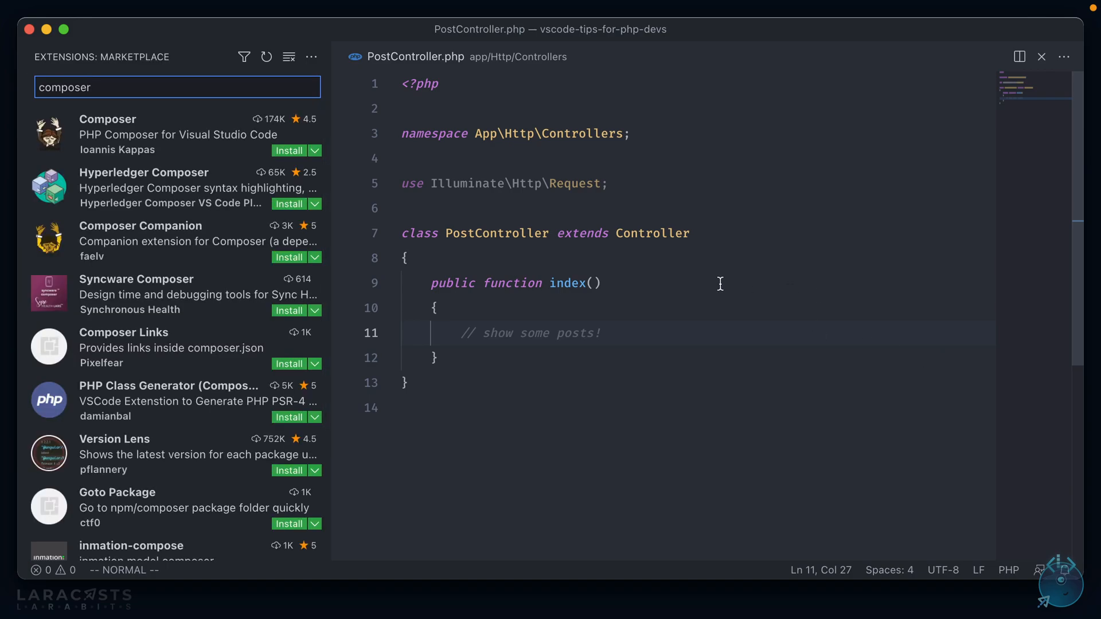
{"action": "mouse_move", "coordinate": [169, 246]}
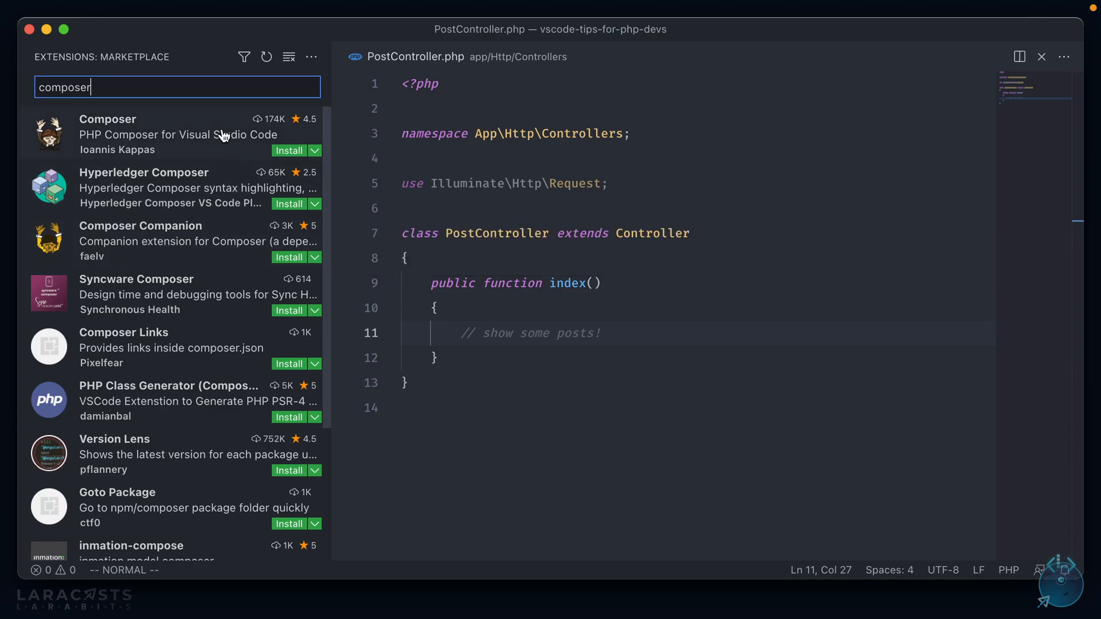
{"action": "mouse_move", "coordinate": [108, 134]}
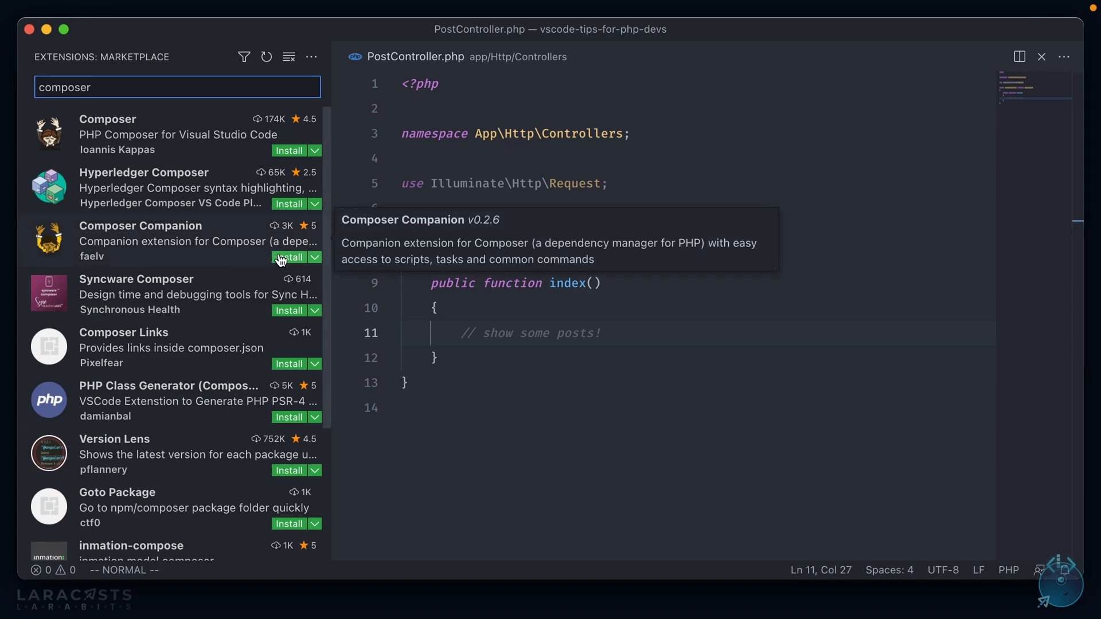
{"action": "left_click", "coordinate": [290, 257]}
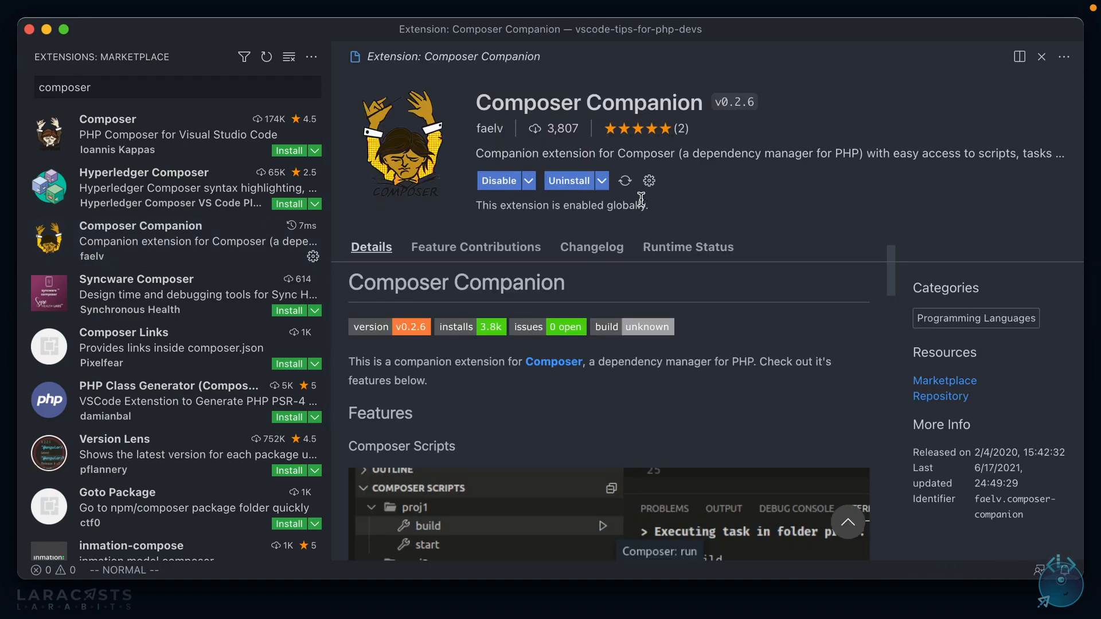
{"action": "key", "text": "cmd+shift+p"}
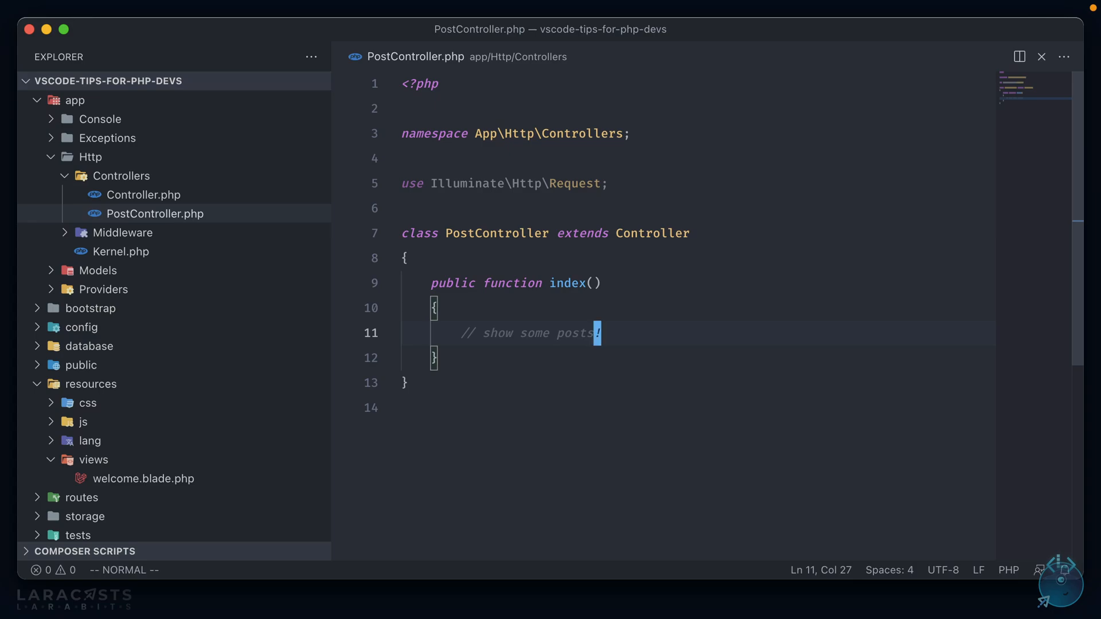
In settings.json, set composerCompanion.enabled to true and executablePath under /usr/local/bin.
{"action": "type", "text": "Settin"}
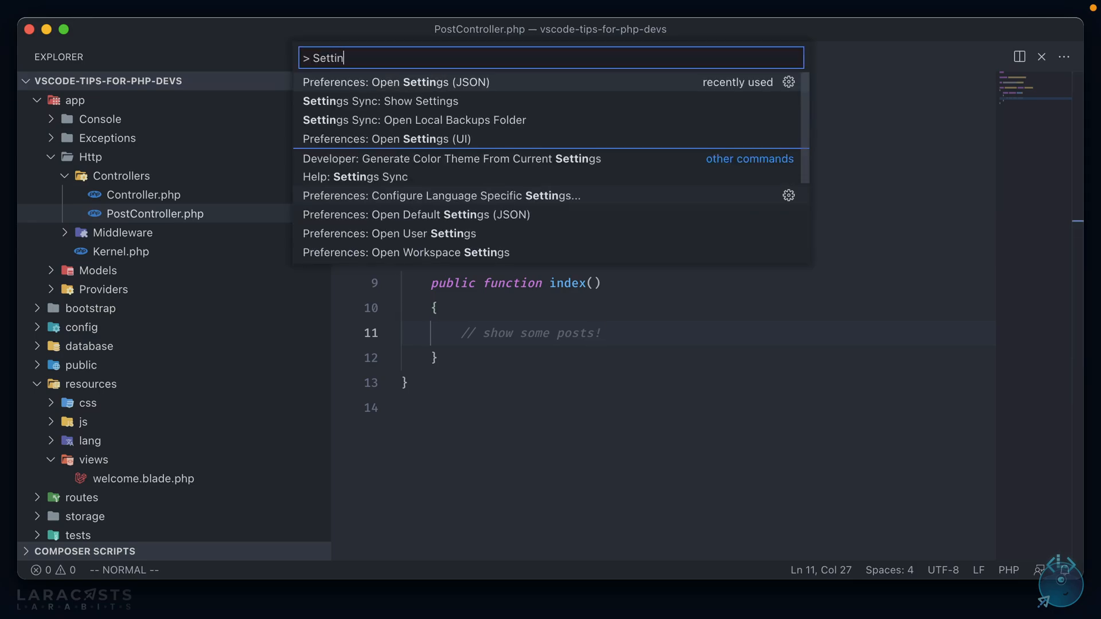
{"action": "left_click", "coordinate": [395, 82]}
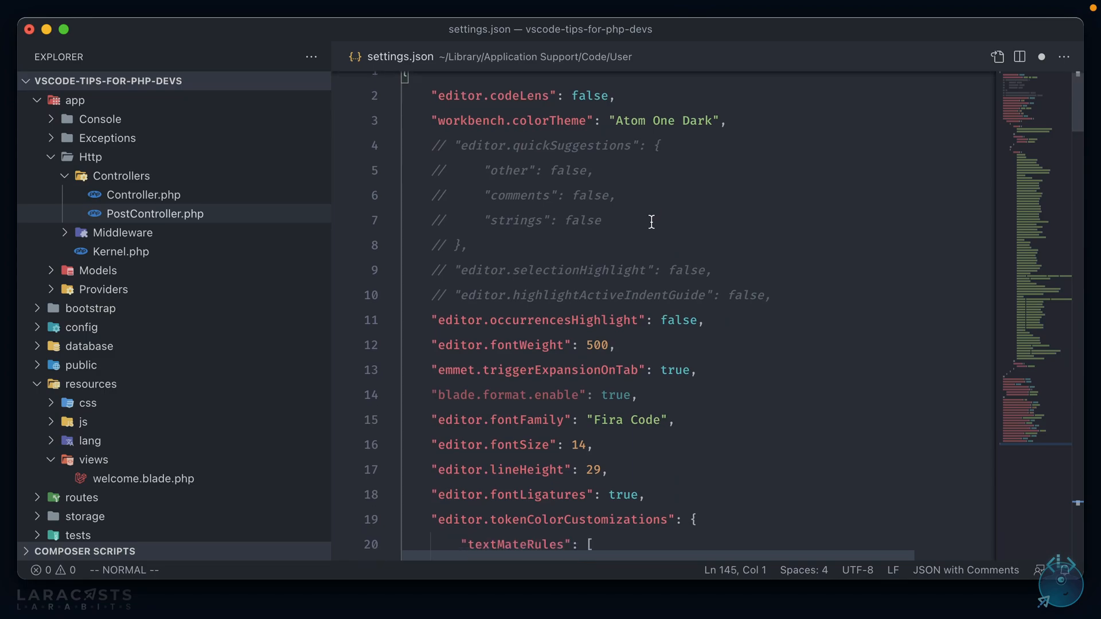
{"action": "scroll", "scroll_direction": "down", "scroll_amount": 3}
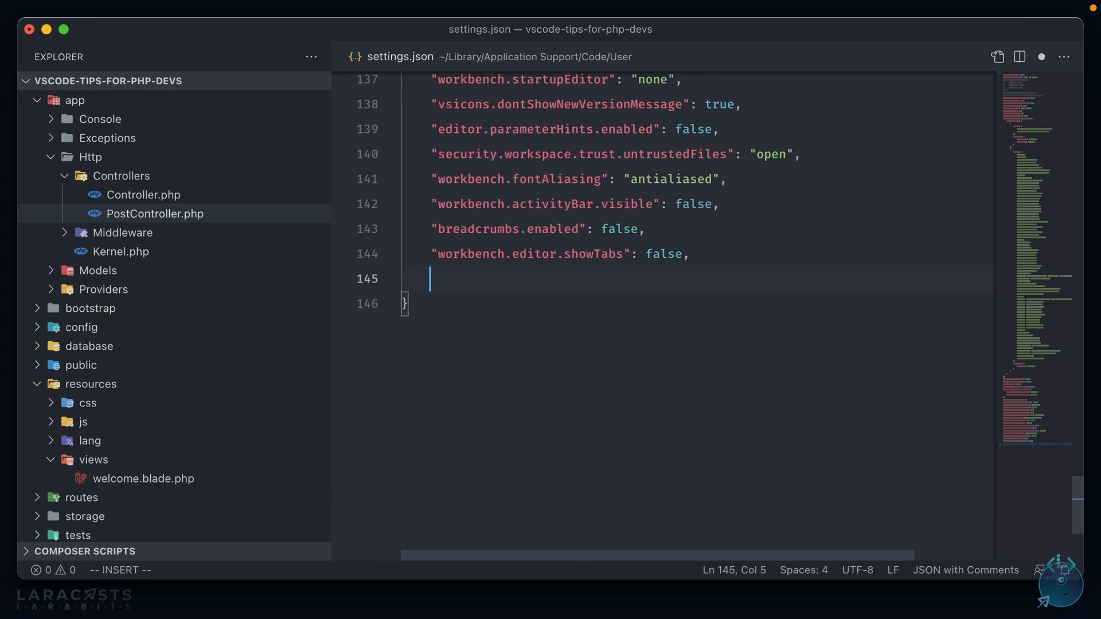
{"action": "type", "text": "\"composer\""}
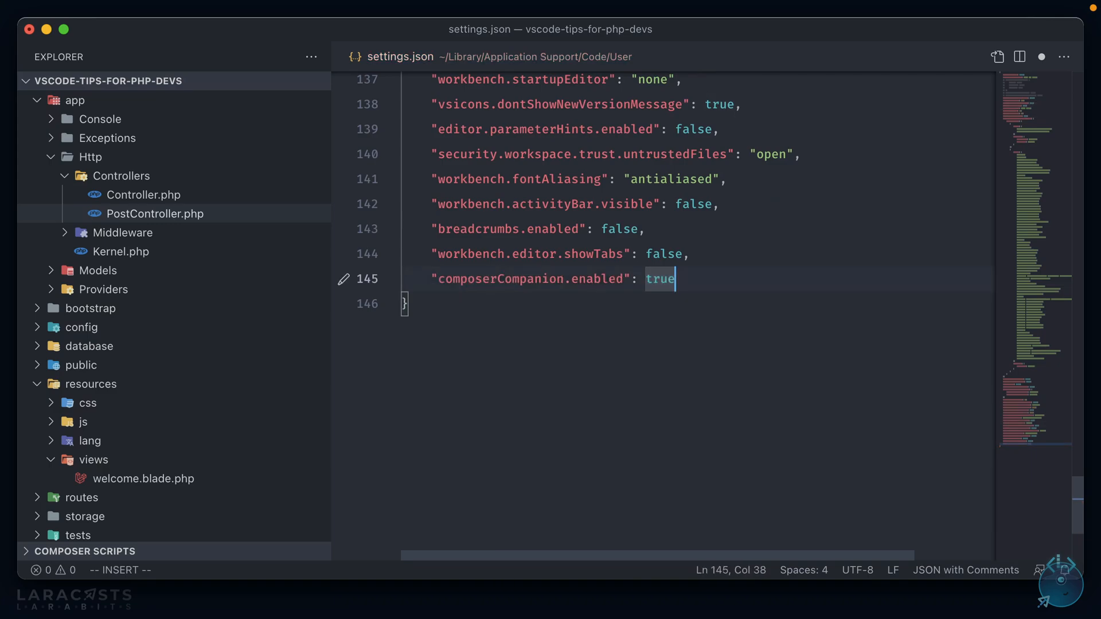
{"action": "type", "text": "\"C\""}
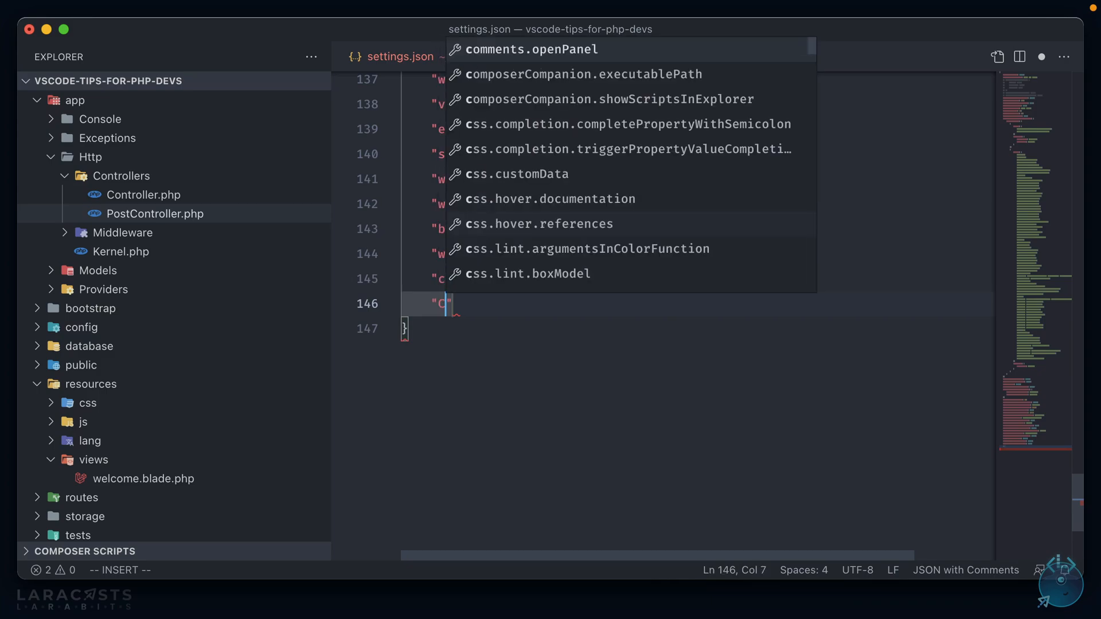
{"action": "type", "text": "composer"}
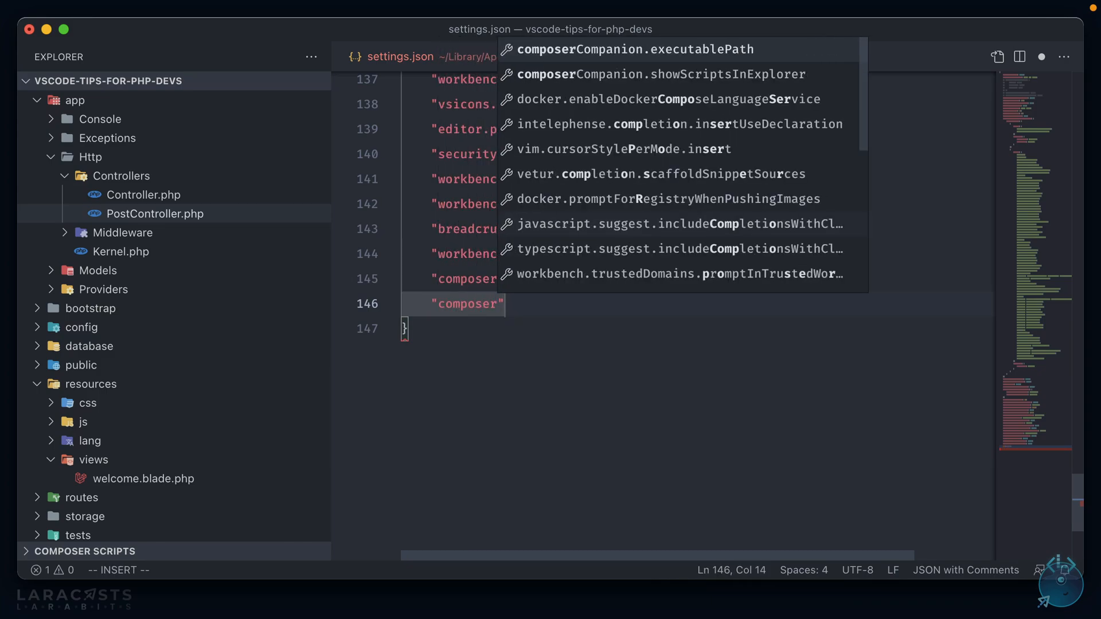
{"action": "left_click", "coordinate": [632, 49]}
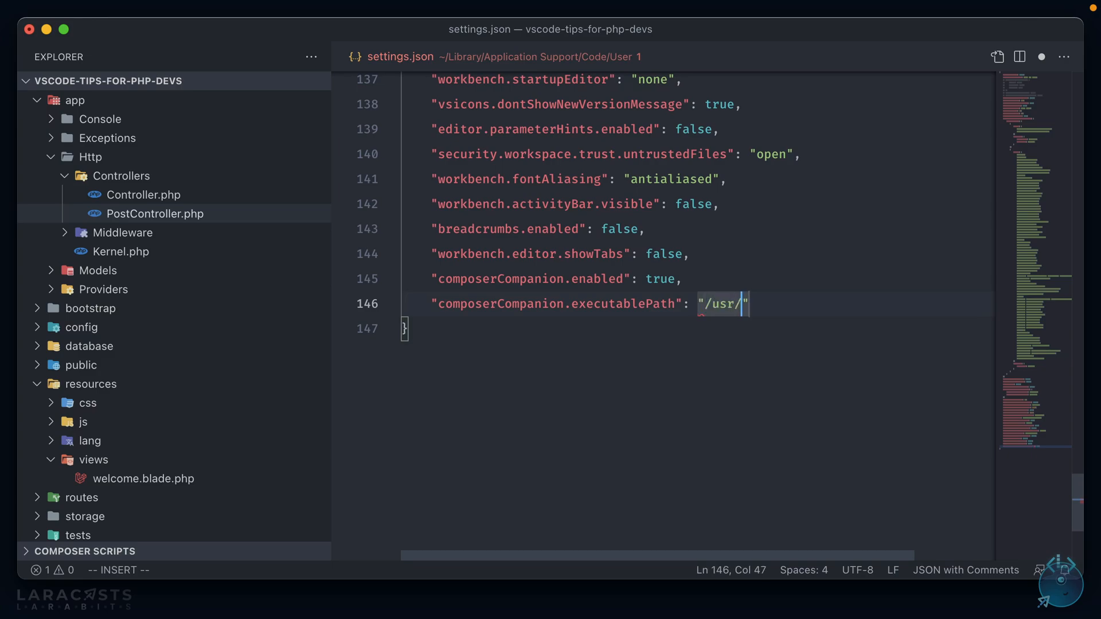
{"action": "type", "text": "local/bin/co"}
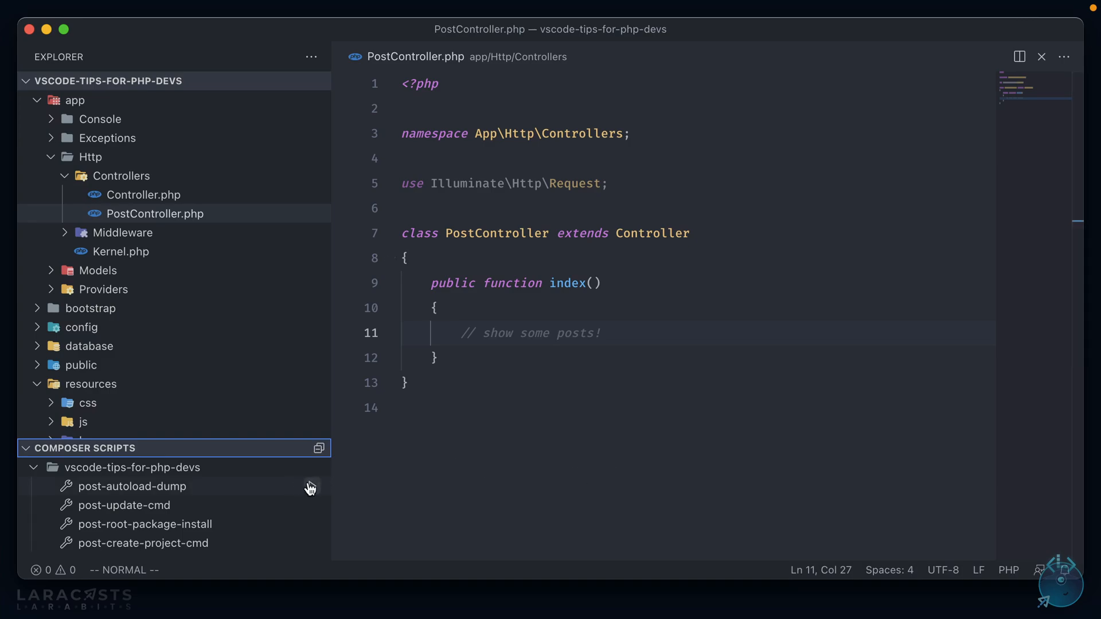
{"action": "mouse_move", "coordinate": [311, 507]}
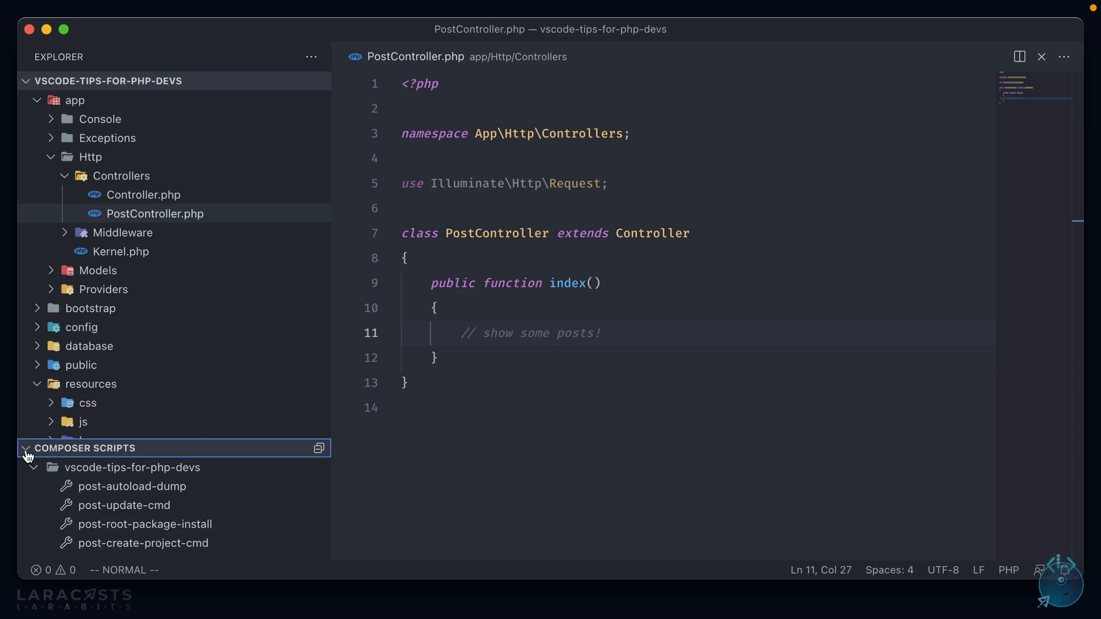
{"action": "left_click", "coordinate": [25, 448]}
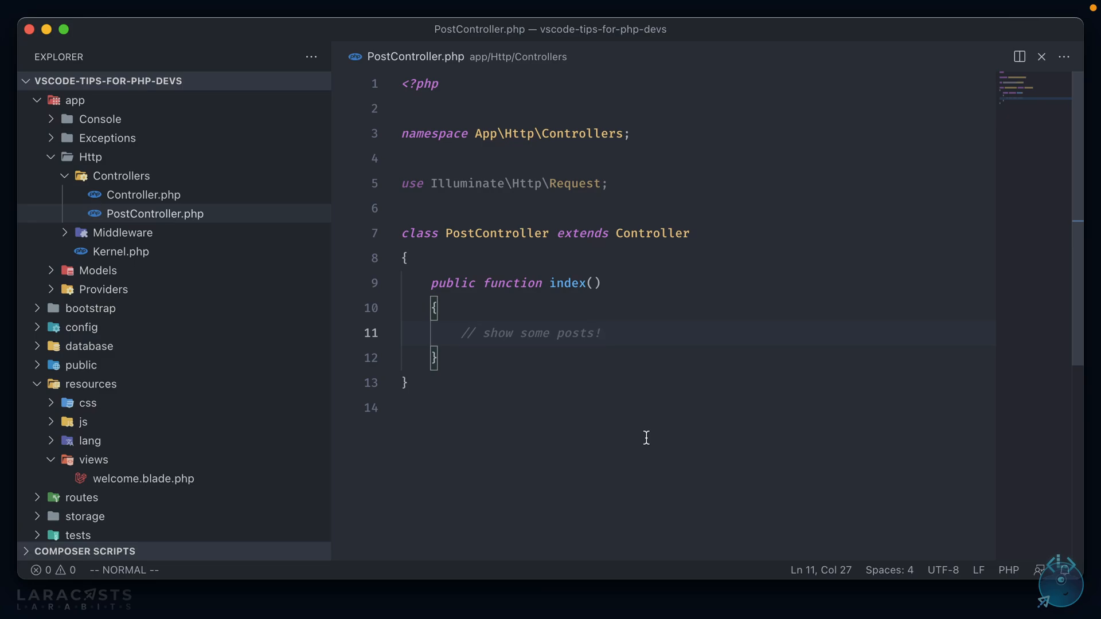
Run 'Composer: require' from the Command Palette with fruitcake/ as the package name.
{"action": "key", "text": "cmd+p"}
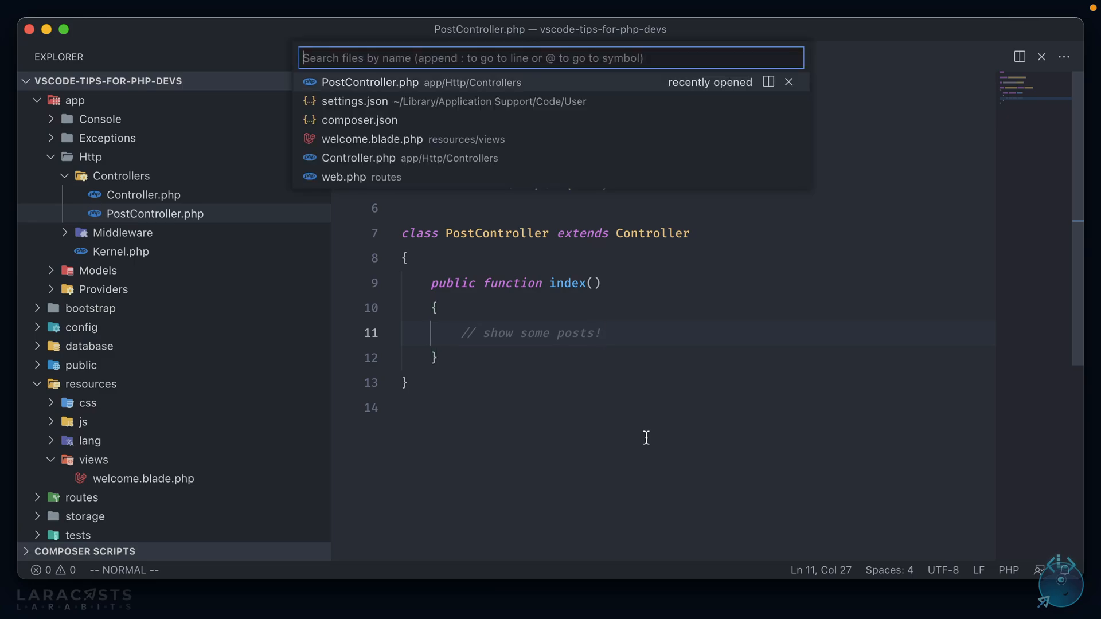
{"action": "type", "text": "> Composer"}
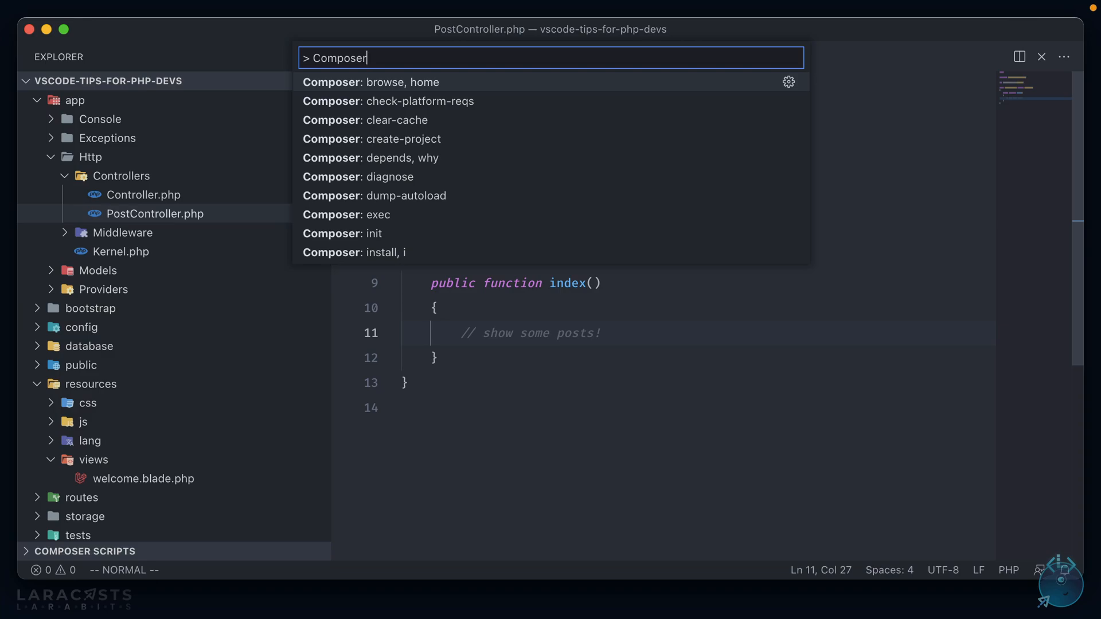
{"action": "scroll", "scroll_direction": "down", "scroll_amount": 3}
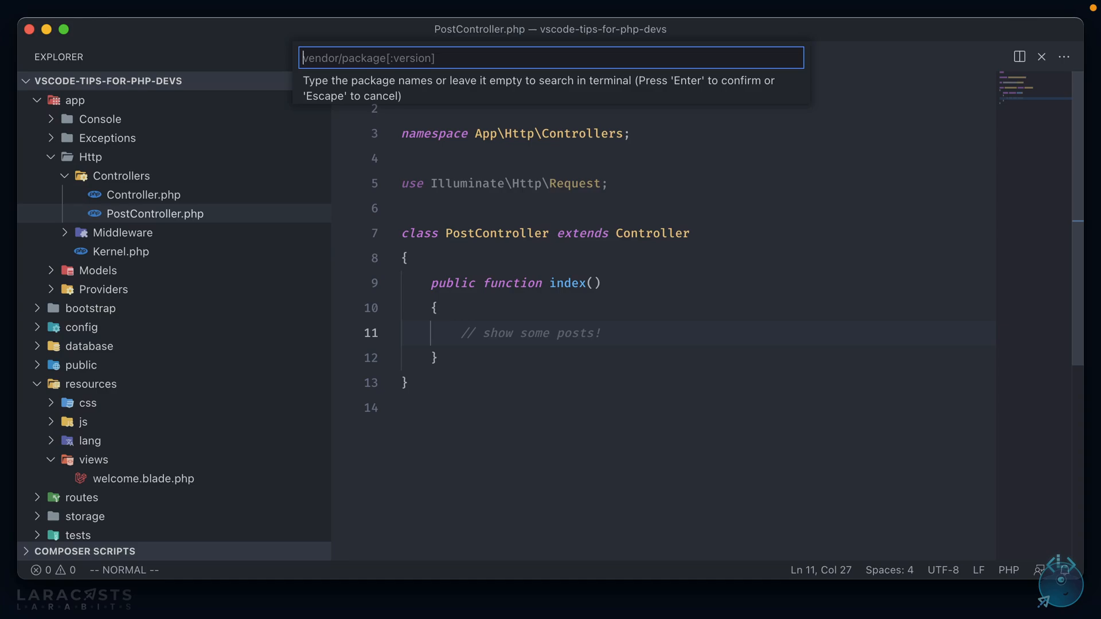
{"action": "type", "text": "fruitcake/"}
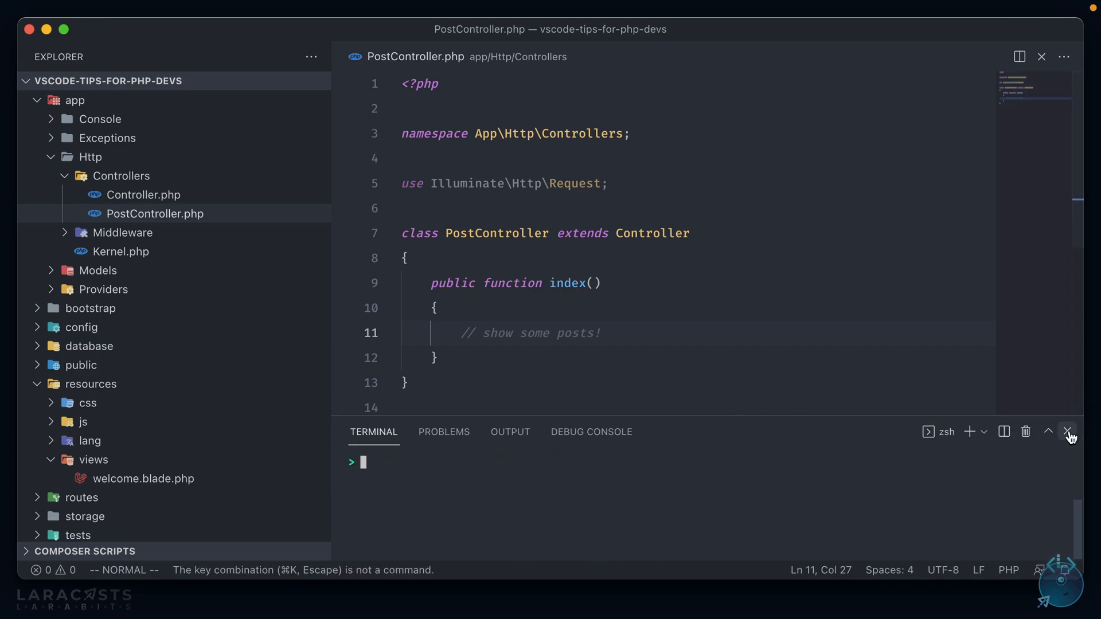
{"action": "type", "text": "Composer"}
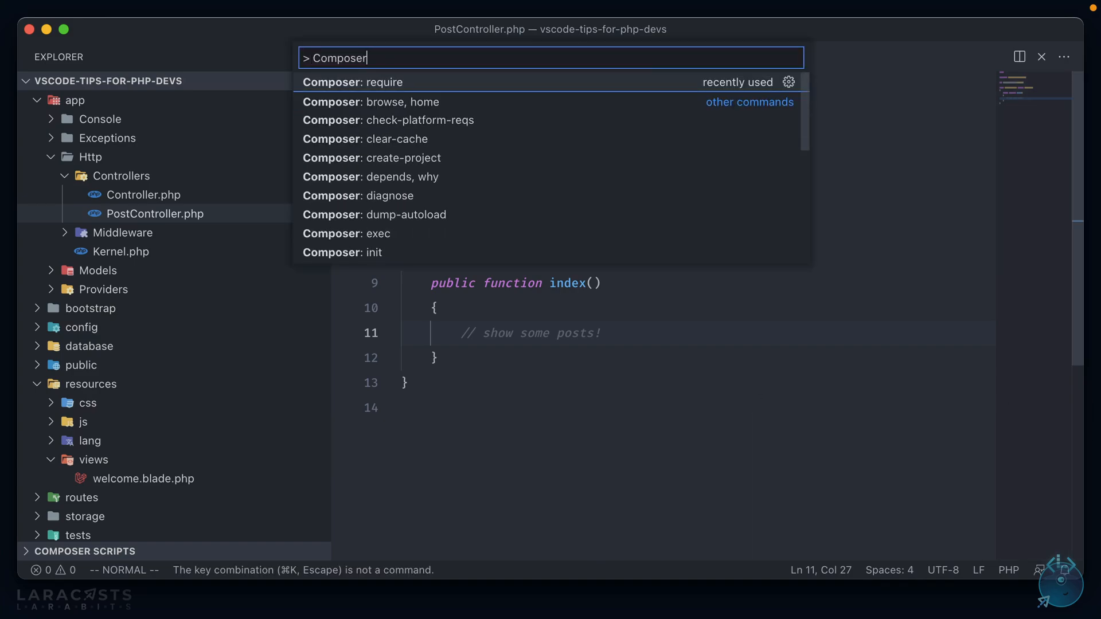
{"action": "key", "text": "Escape"}
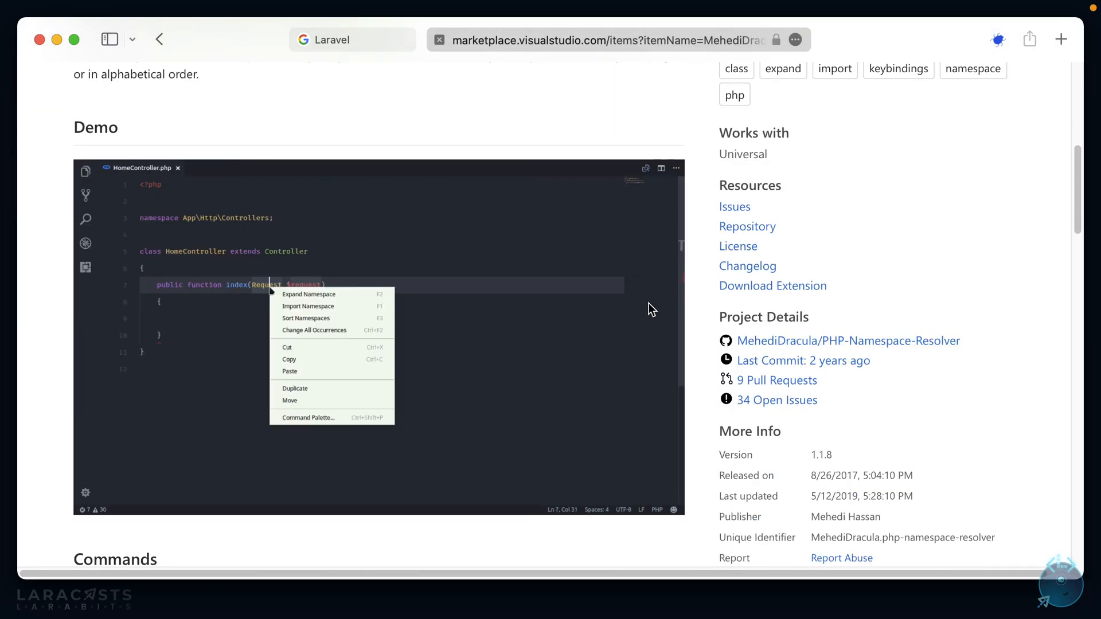
Scroll the PHP Namespace Resolver Marketplace page past Demo and Commands to Settings.
{"action": "left_click", "coordinate": [307, 307]}
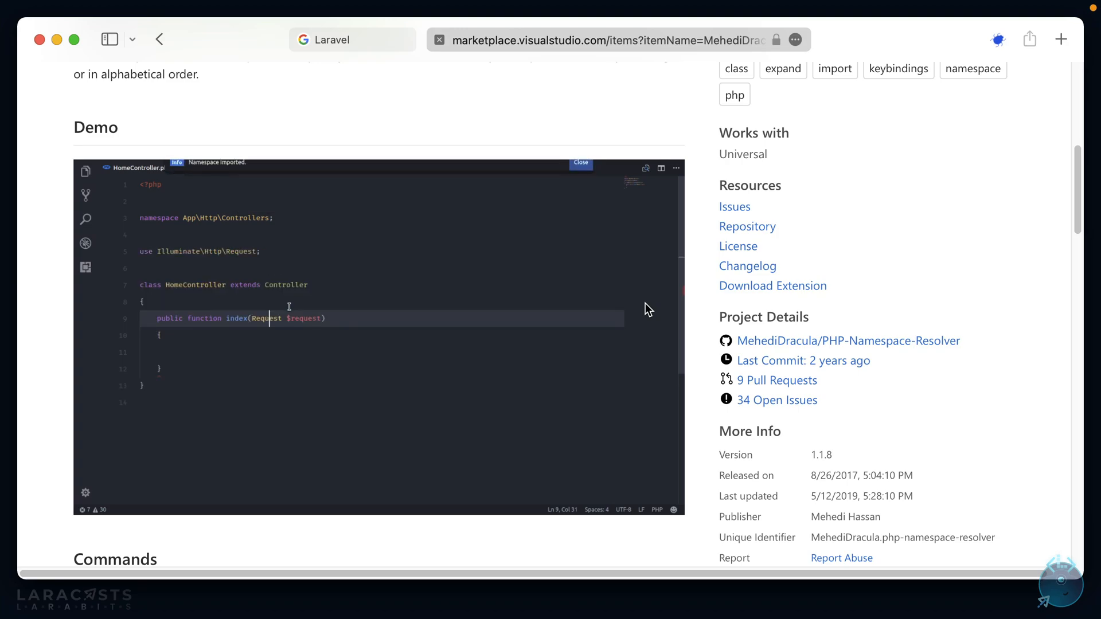
{"action": "scroll", "scroll_direction": "down", "scroll_amount": 3}
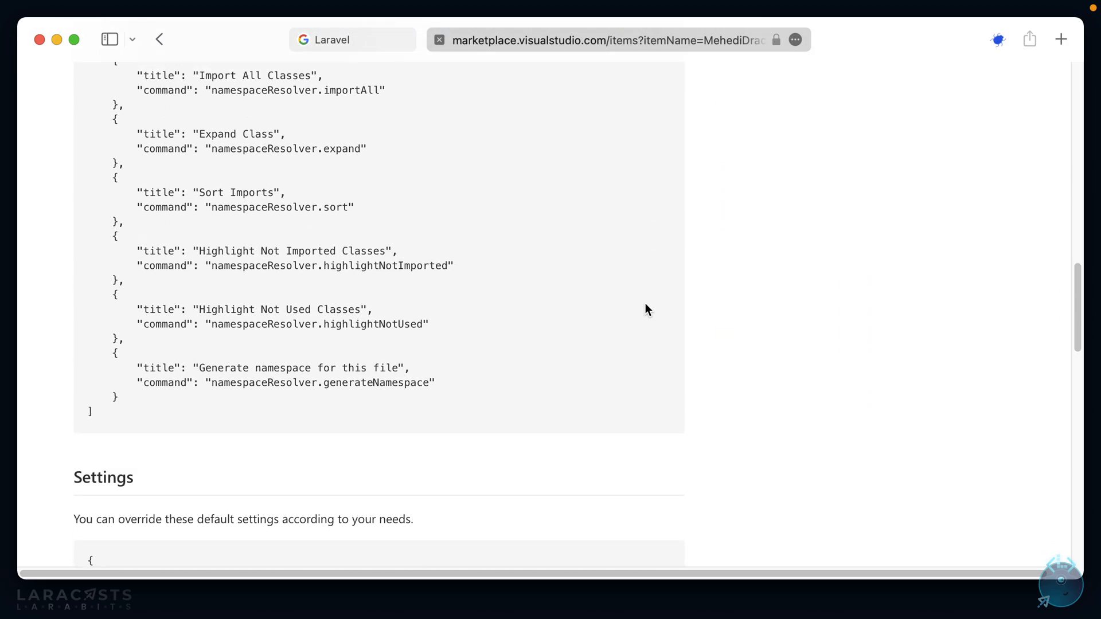
{"action": "scroll", "scroll_direction": "up", "scroll_amount": 3}
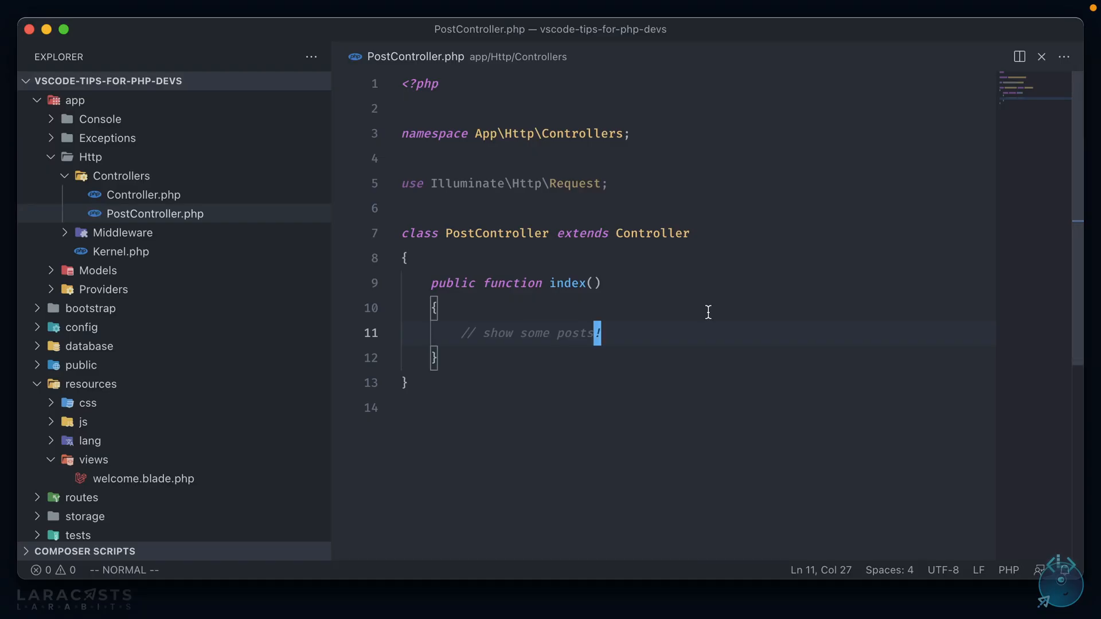
Install PHP Namespace Resolver by Mehedi Hassan from the Extensions view, then return to the project.
{"action": "type", "text": "extensi"}
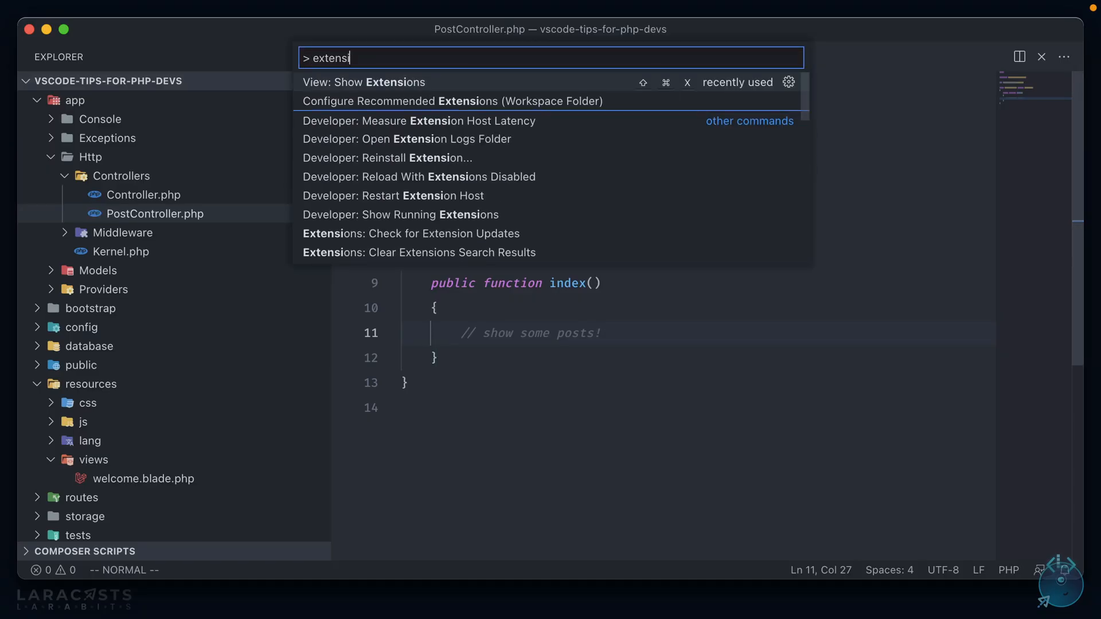
{"action": "left_click", "coordinate": [364, 82]}
{"action": "type", "text": "php namespace"}
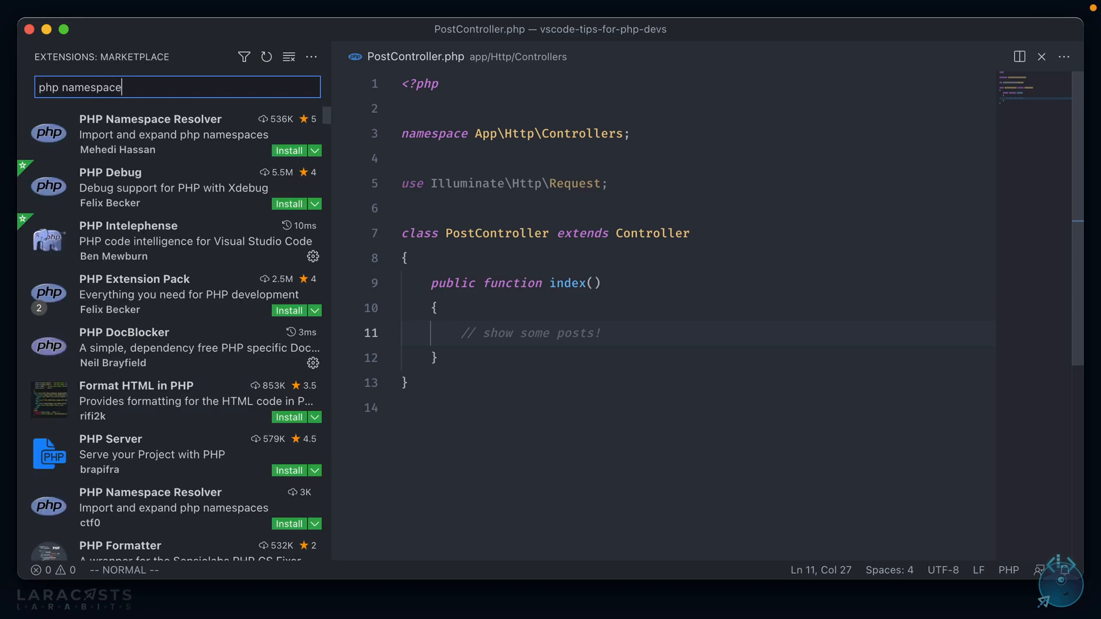
{"action": "left_click", "coordinate": [291, 151]}
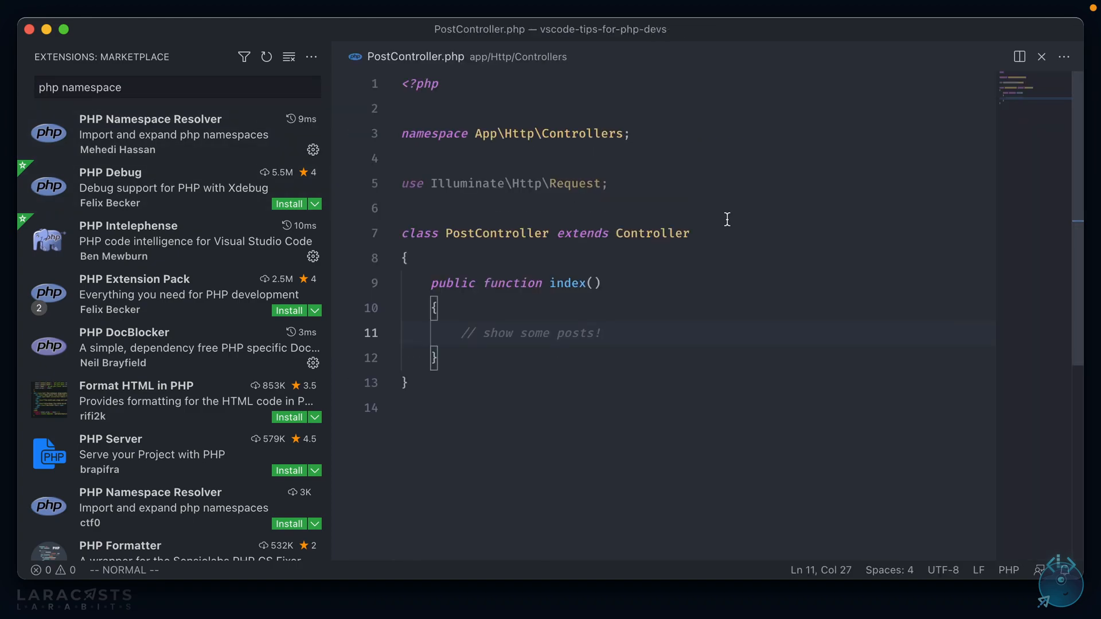
{"action": "key", "text": "Cmd+Shift+P"}
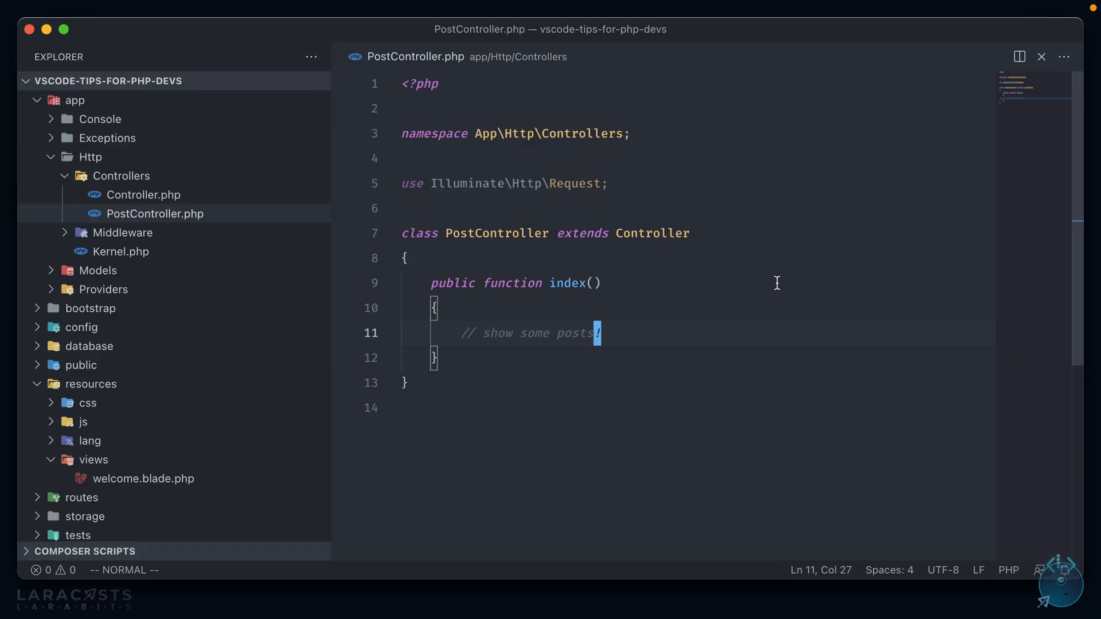
Type User::all in index(), letting autocomplete import App\Models\User.
{"action": "type", "text": "Us"}
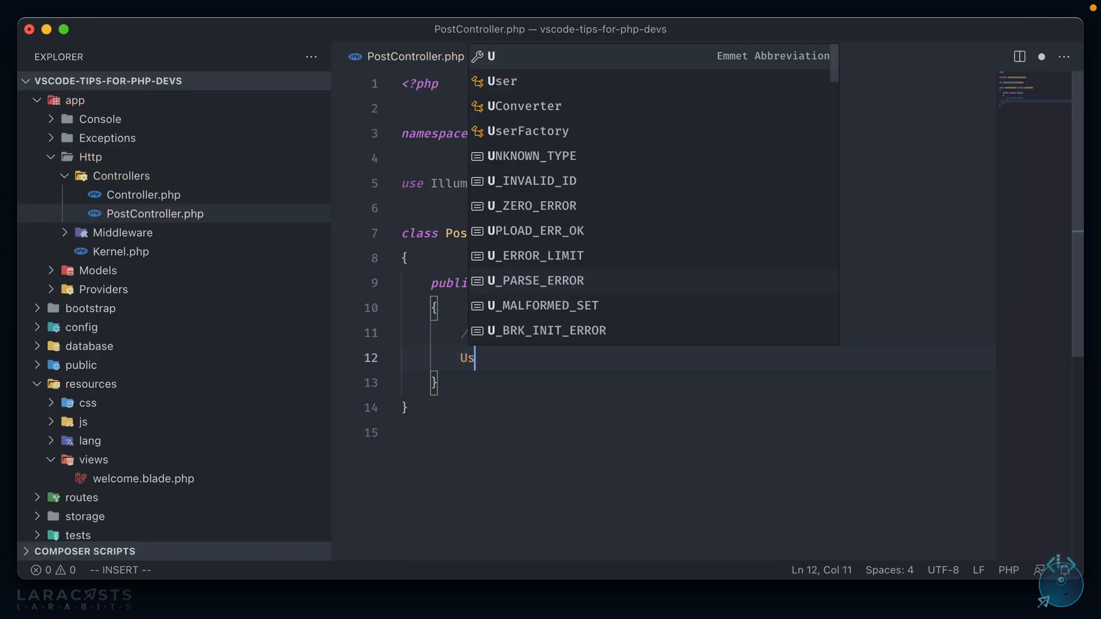
{"action": "type", "text": "er"}
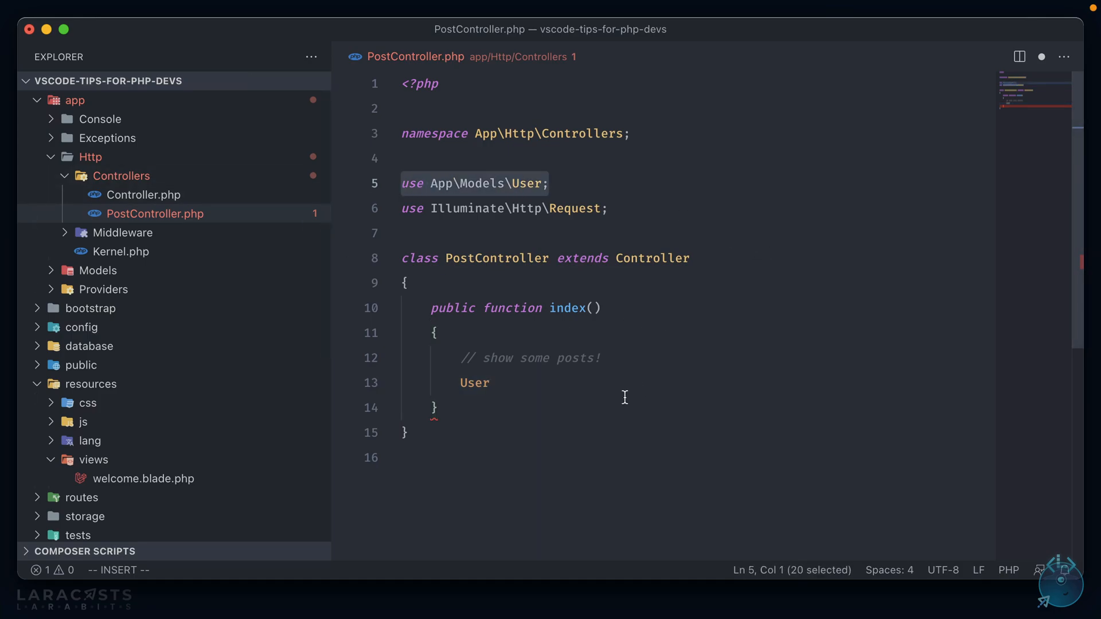
{"action": "type", "text": "::al"}
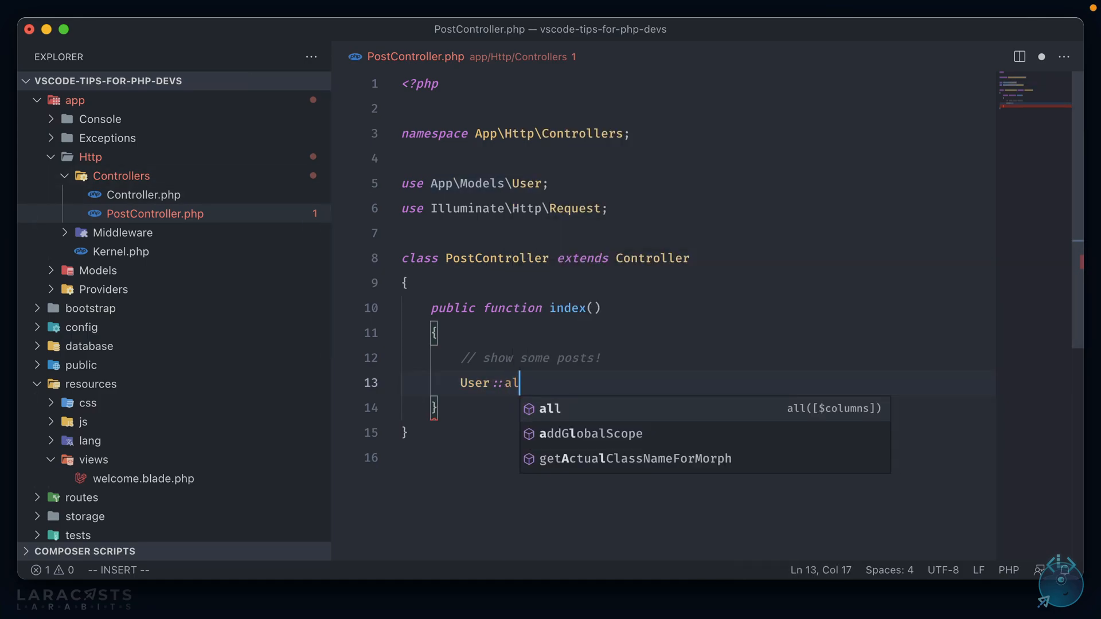
{"action": "key", "text": "Tab"}
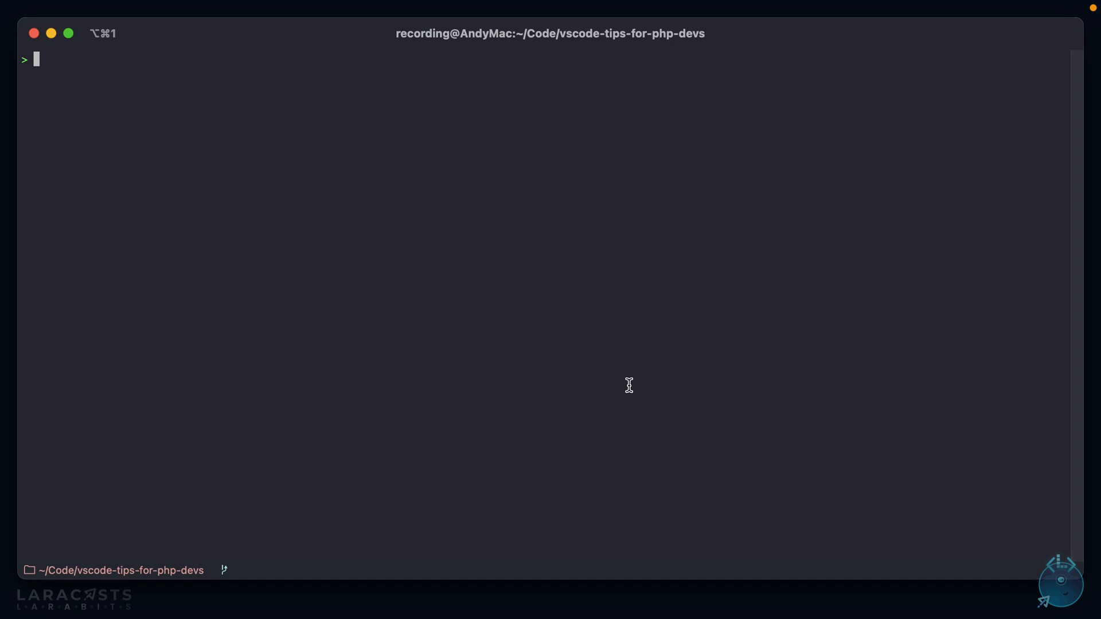
Run php artisan make:model Post, then start a second make:model command beginning 'Co'.
{"action": "type", "text": "php artisan"}
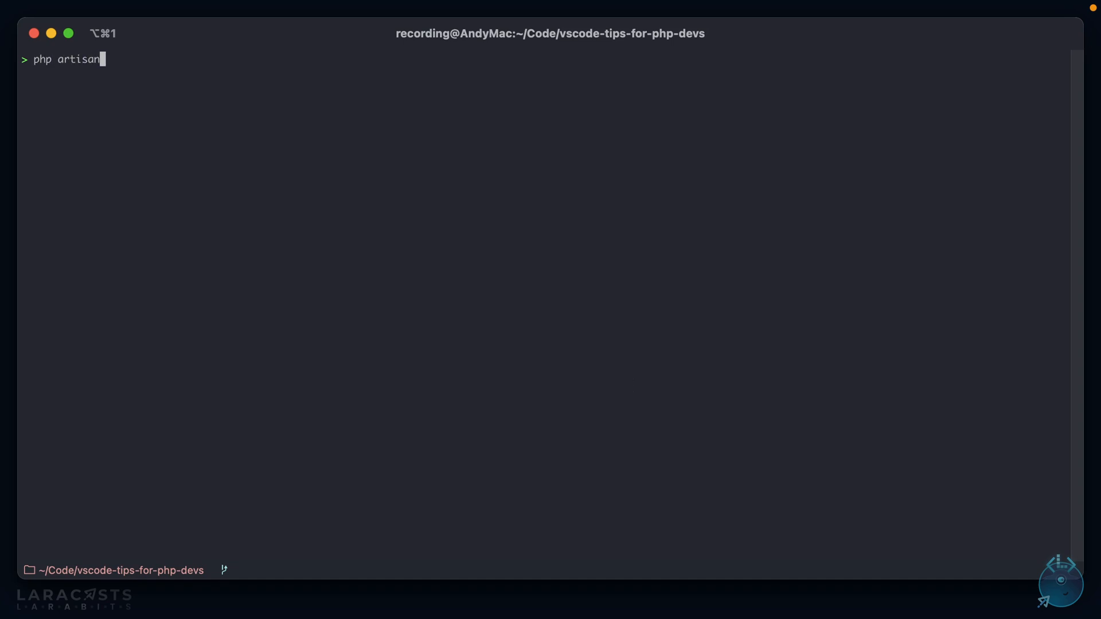
{"action": "type", "text": "make:model Post"}
{"action": "type", "text": "php"}
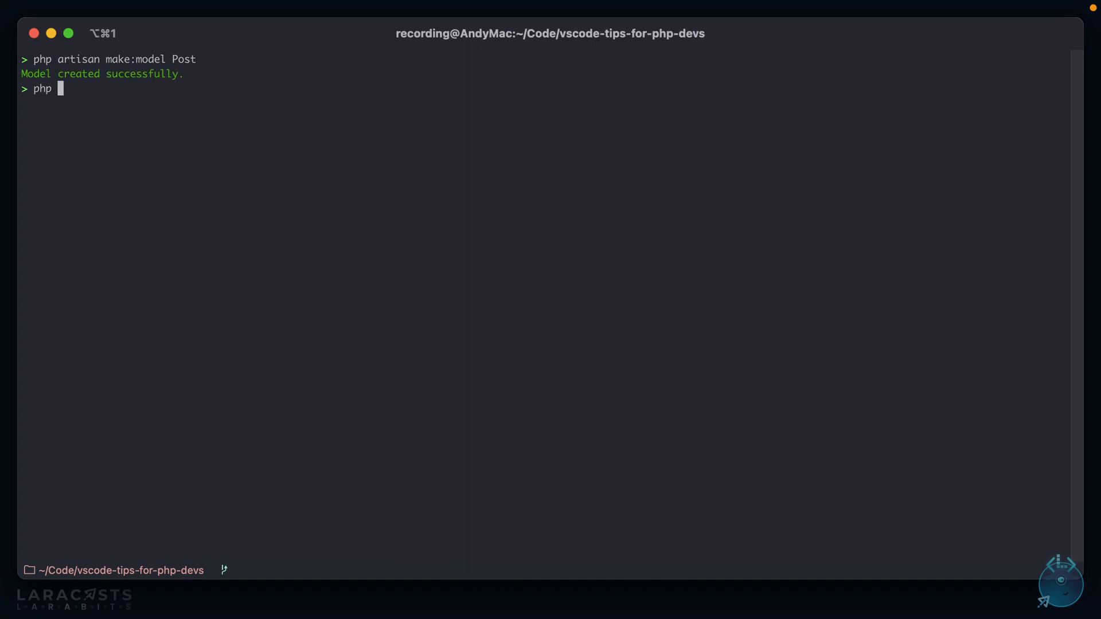
{"action": "type", "text": "artisan"}
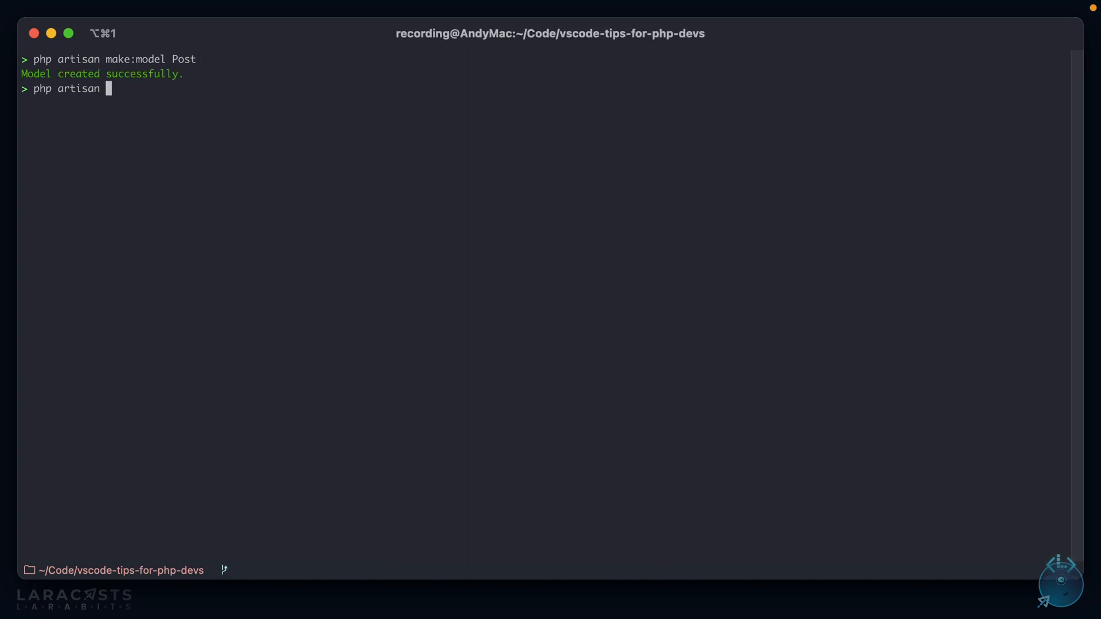
{"action": "type", "text": "make:model"}
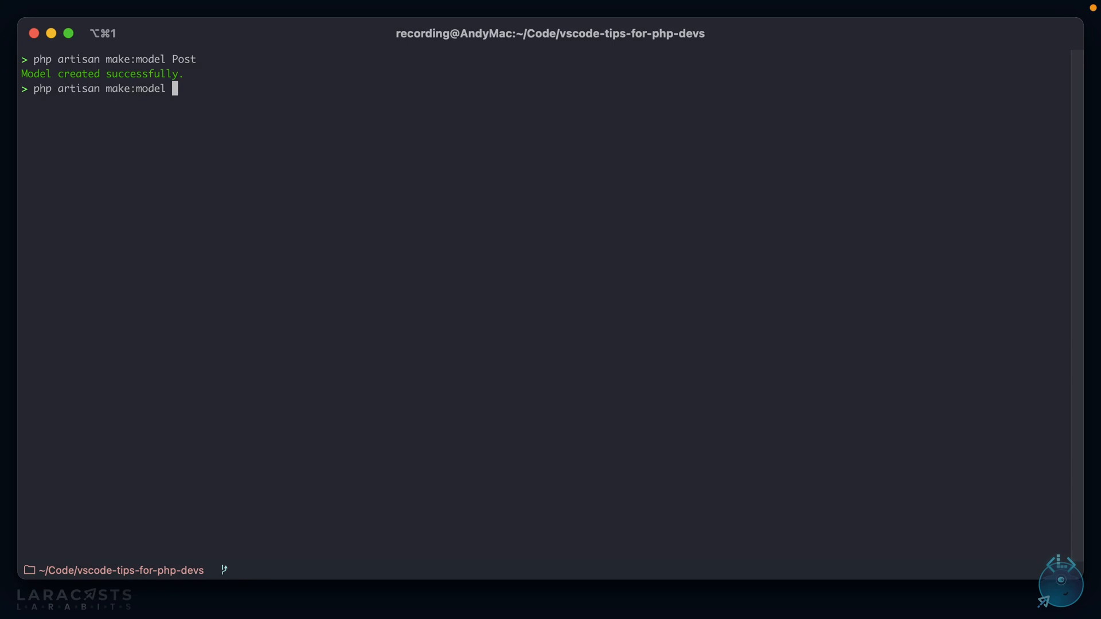
{"action": "type", "text": "Co"}
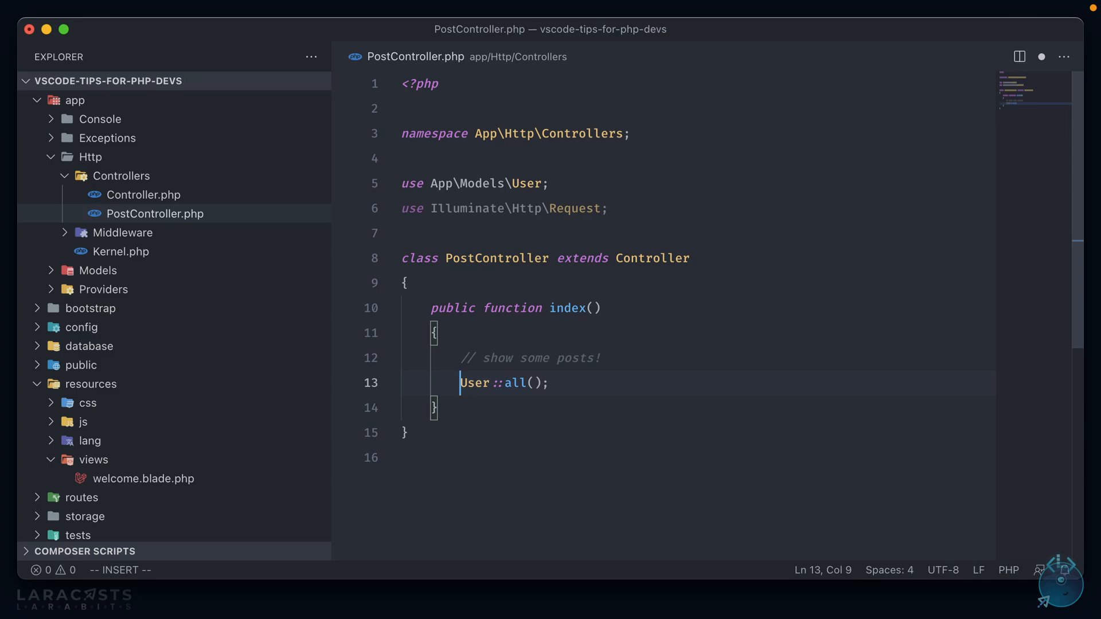
Add $users, $posts = Post::all() and $comments = Comment assignments in index, auto-importing models.
{"action": "type", "text": "$users ="}
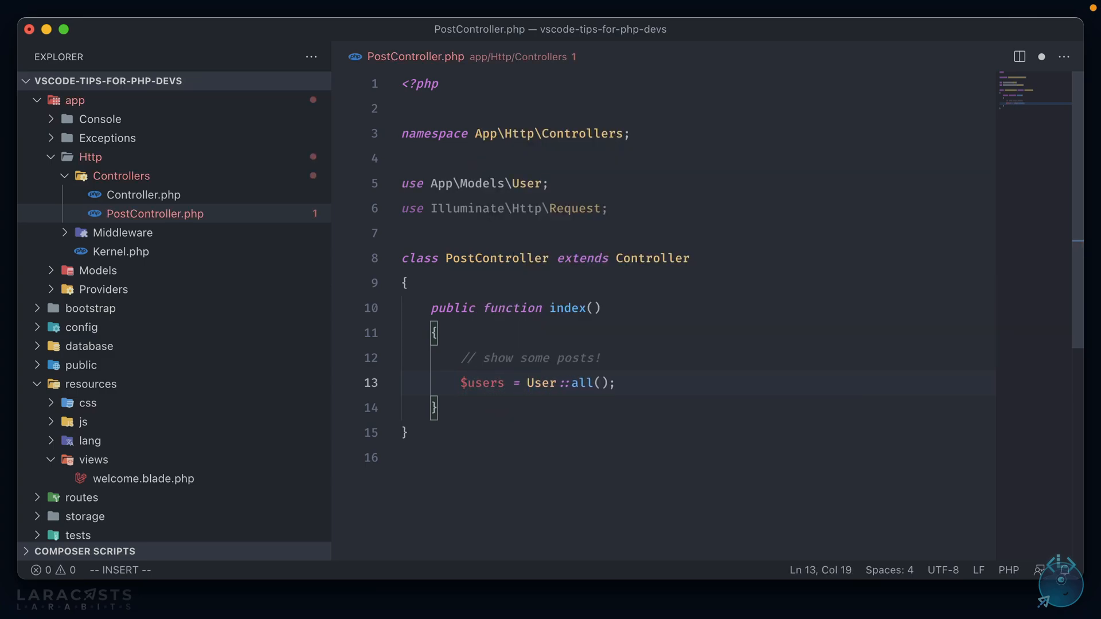
{"action": "type", "text": "$"}
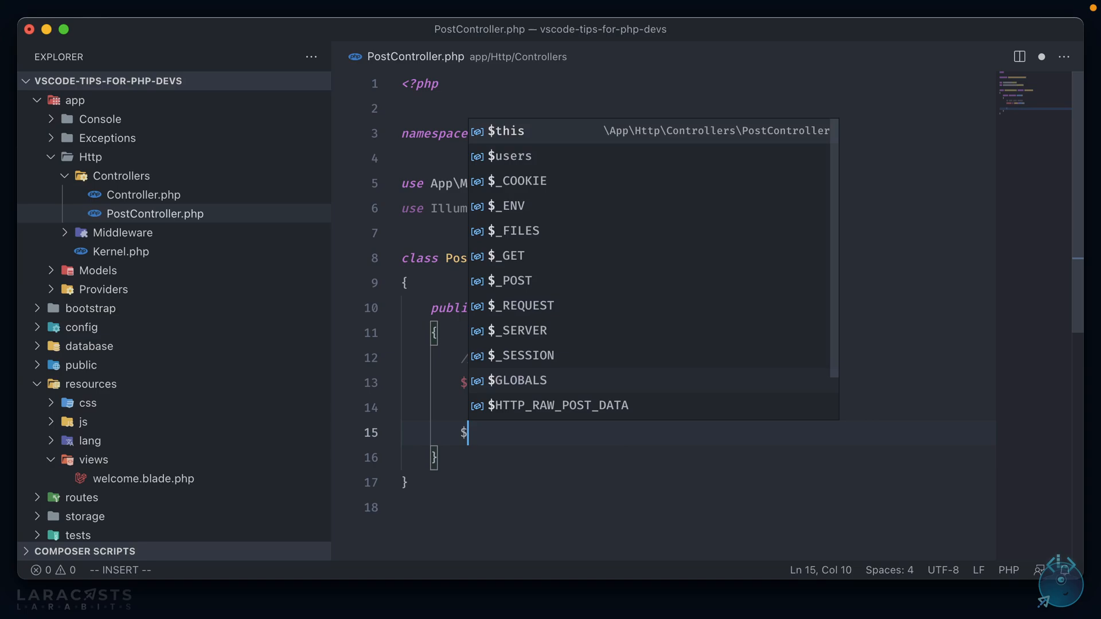
{"action": "type", "text": "posts = Post"}
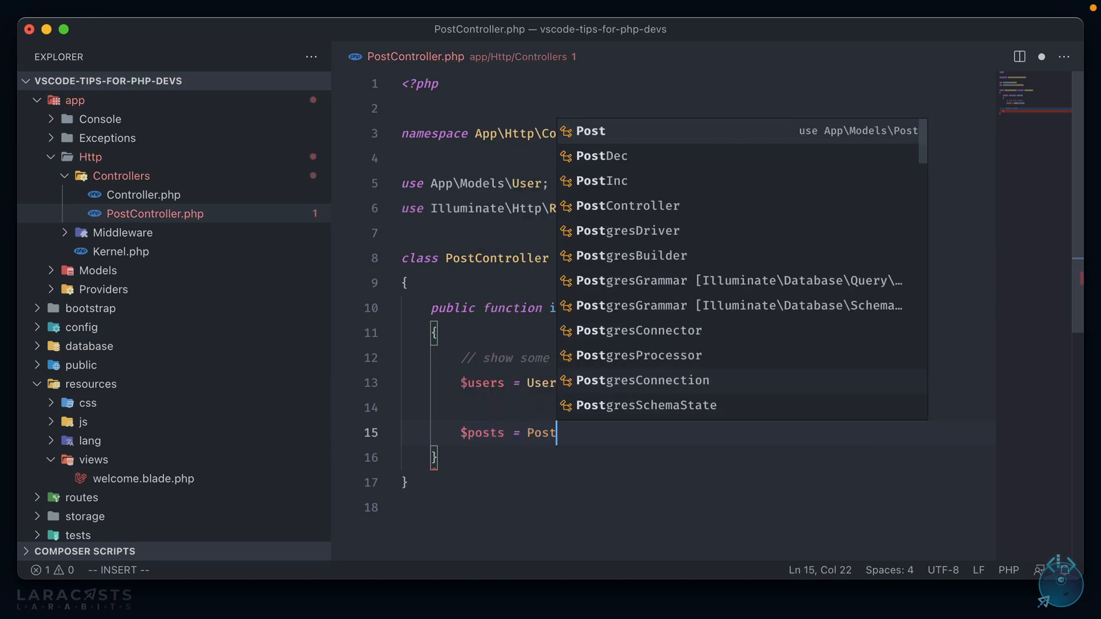
{"action": "type", "text": "::"}
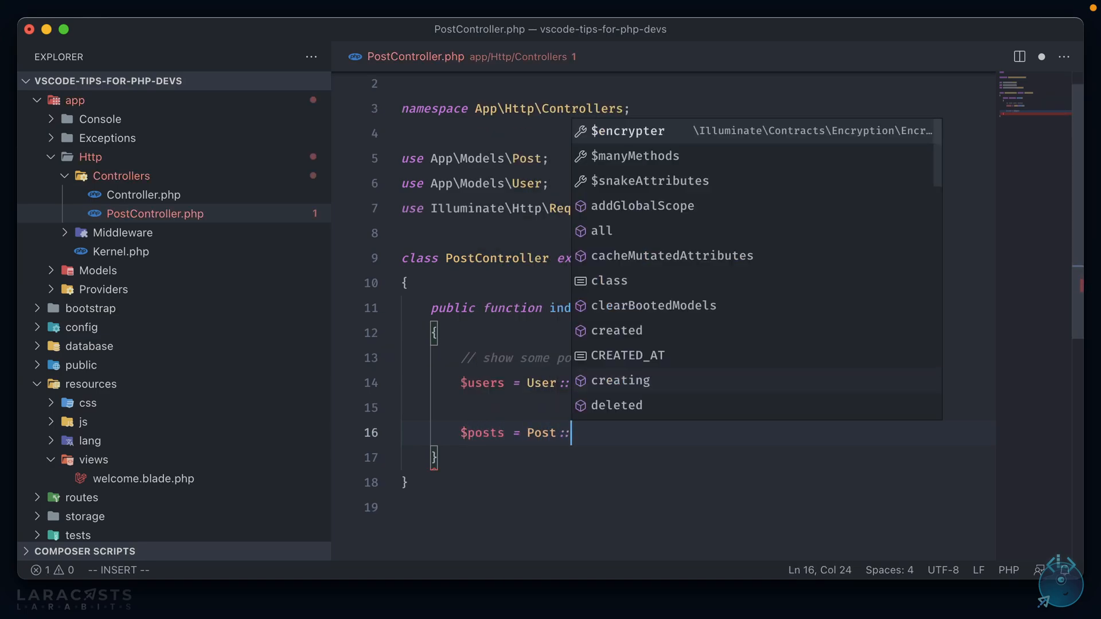
{"action": "type", "text": "all();"}
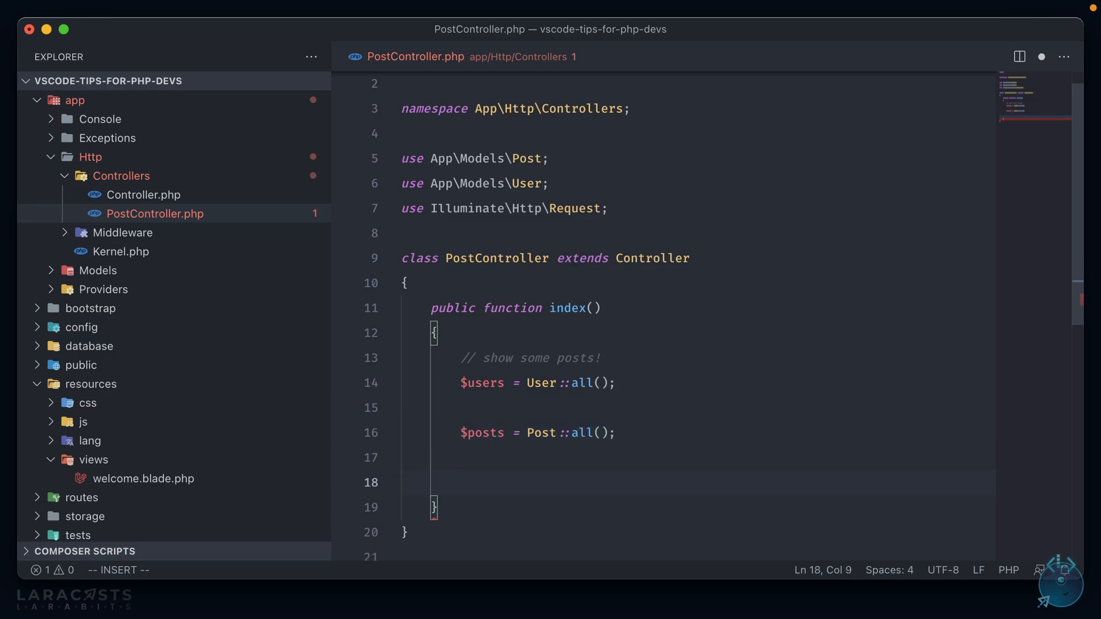
{"action": "type", "text": "$comments"}
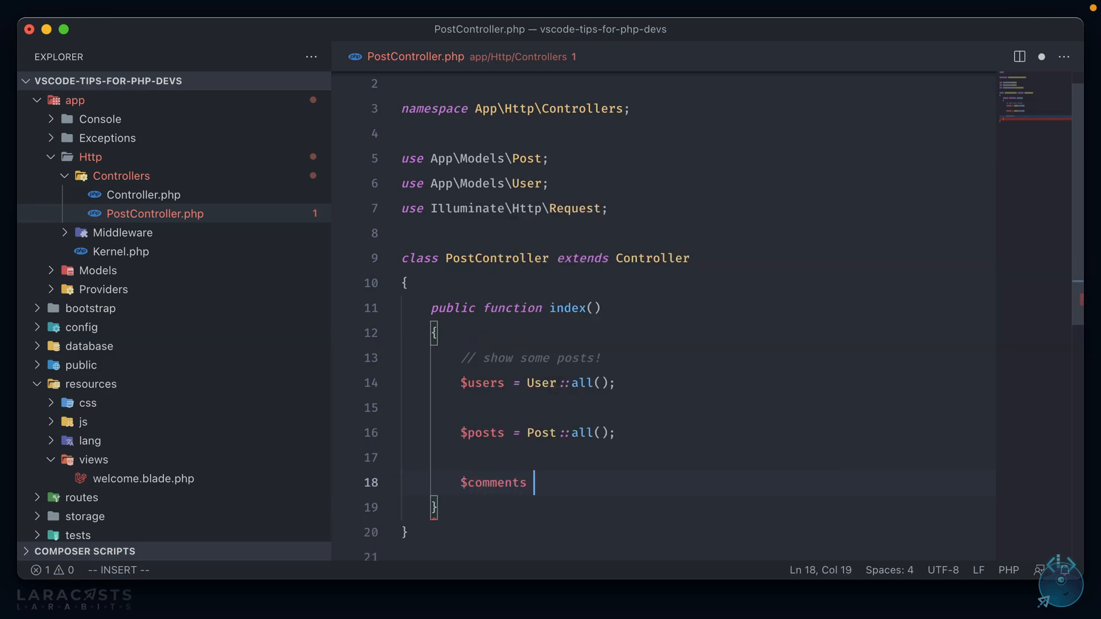
{"action": "type", "text": "= Comment::all();"}
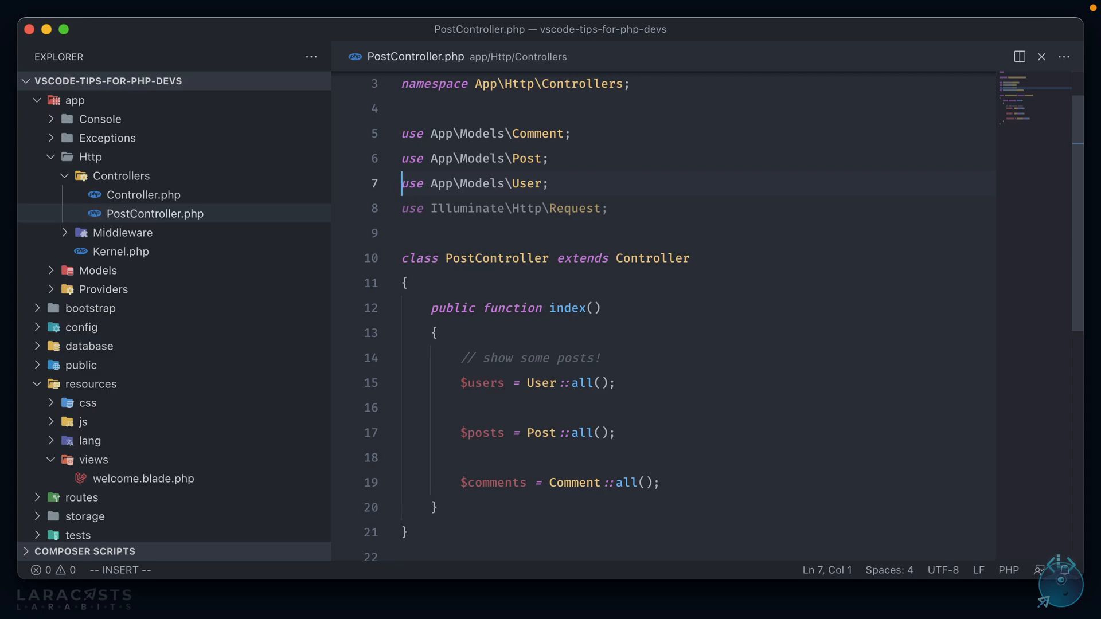
Sort PostController's imports with Sort Imports and delete the $posts = Post::all() line.
{"action": "key", "text": "Cmd+Shift+P"}
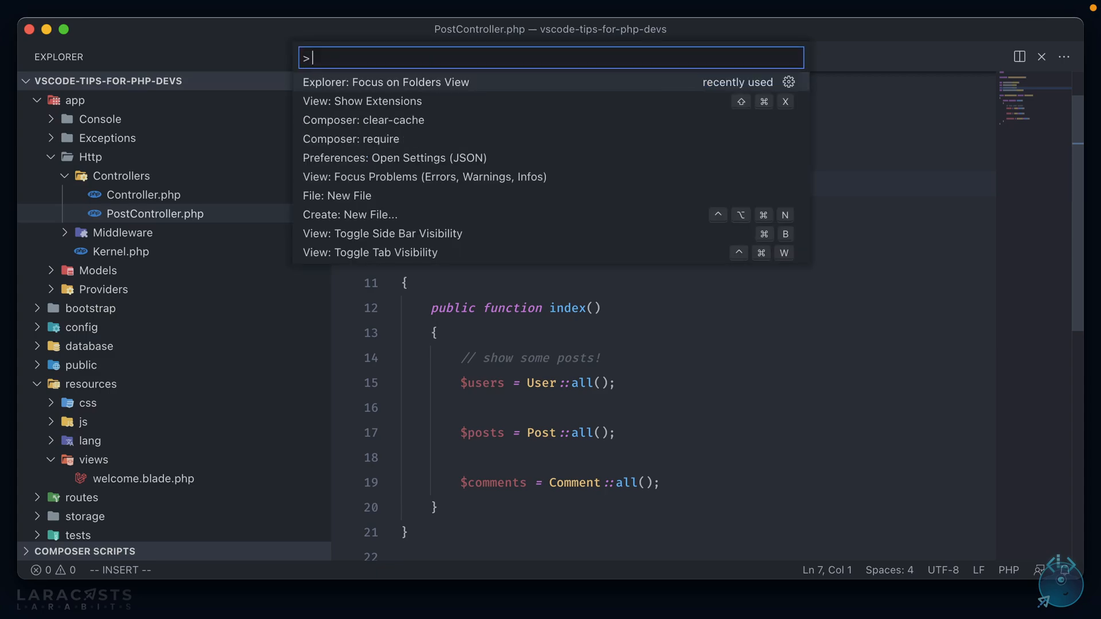
{"action": "type", "text": "S"}
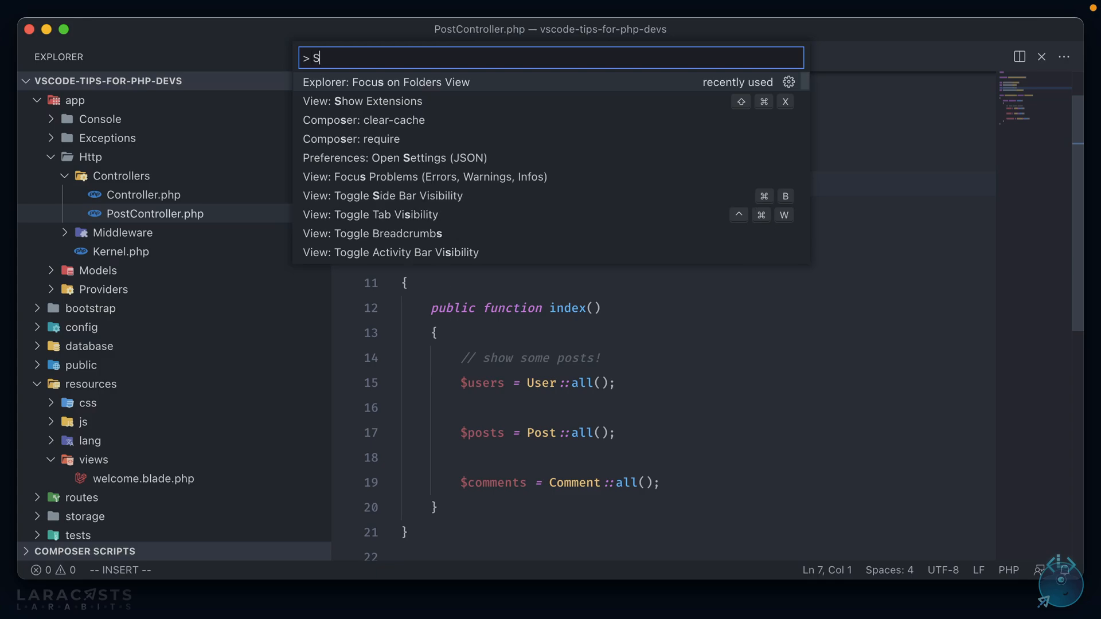
{"action": "type", "text": "ort"}
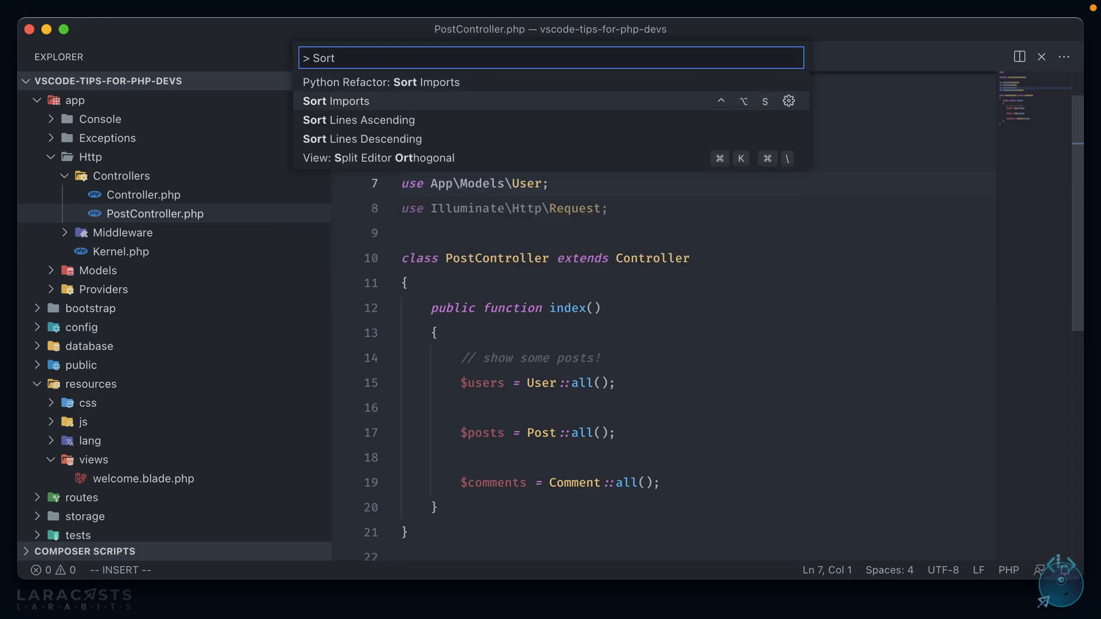
{"action": "left_click", "coordinate": [336, 101]}
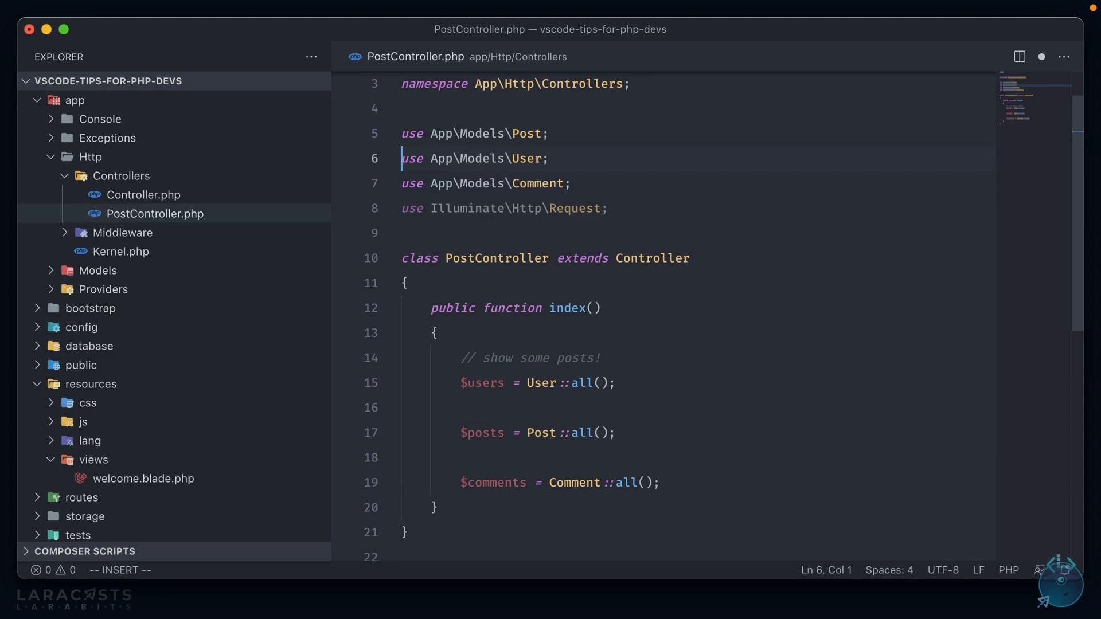
{"action": "key", "text": "cmd+shift+p"}
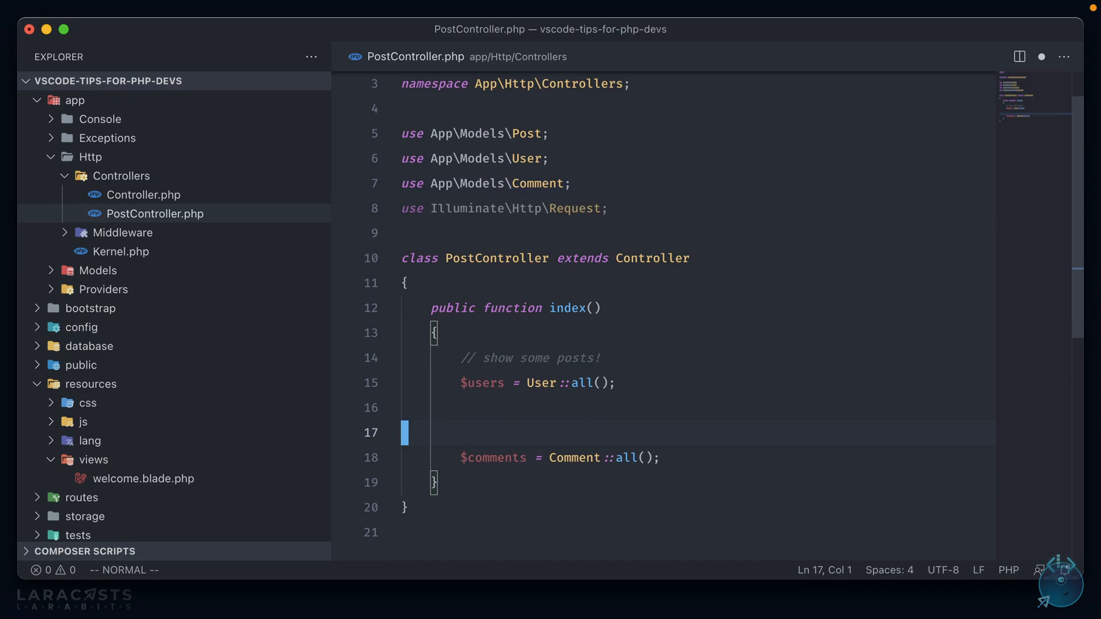
Highlight the unused Post and Request imports, then retype $posts = Post::all();.
{"action": "key", "text": "cmd+p"}
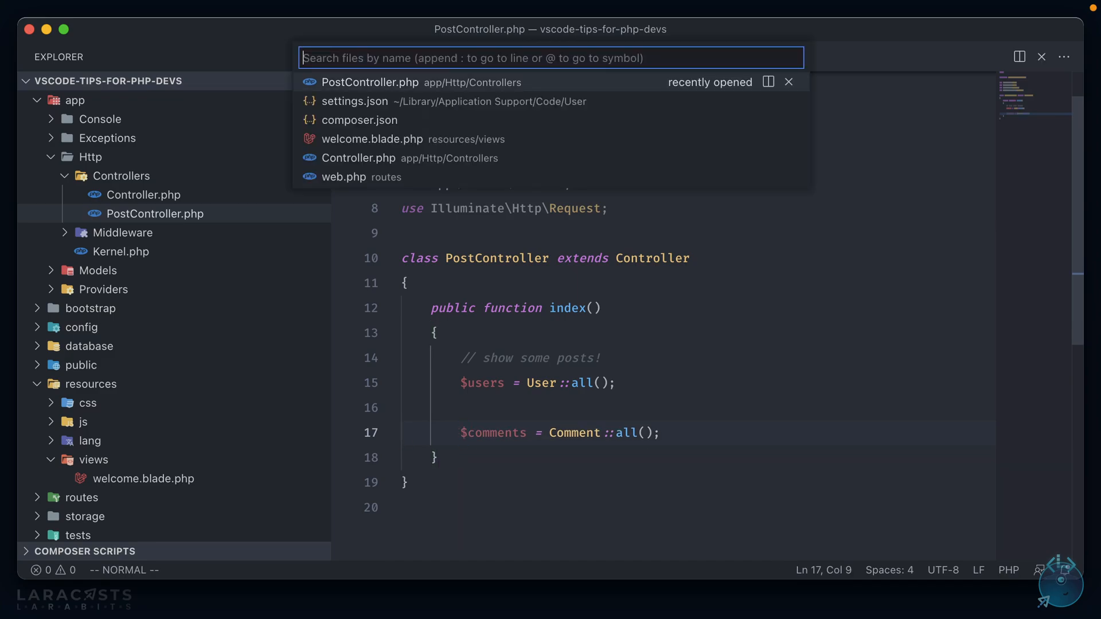
{"action": "type", "text": "> High"}
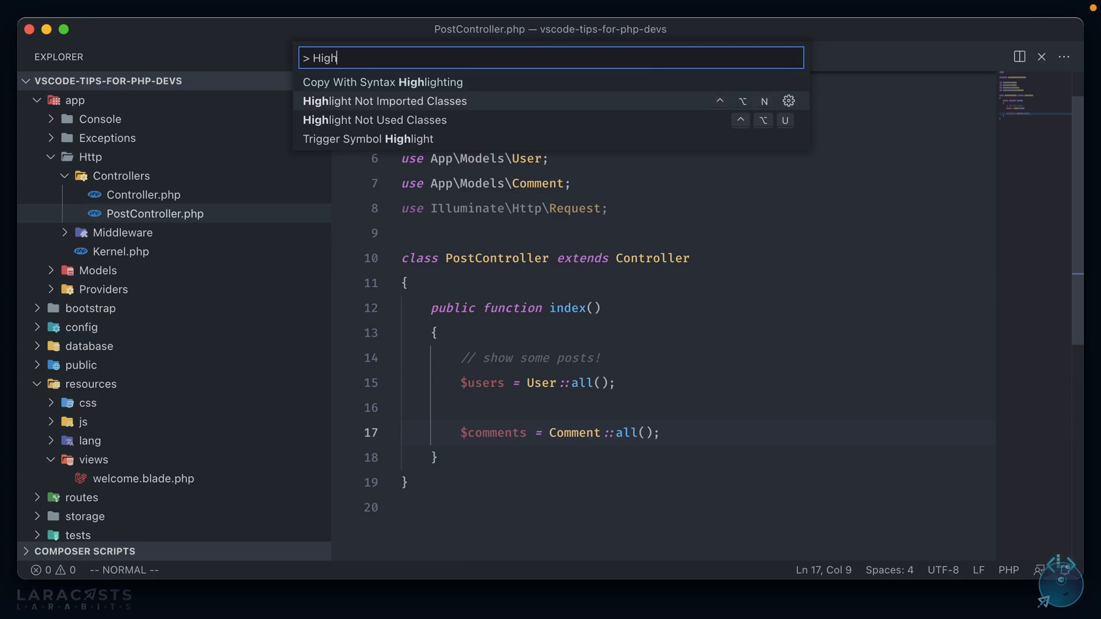
{"action": "left_click", "coordinate": [384, 100]}
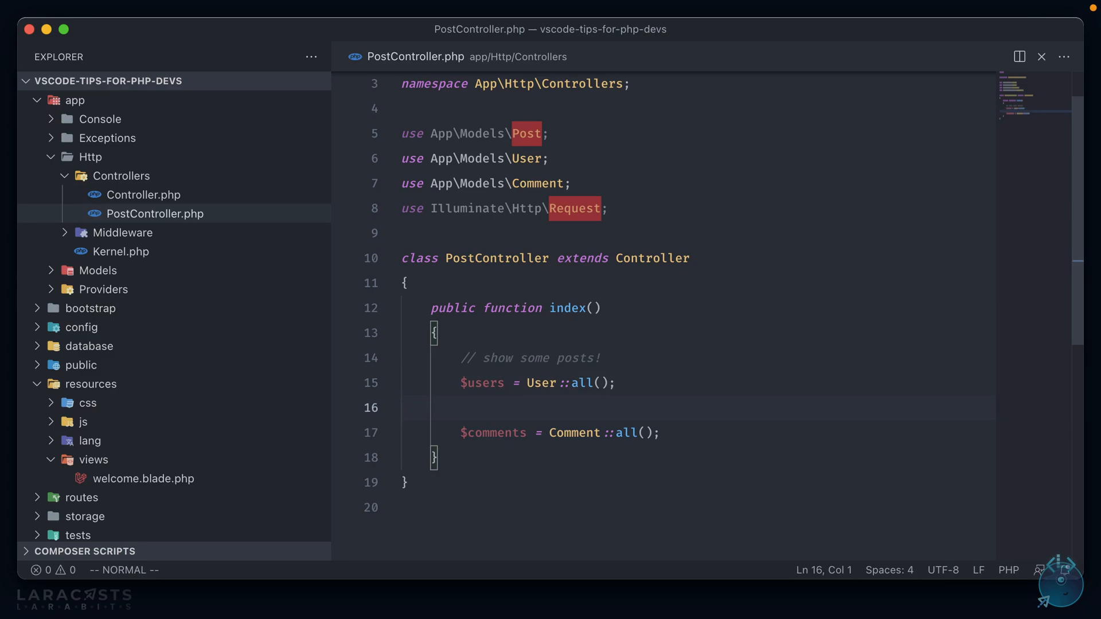
{"action": "type", "text": "$posts = Post::all();"}
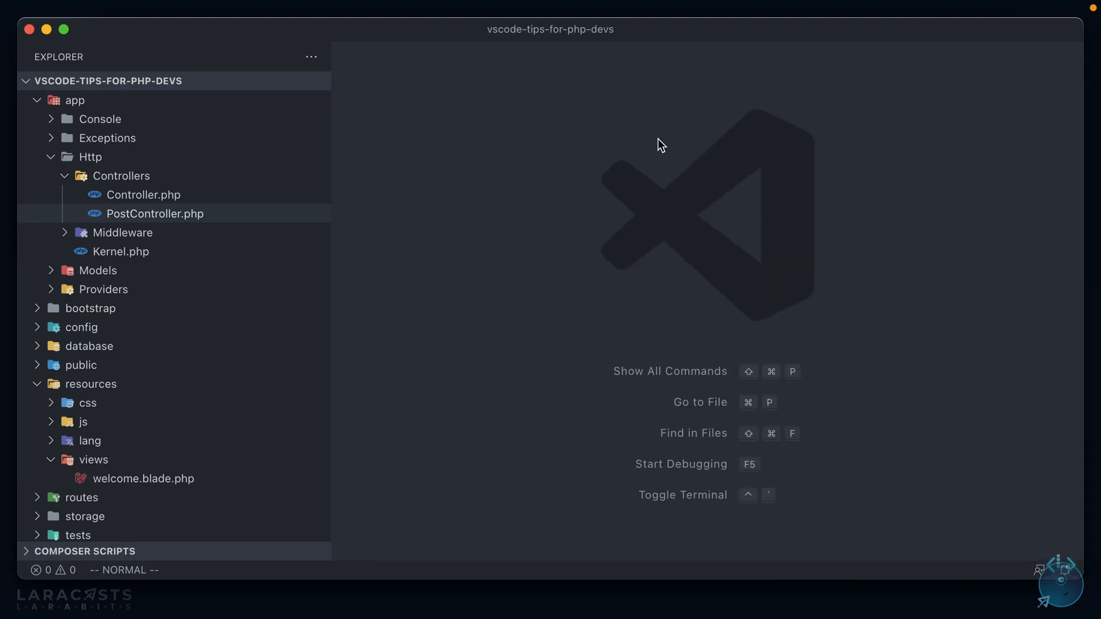
Install the PHP Constructor extension and return to PostController.php.
{"action": "type", "text": "exe"}
{"action": "type", "text": "php constructor"}
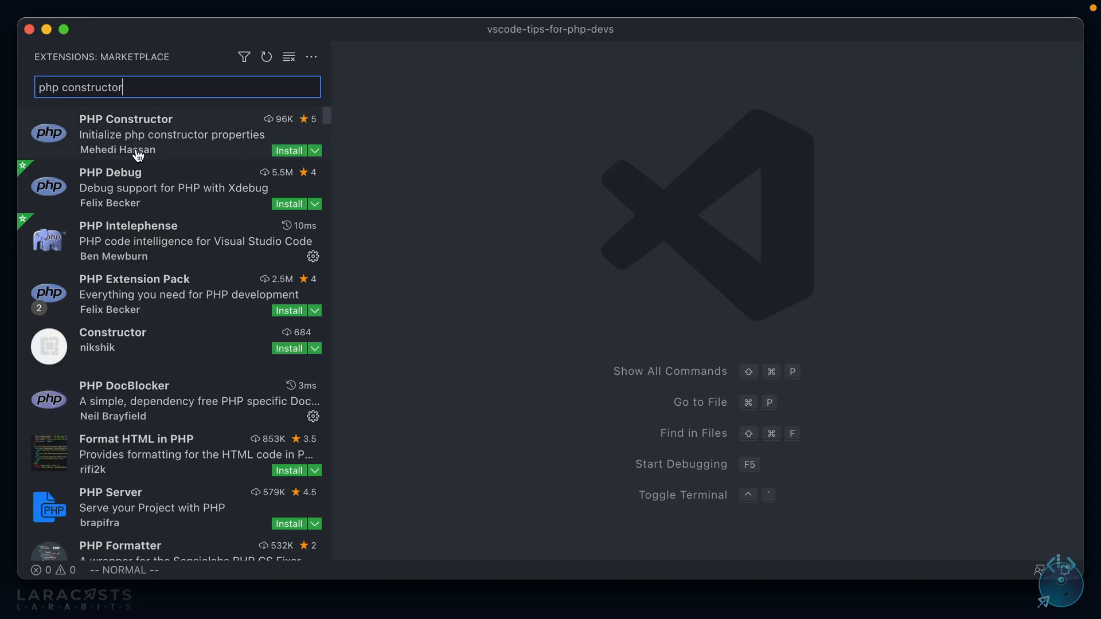
{"action": "left_click", "coordinate": [125, 133]}
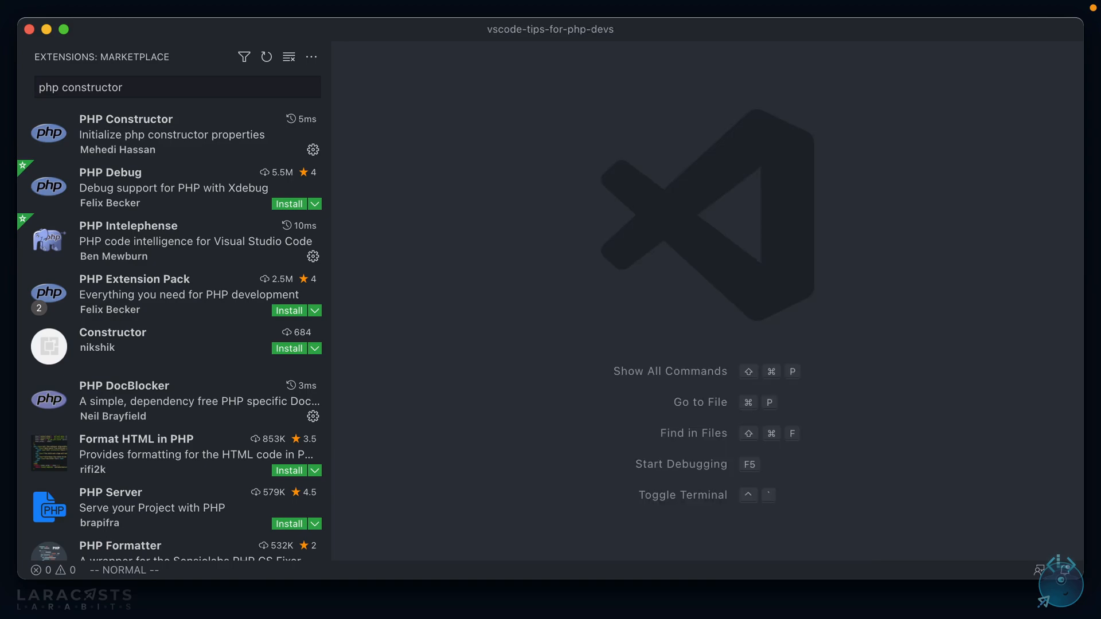
{"action": "key", "text": "cmd+shift+p"}
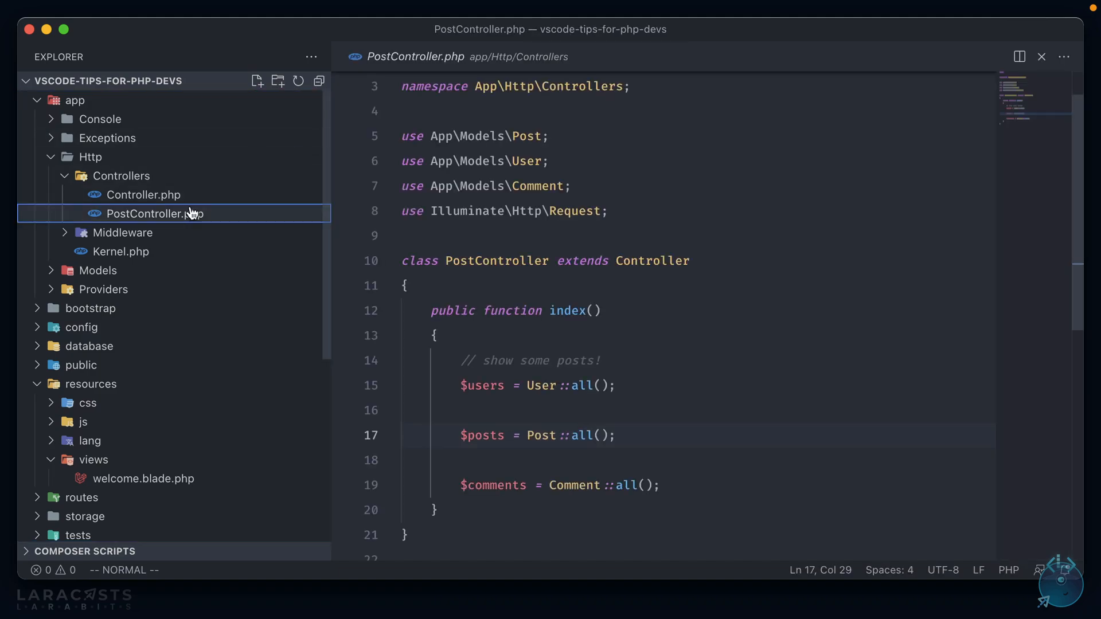
Insert a constructor property named users, adding protected $users assigned via $this->users.
{"action": "key", "text": "cmd+p"}
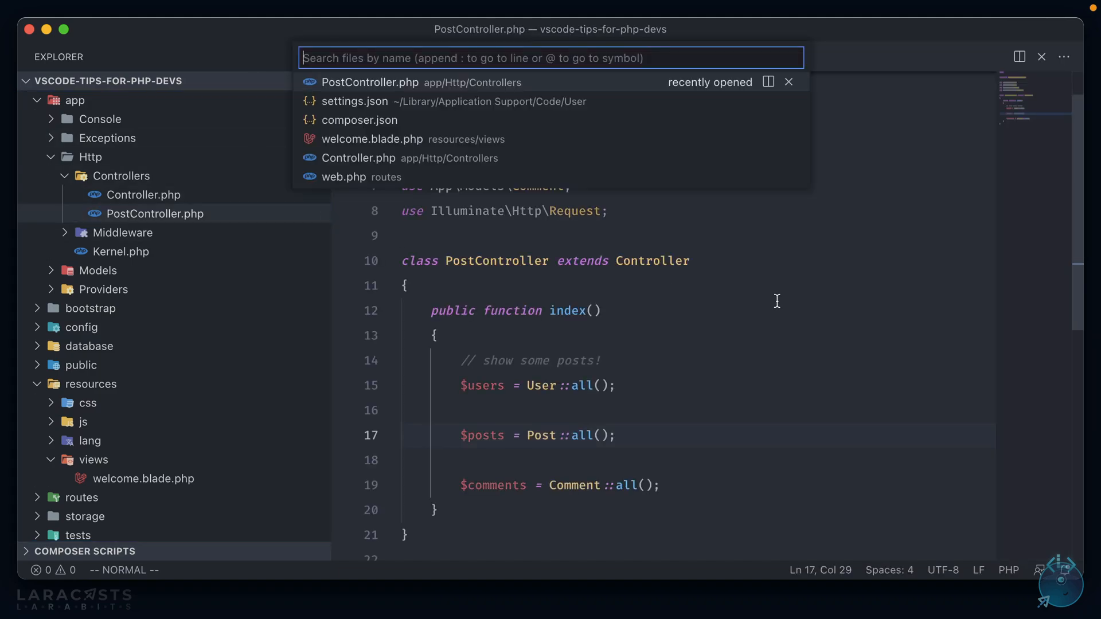
{"action": "type", "text": "> Construct"}
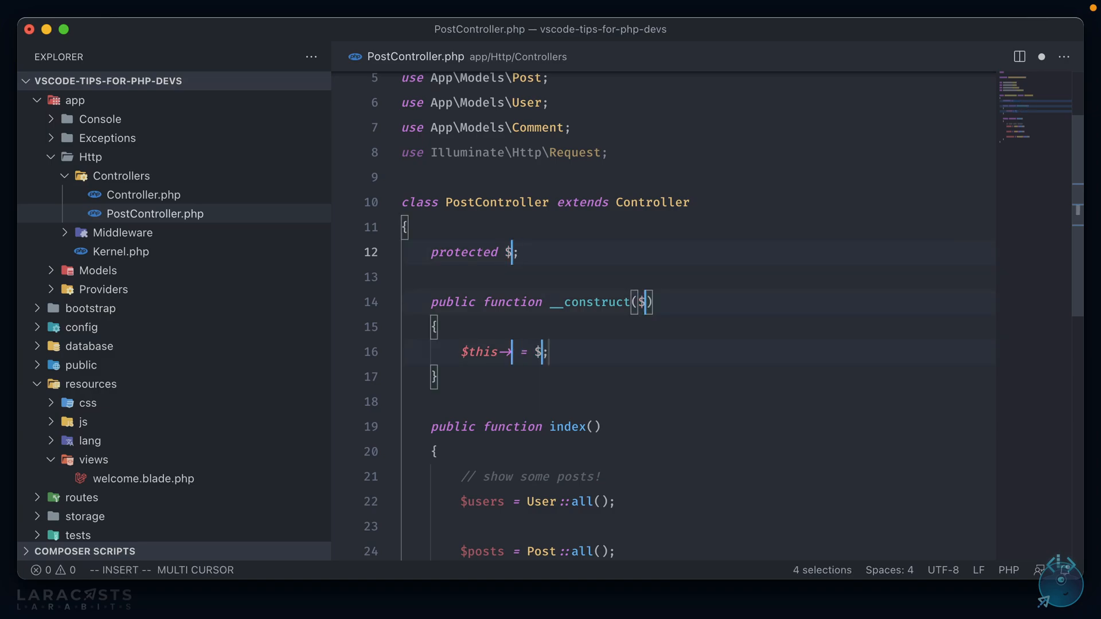
{"action": "type", "text": "users"}
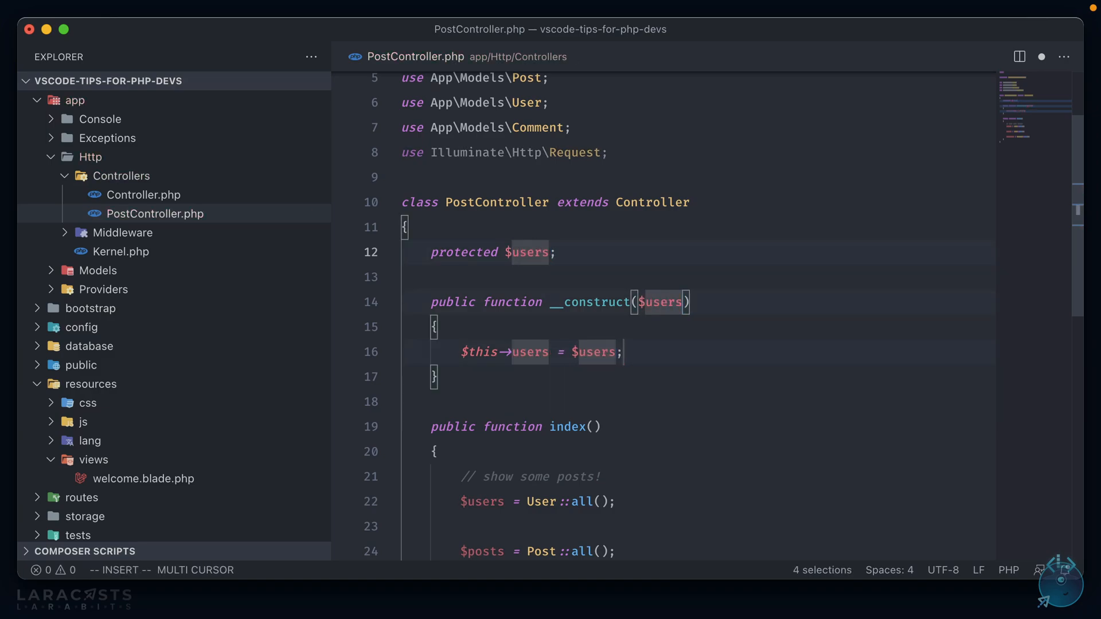
{"action": "key", "text": "Escape"}
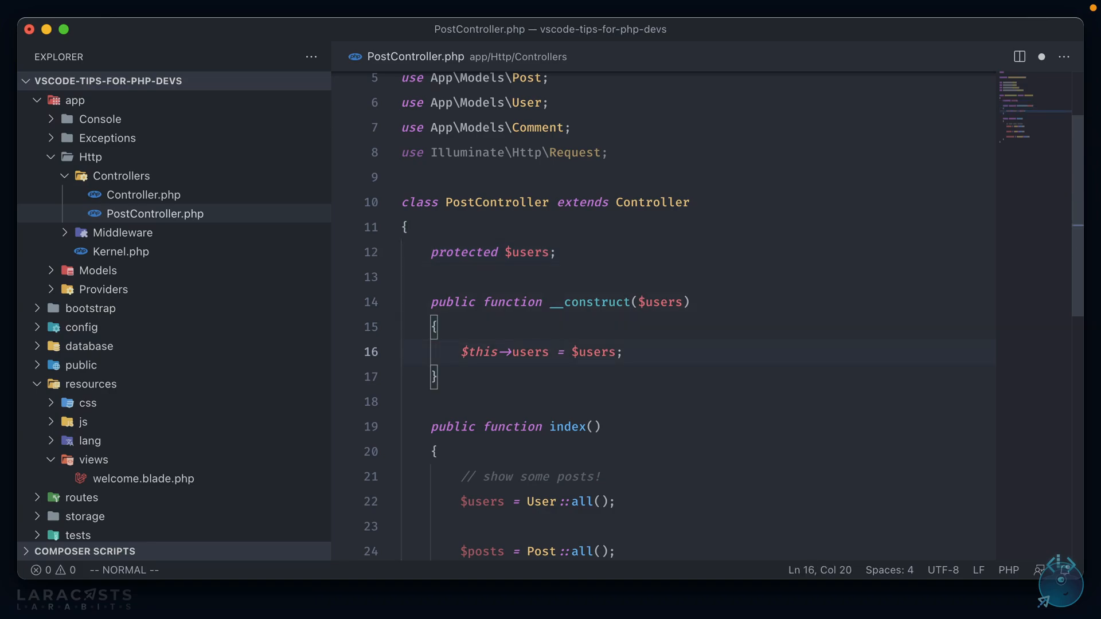
{"action": "double_click", "coordinate": [463, 253]}
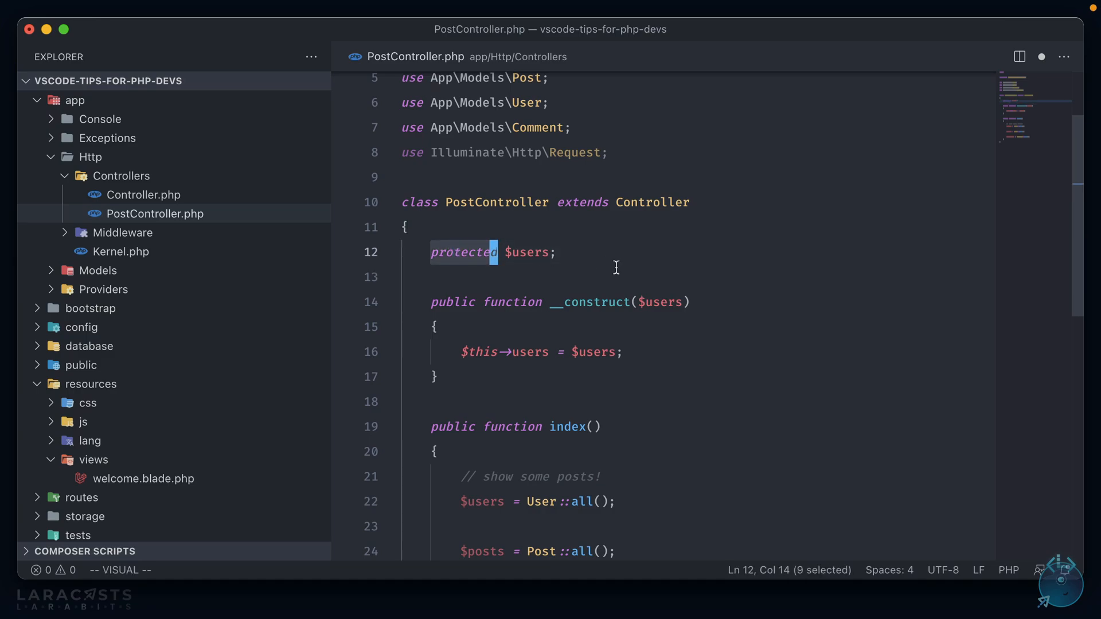
{"action": "key", "text": "escape"}
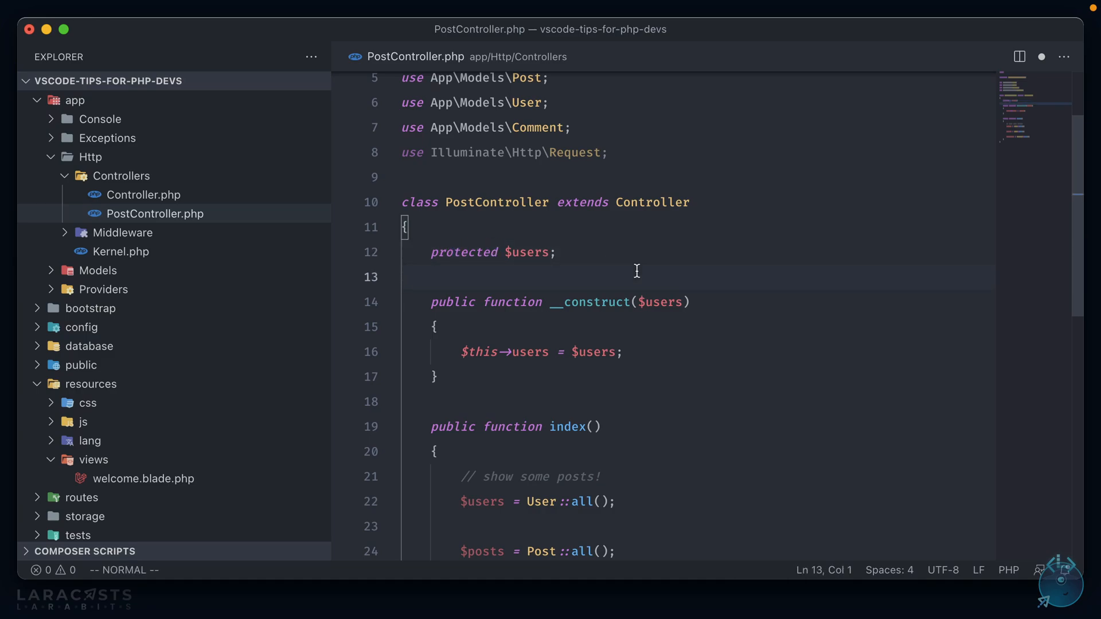
{"action": "key", "text": "Cmd+Shift+P"}
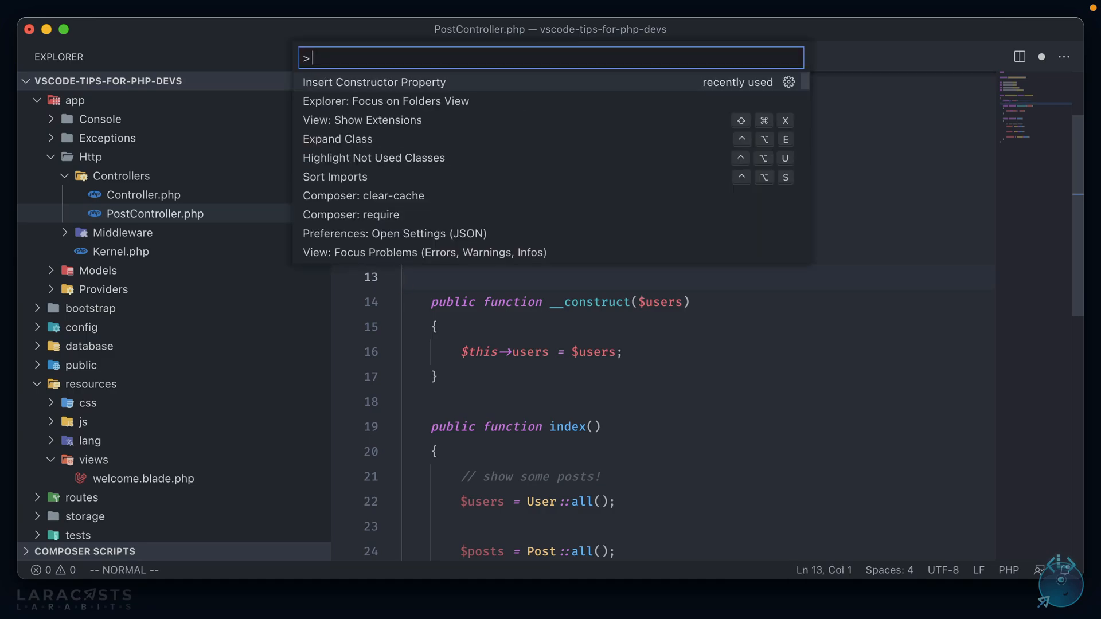
Add "phpConstructor.choosePropertyVisibility": true to the user settings JSON.
{"action": "type", "text": "settings"}
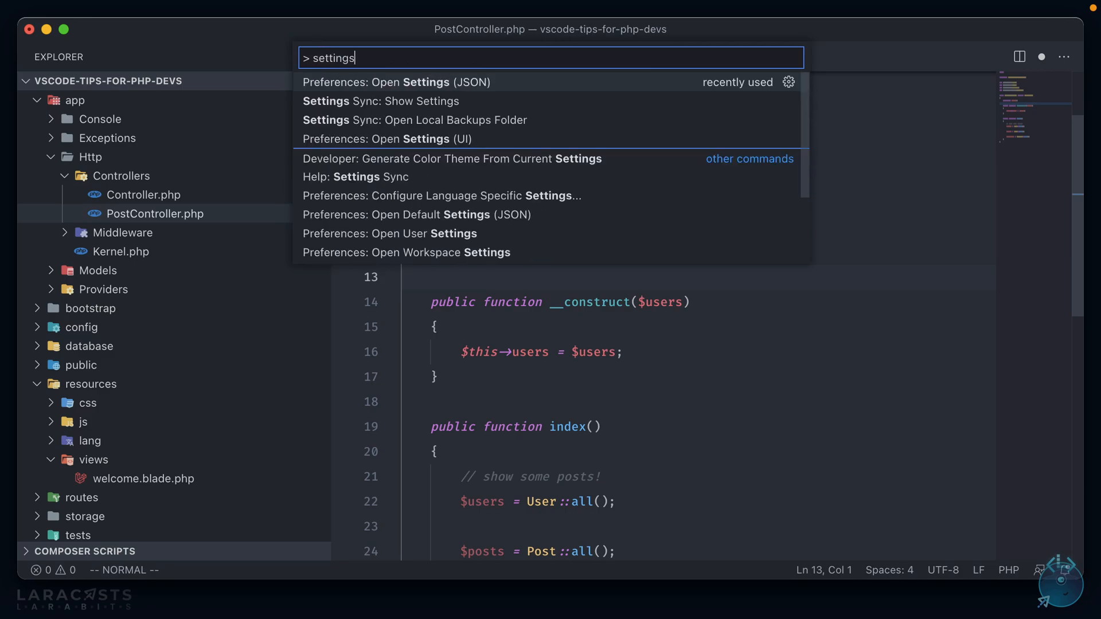
{"action": "left_click", "coordinate": [397, 82]}
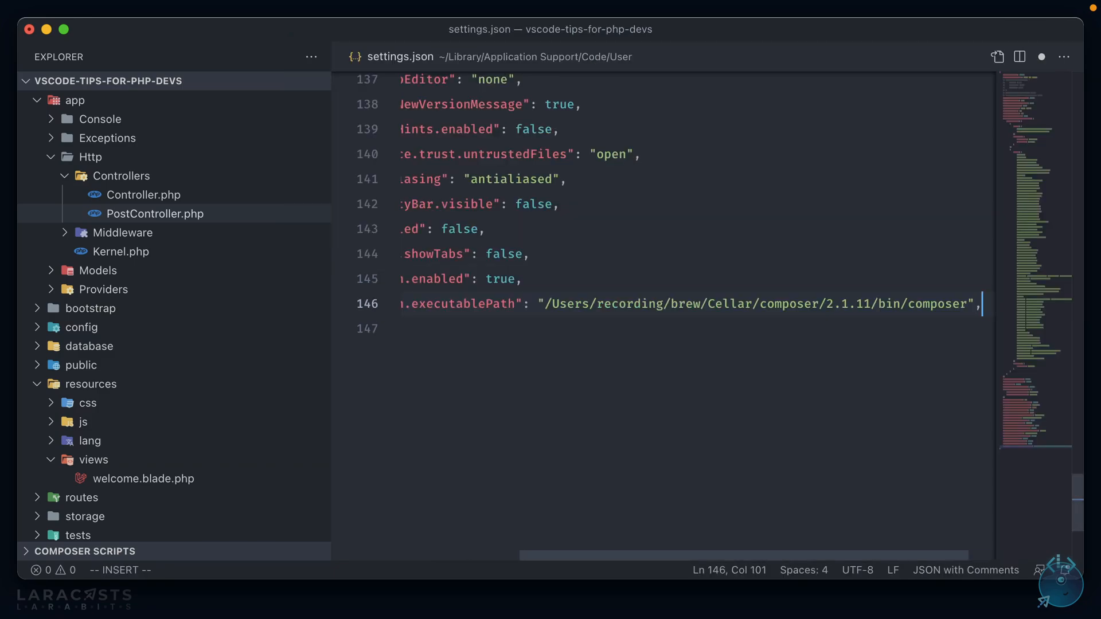
{"action": "type", "text": "\"constr\""}
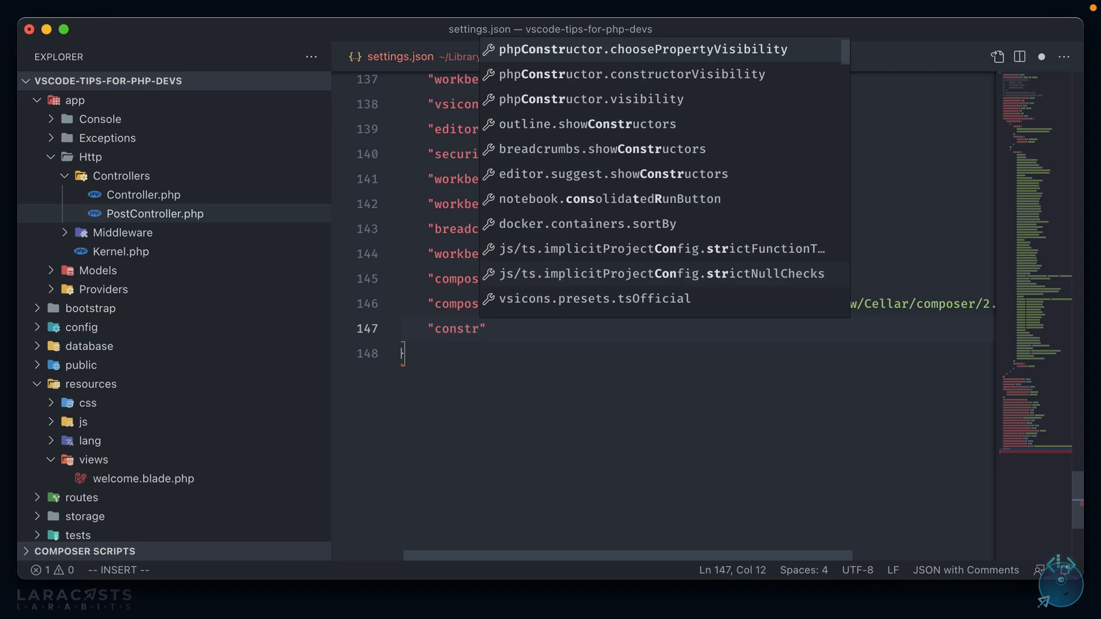
{"action": "left_click", "coordinate": [641, 50]}
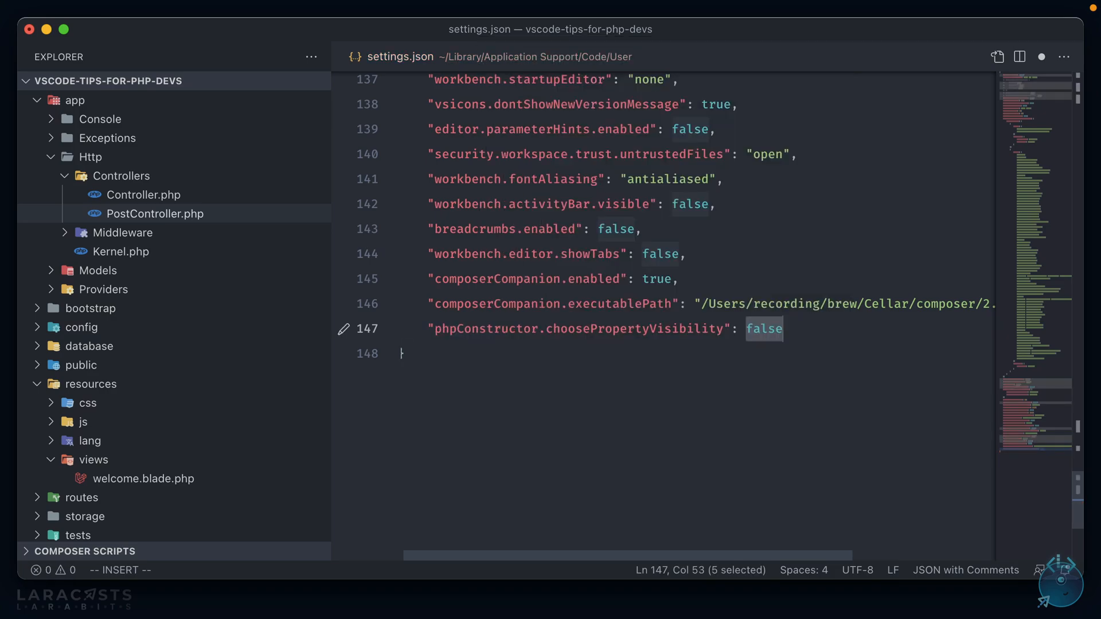
{"action": "type", "text": "t"}
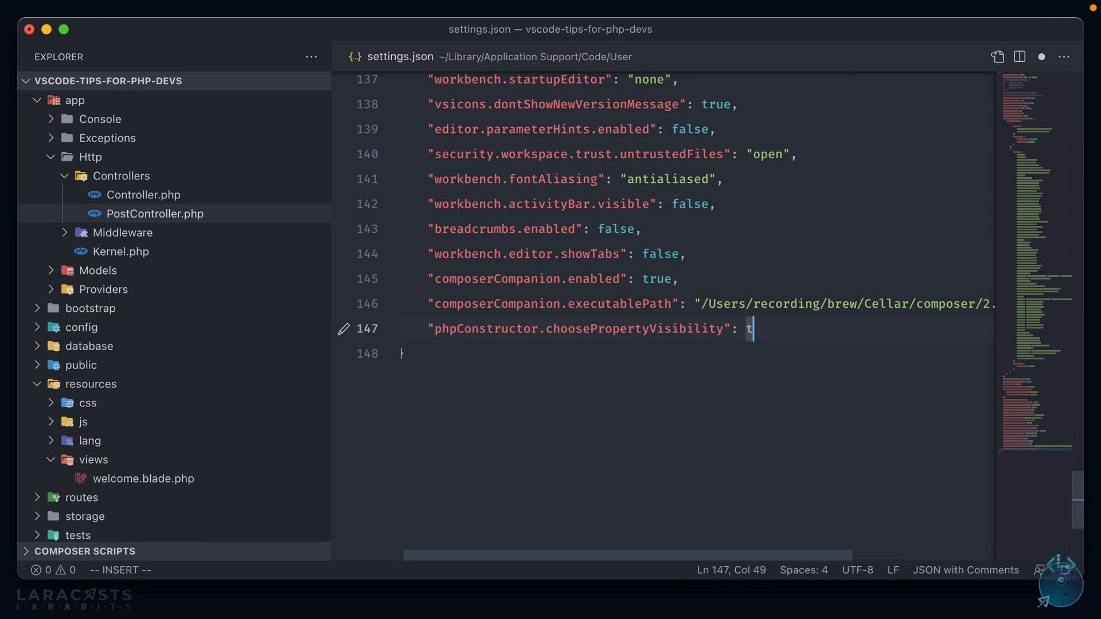
{"action": "type", "text": "rue,"}
{"action": "type", "text": "\"phpConstructor.visibility\":"}
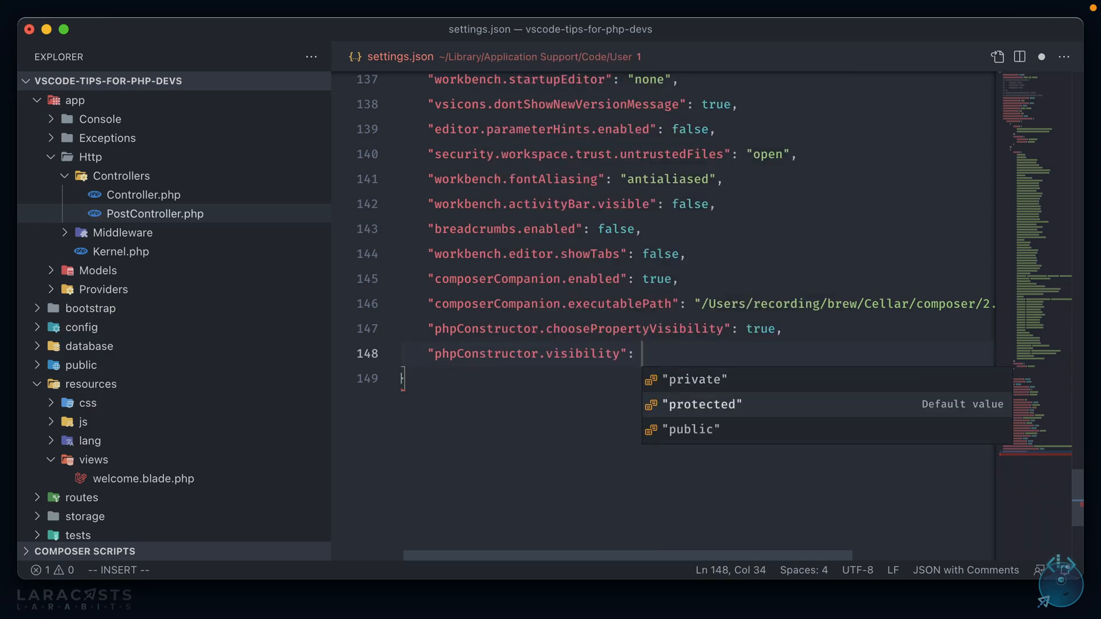
{"action": "key", "text": "Escape"}
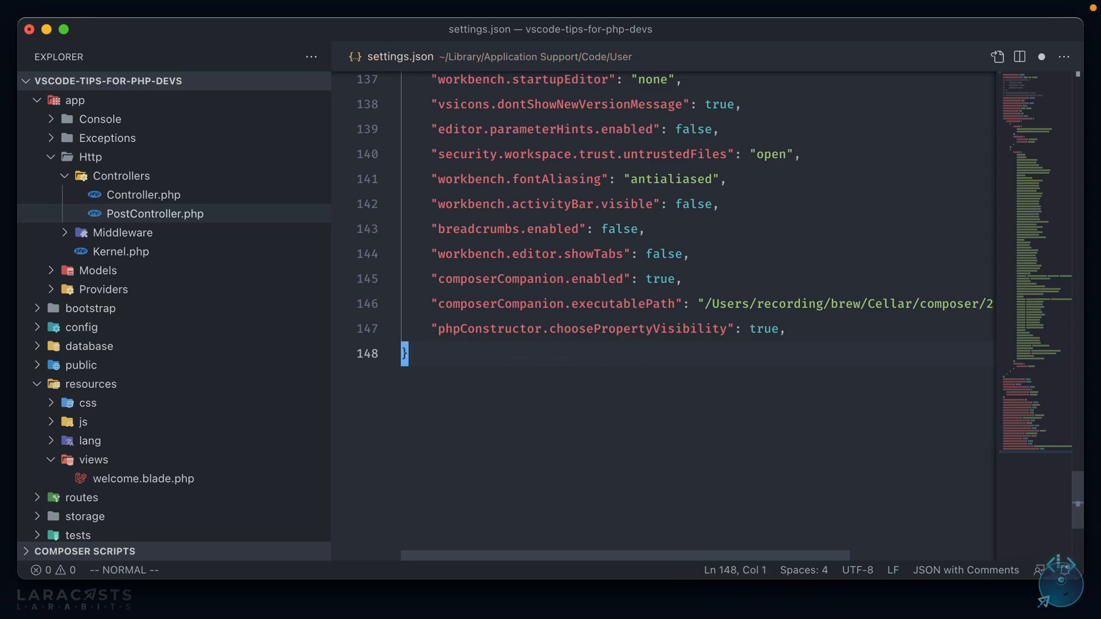
{"action": "left_click", "coordinate": [154, 214]}
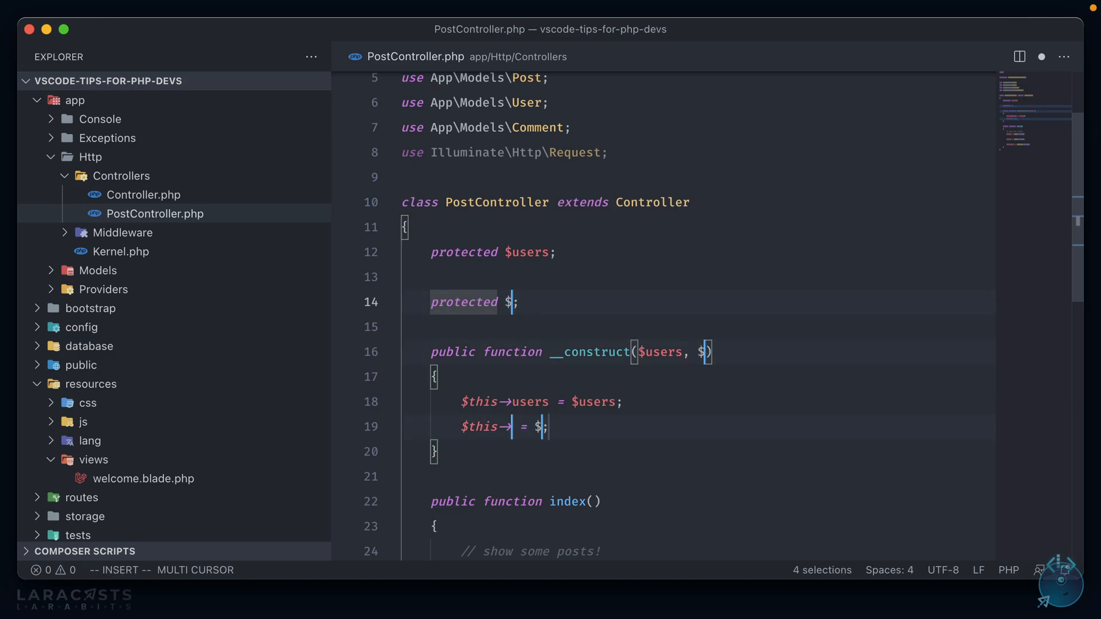
Type posts at the constructor placeholders to create the protected $posts property.
{"action": "type", "text": "posts"}
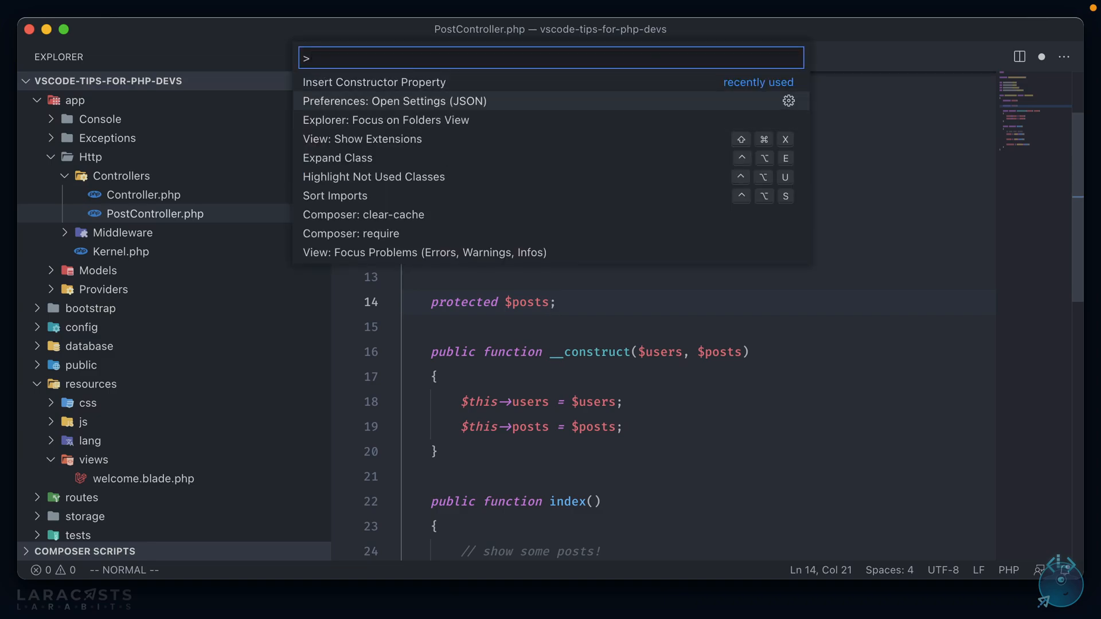
Insert a public $comments constructor property with parameter and assignment, then close PostController.
{"action": "left_click", "coordinate": [394, 101]}
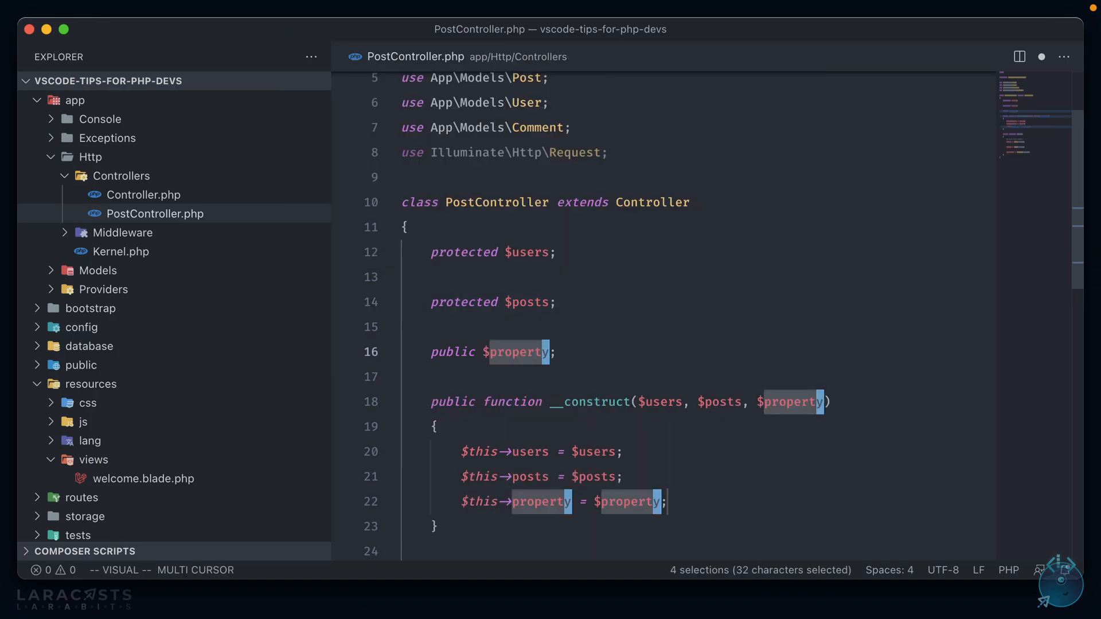
{"action": "type", "text": "com"}
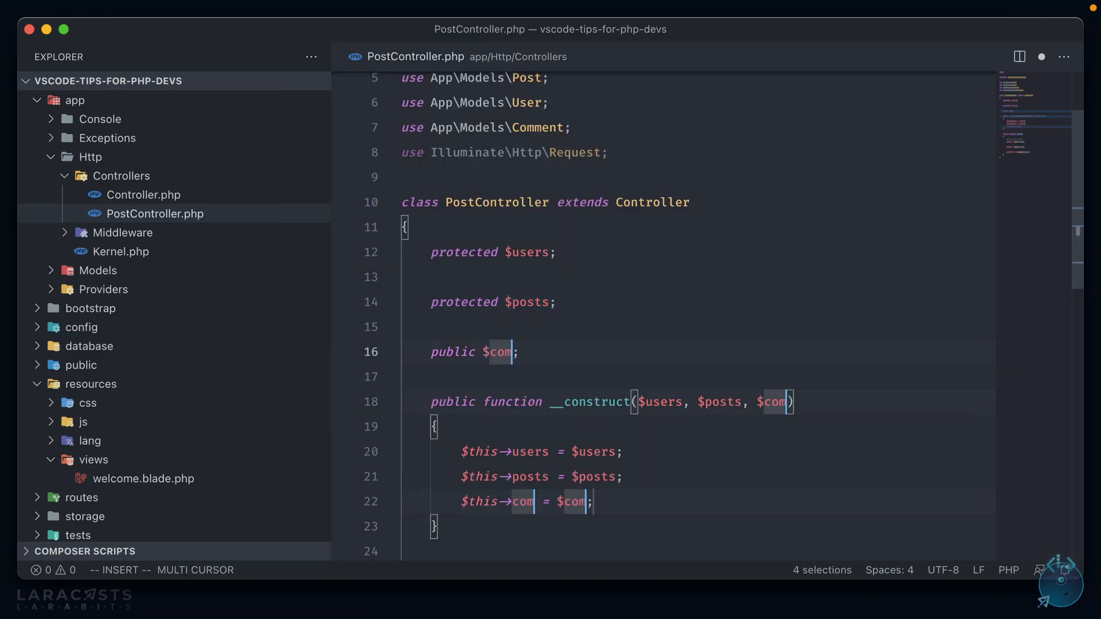
{"action": "type", "text": "ments"}
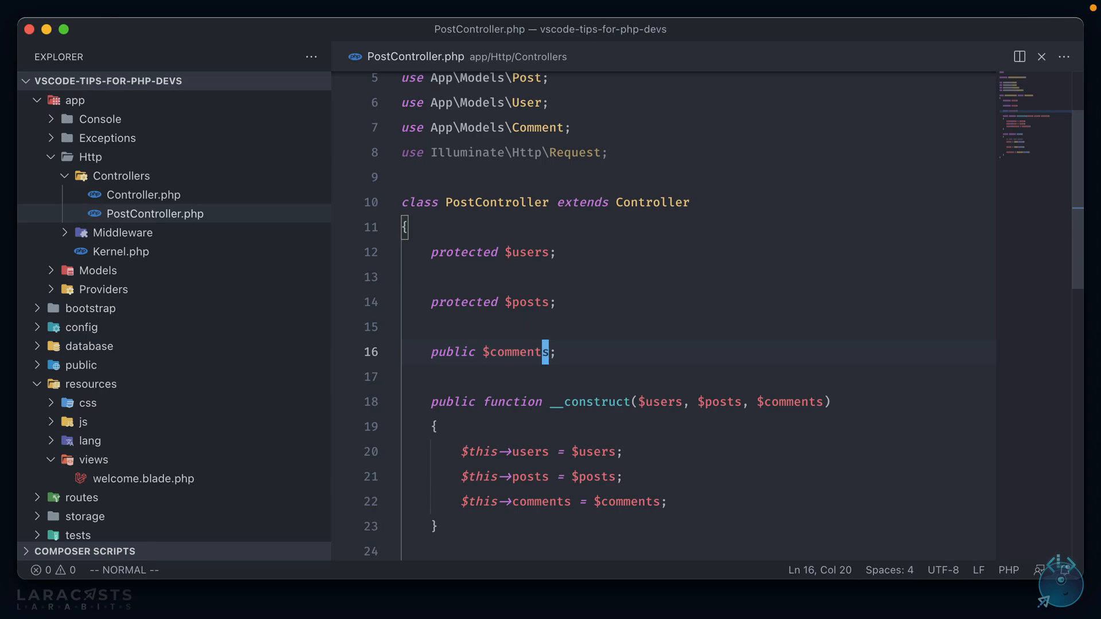
{"action": "scroll", "scroll_direction": "down", "scroll_amount": 3}
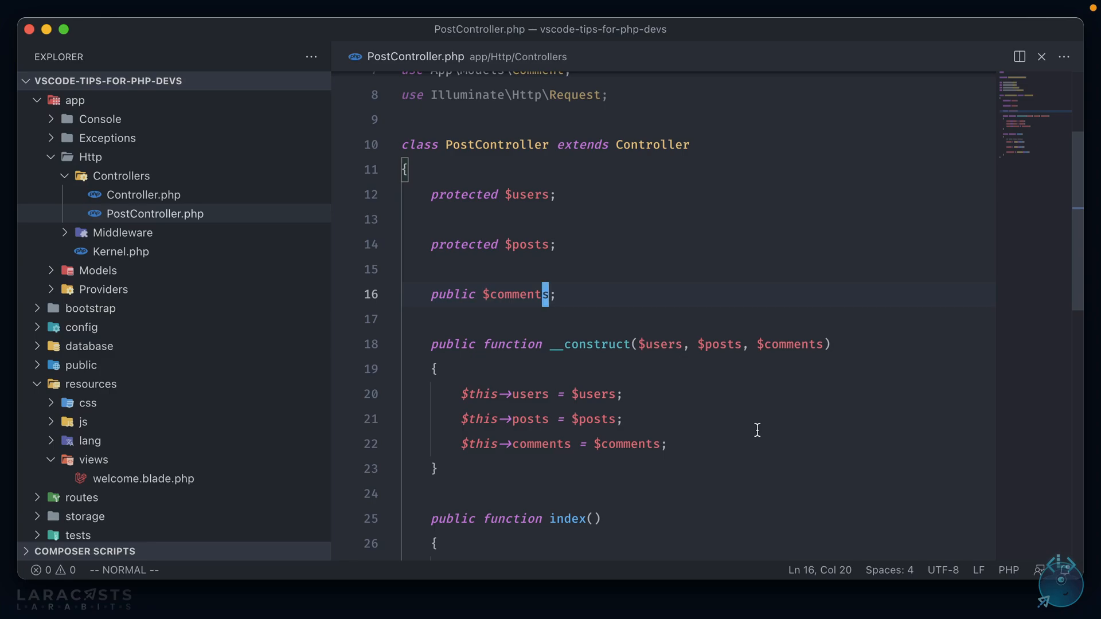
{"action": "left_click", "coordinate": [1042, 57]}
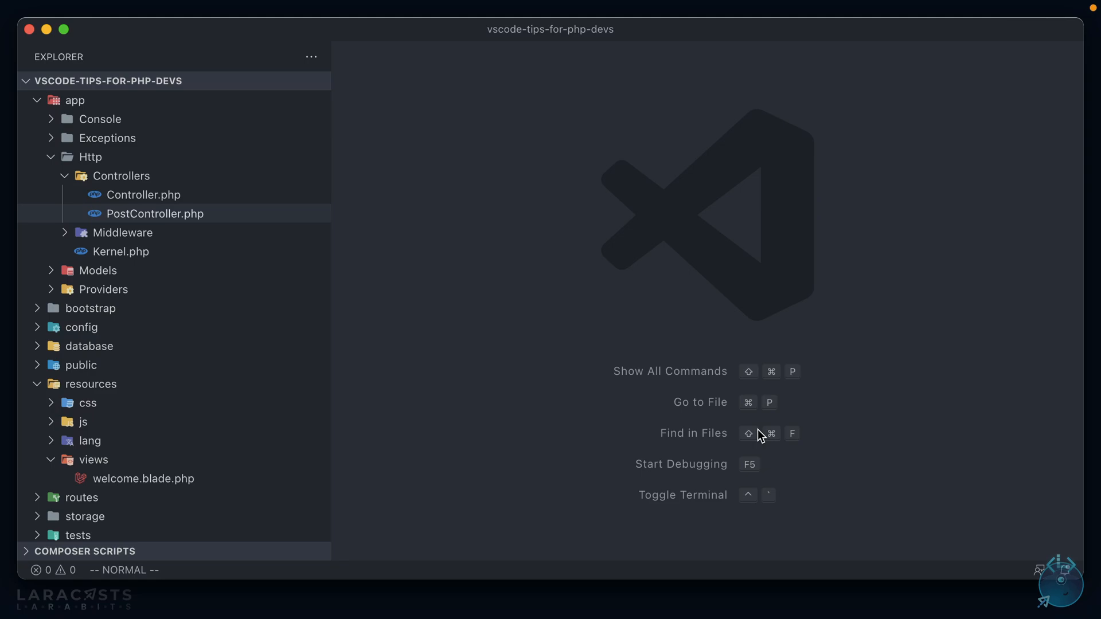
Search the command palette for 'extens' to find the extension commands.
{"action": "type", "text": "extens"}
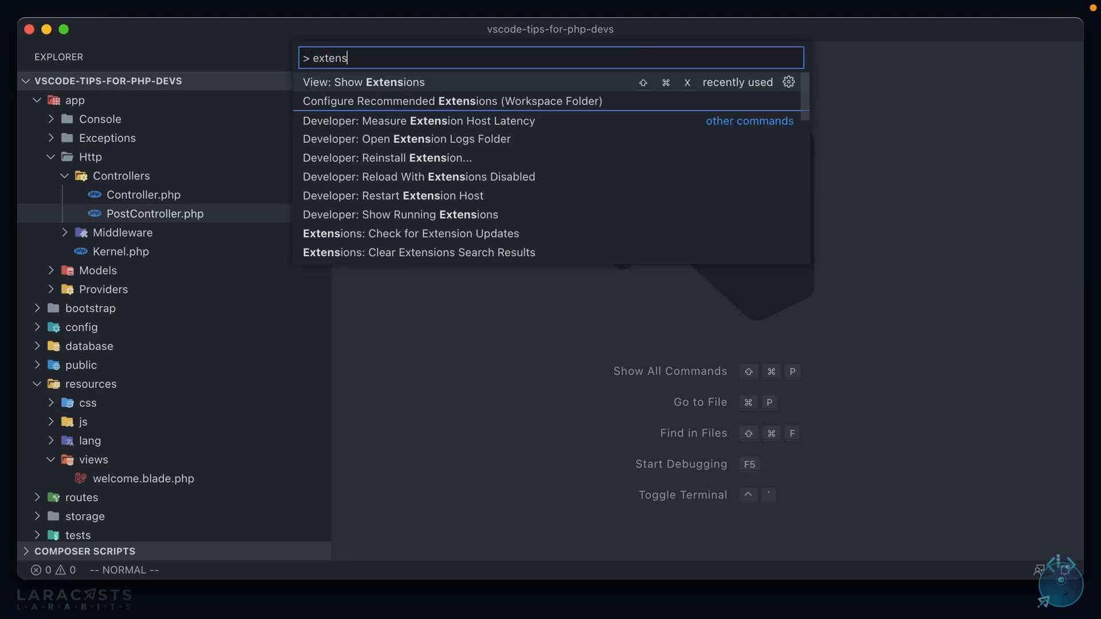
{"action": "key", "text": "Backspace"}
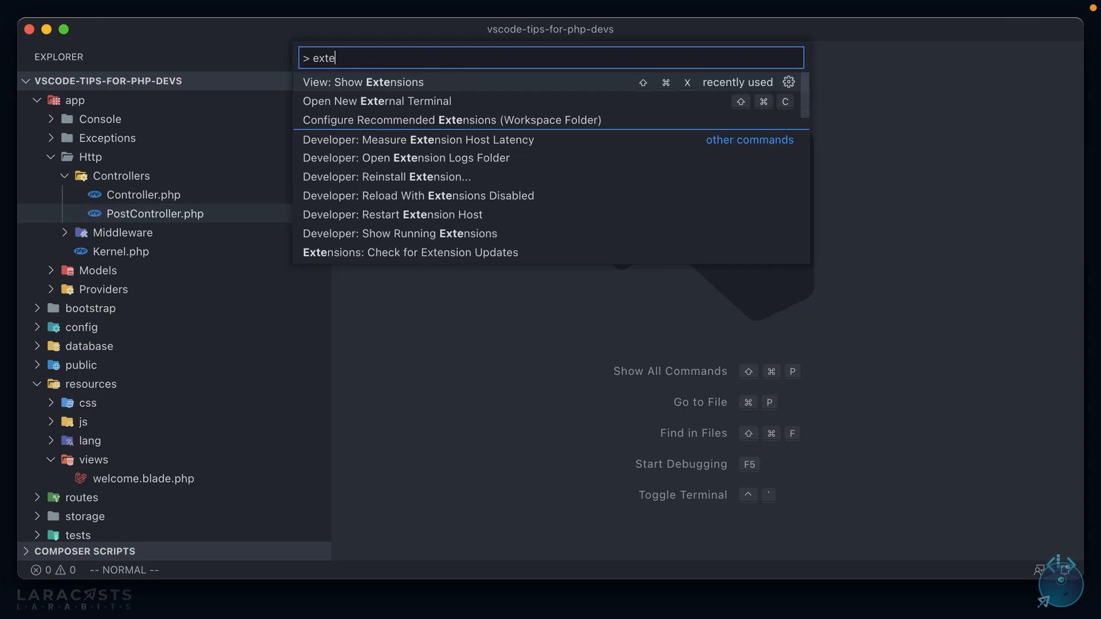
Search extensions for 'xdebug', install PHP Debug, and close its details page.
{"action": "left_click", "coordinate": [364, 81]}
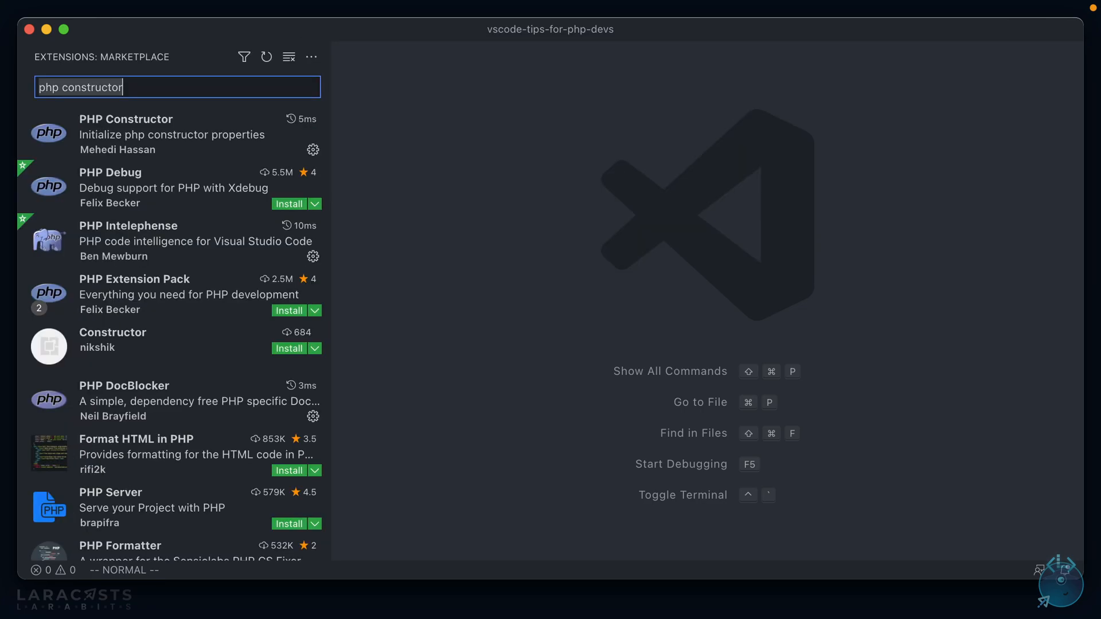
{"action": "type", "text": "xdebug"}
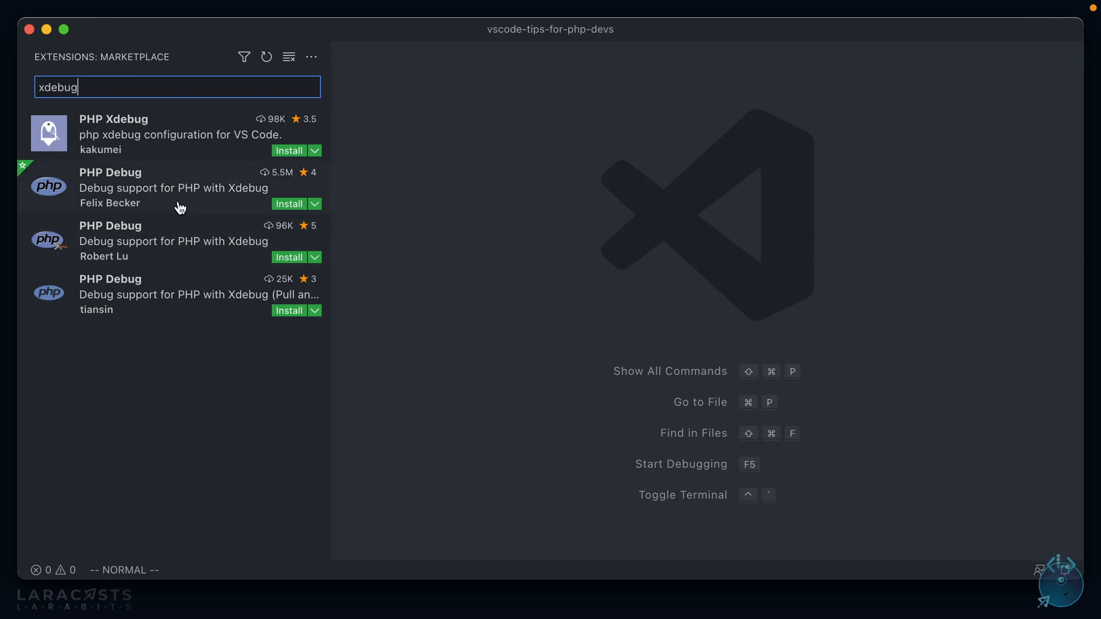
{"action": "mouse_move", "coordinate": [172, 187]}
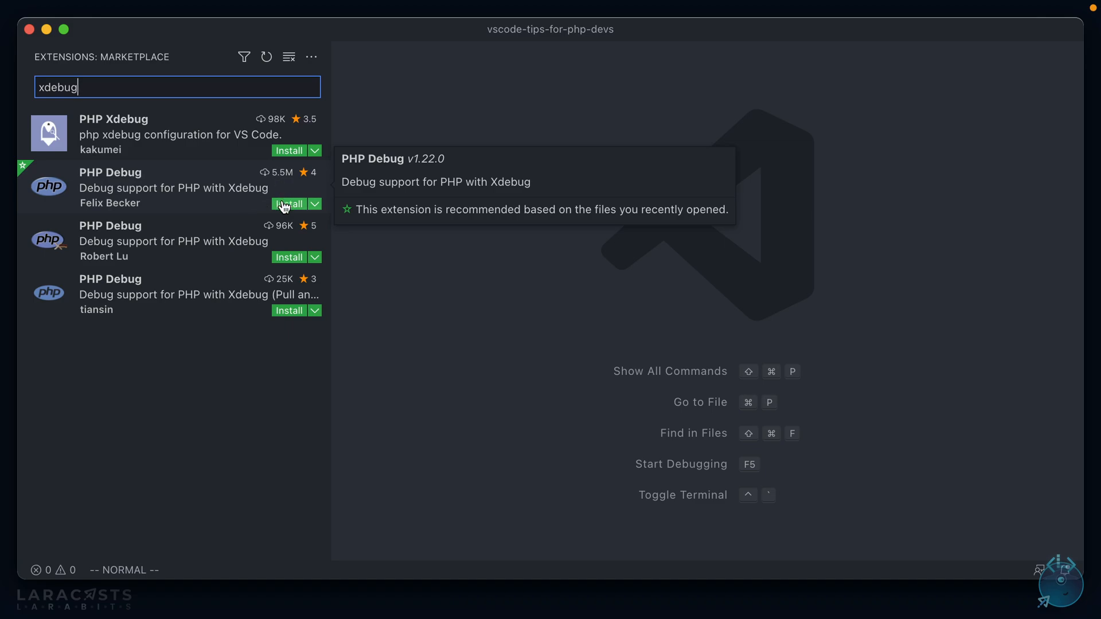
{"action": "left_click", "coordinate": [289, 204]}
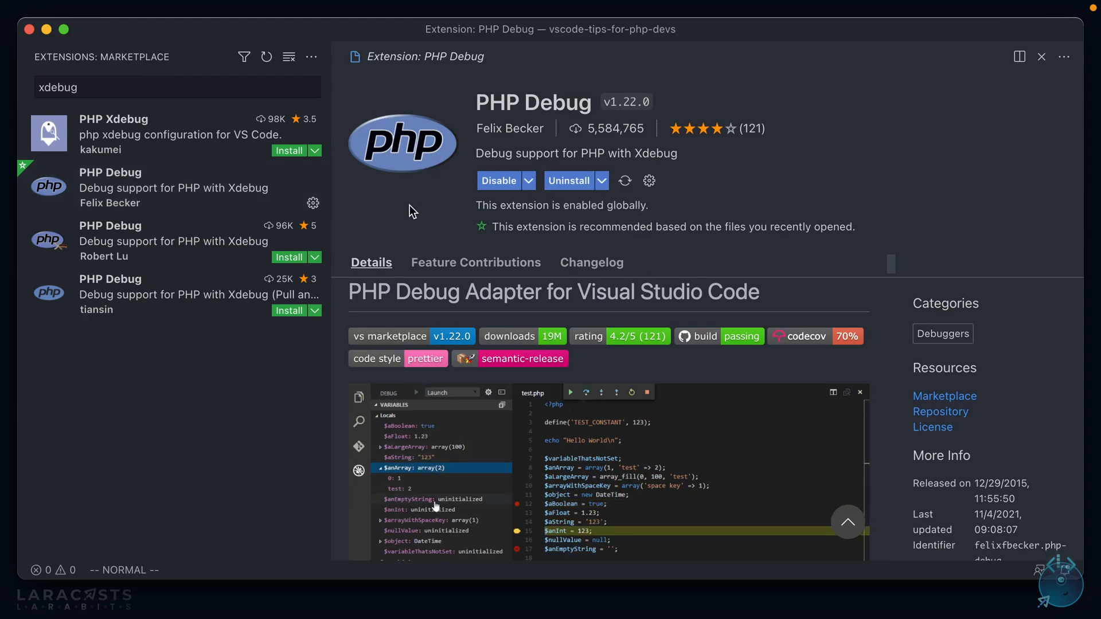
{"action": "left_click", "coordinate": [1042, 56]}
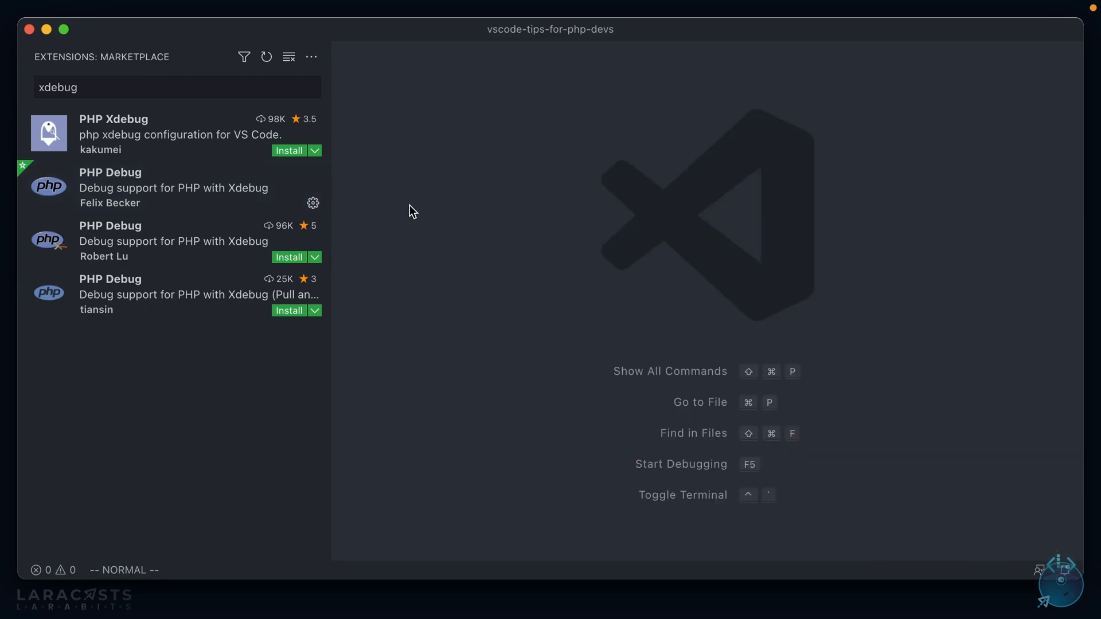
{"action": "key", "text": "cmd+shift+p"}
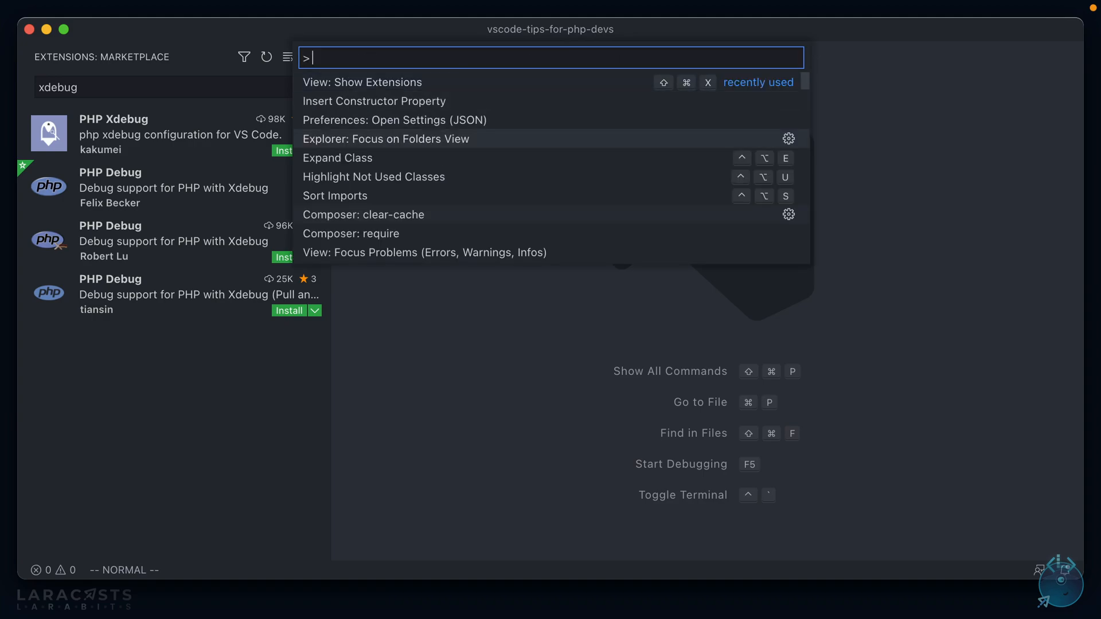
Reopen PostController.php and scroll to index() below $users = User::all().
{"action": "left_click", "coordinate": [385, 138]}
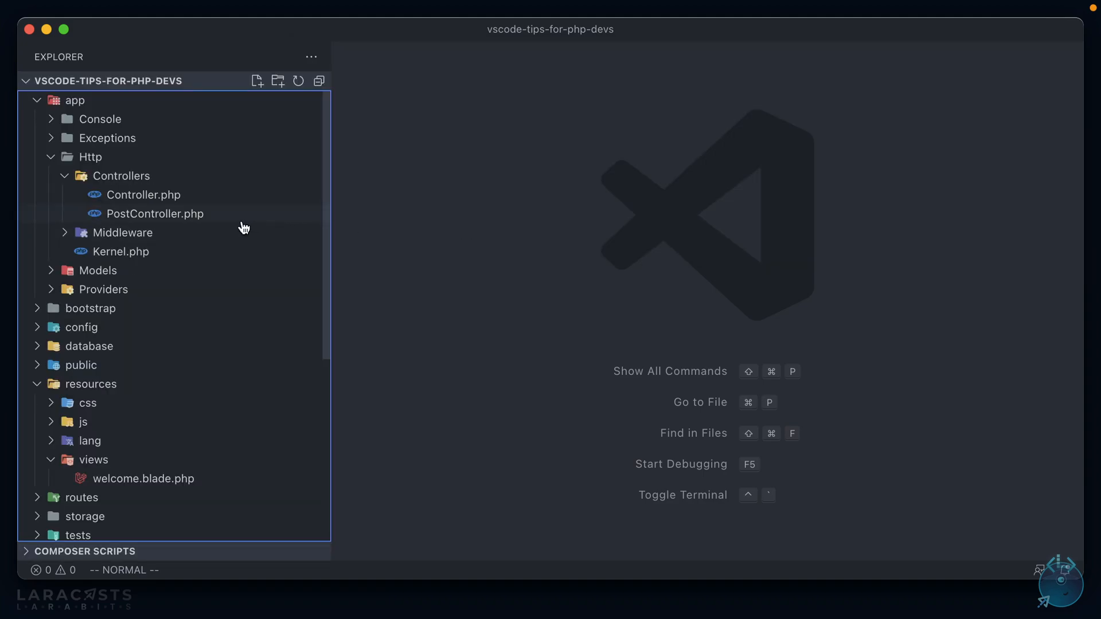
{"action": "double_click", "coordinate": [154, 213]}
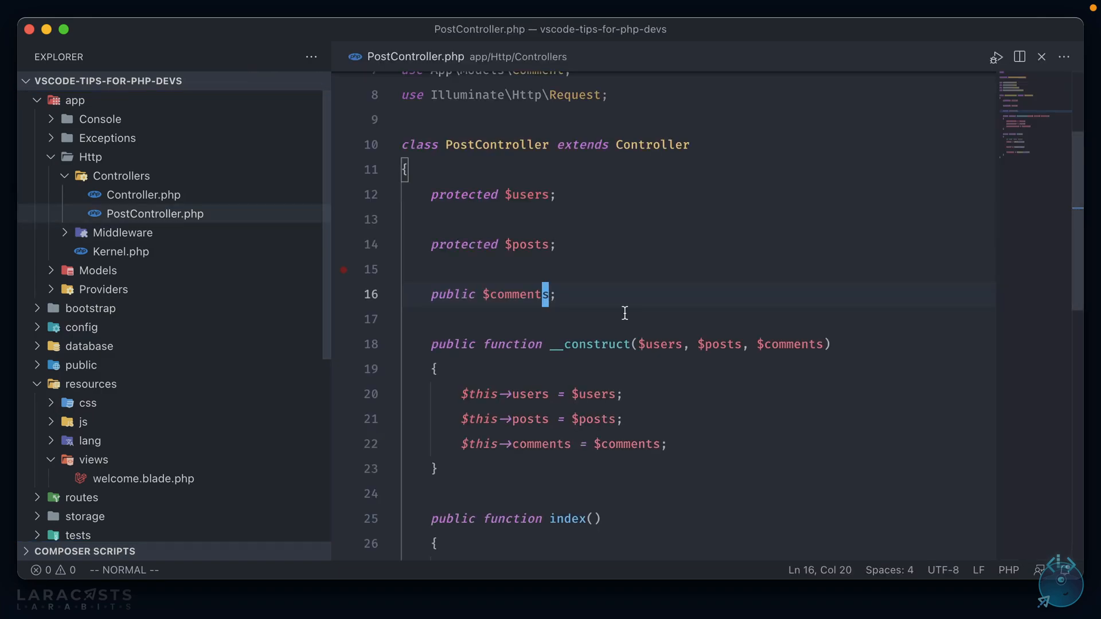
{"action": "scroll", "scroll_direction": "down", "scroll_amount": 3}
{"action": "type", "text": "$users = User::all();"}
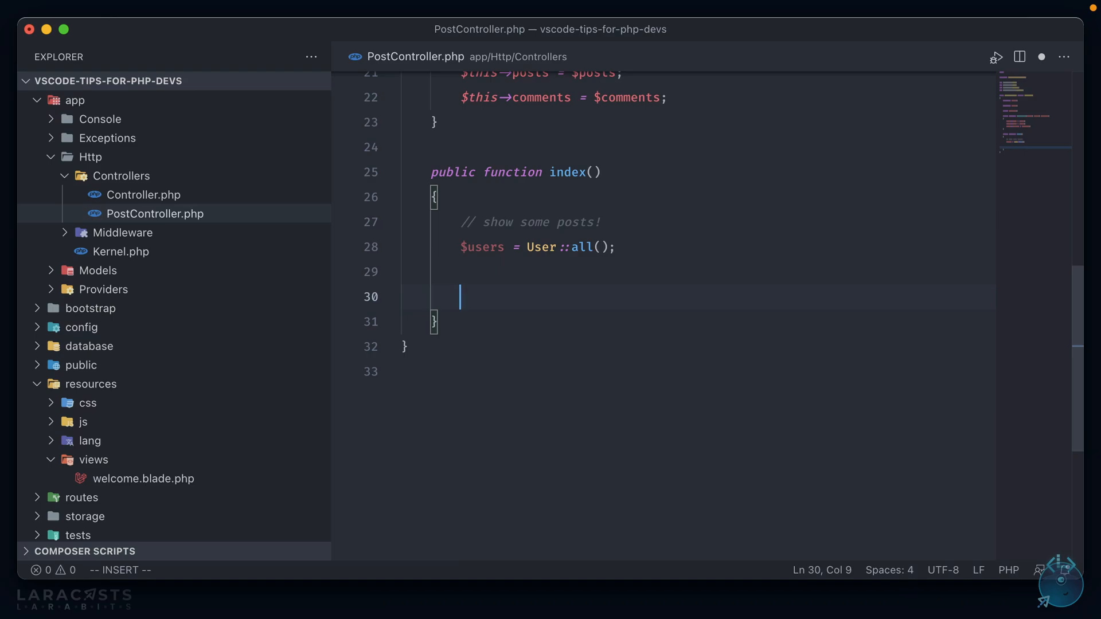
Type a $testArray of fruits (banana, cherry, orange) and $vegetable = 'carrot'.
{"action": "type", "text": "$testA"}
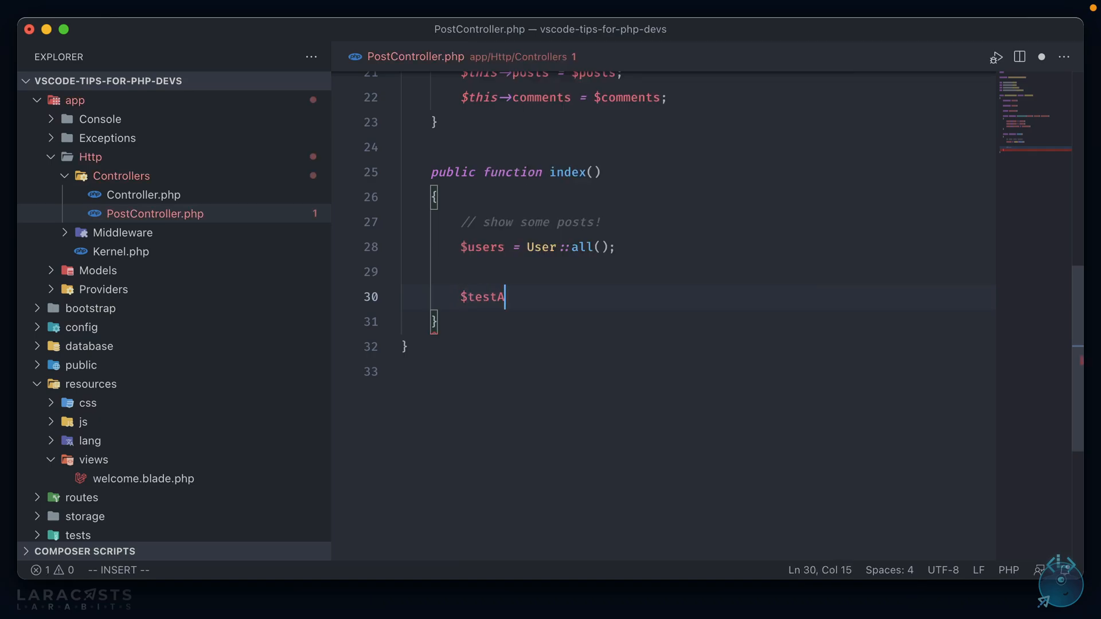
{"action": "type", "text": "rray ="}
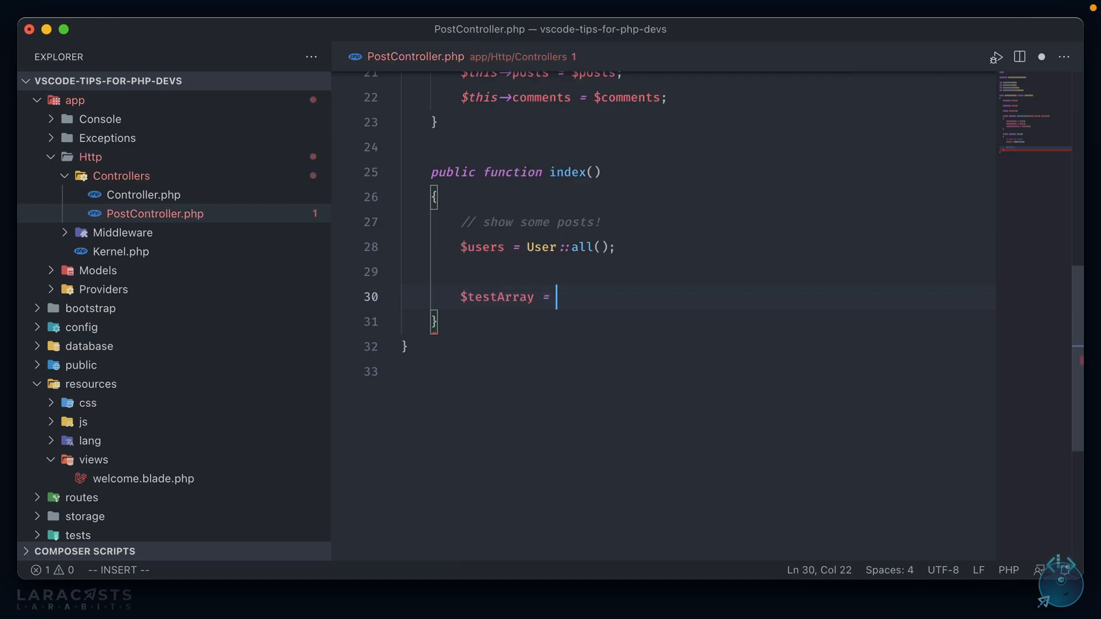
{"action": "type", "text": "["}
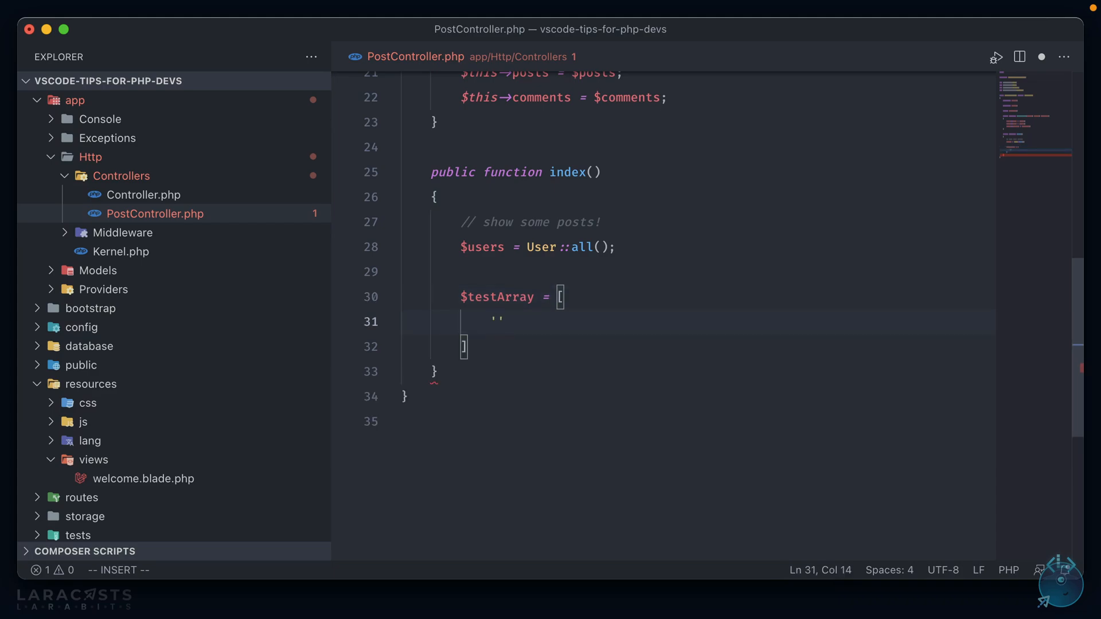
{"action": "type", "text": "banana"}
{"action": "type", "text": "'pineapple',"}
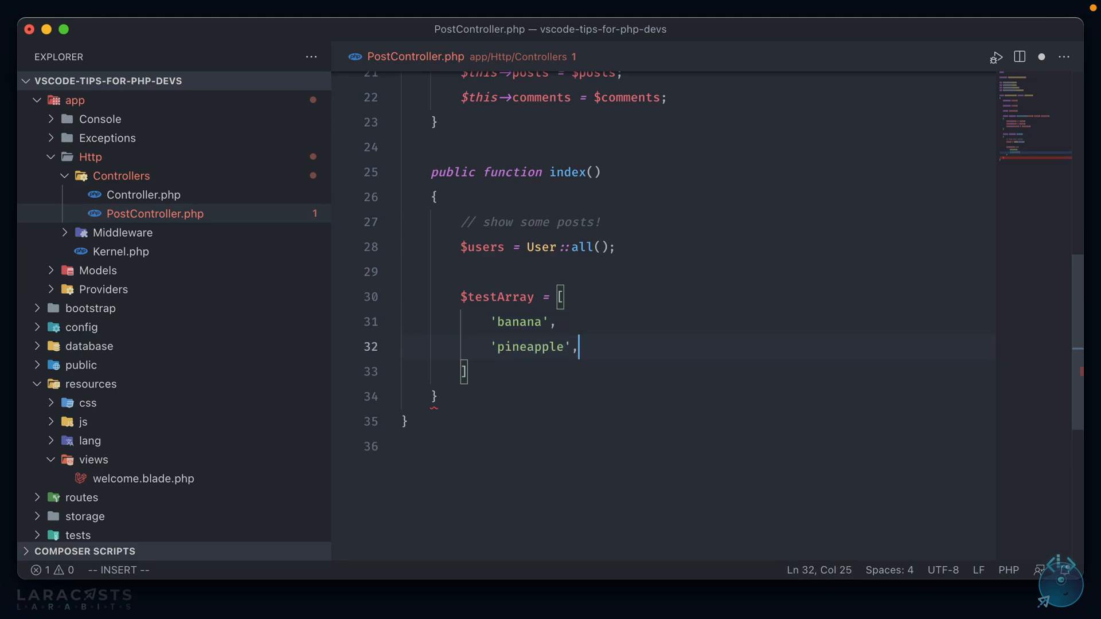
{"action": "type", "text": "'cherry',"}
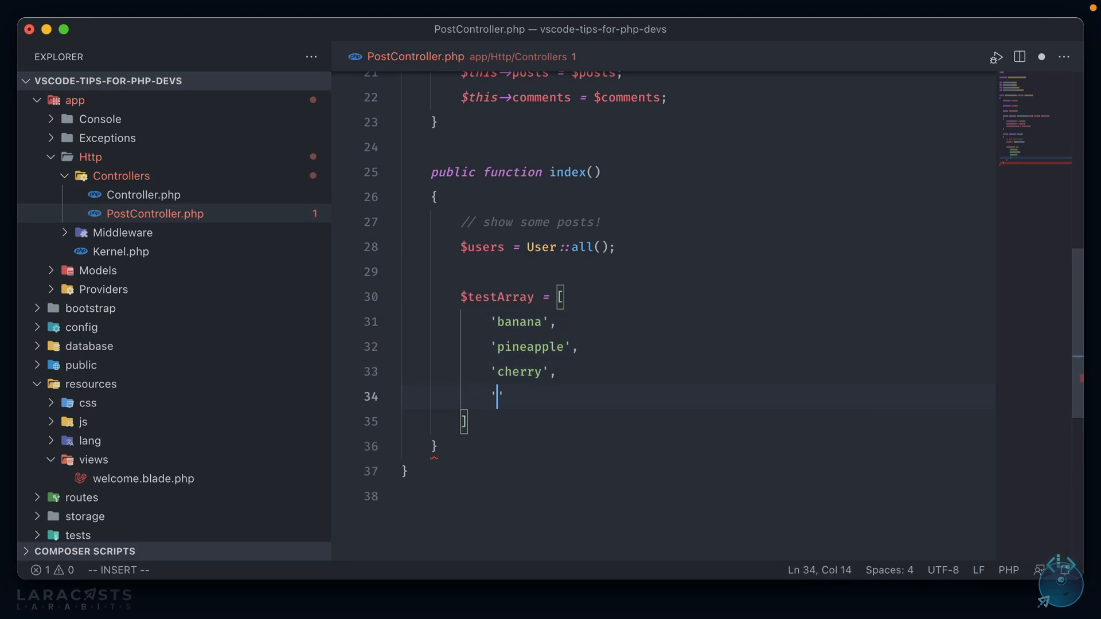
{"action": "type", "text": "orange'"}
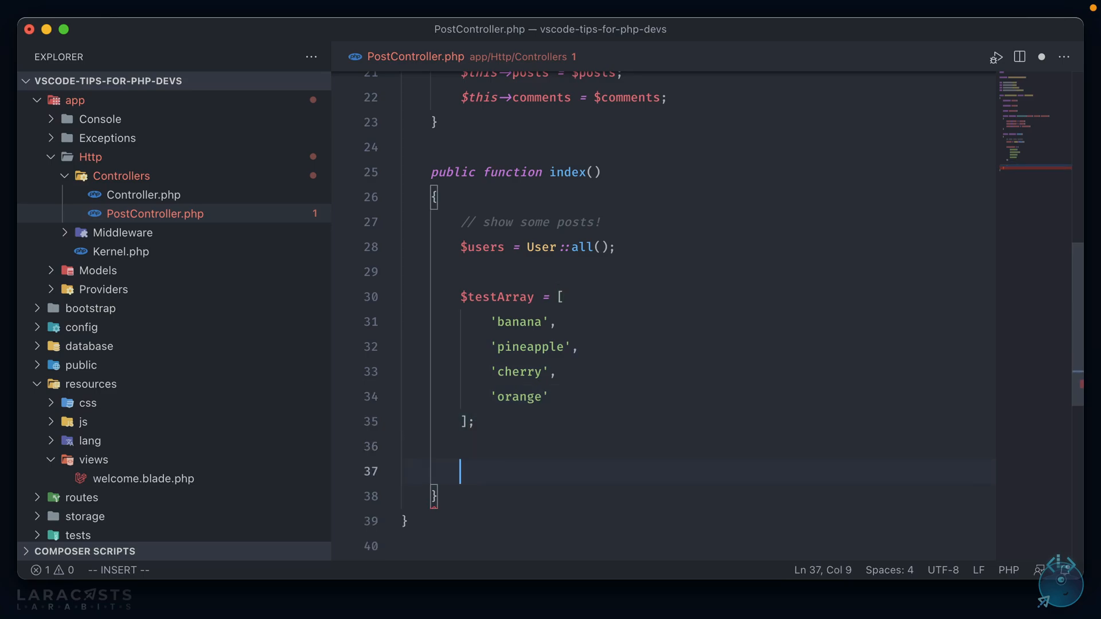
{"action": "type", "text": "$"}
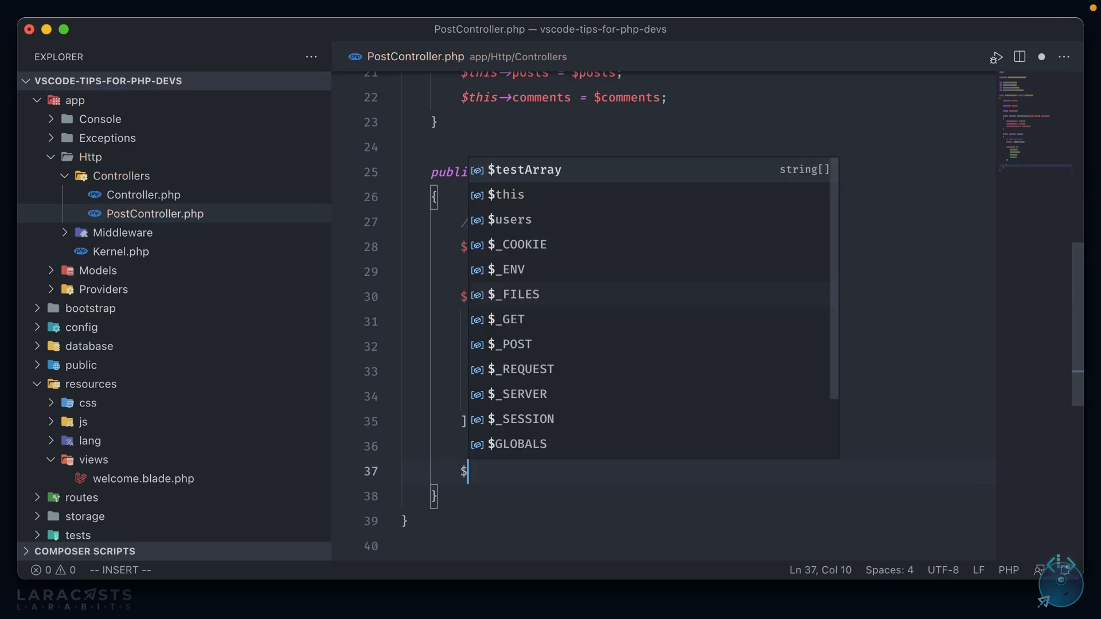
{"action": "type", "text": "vega"}
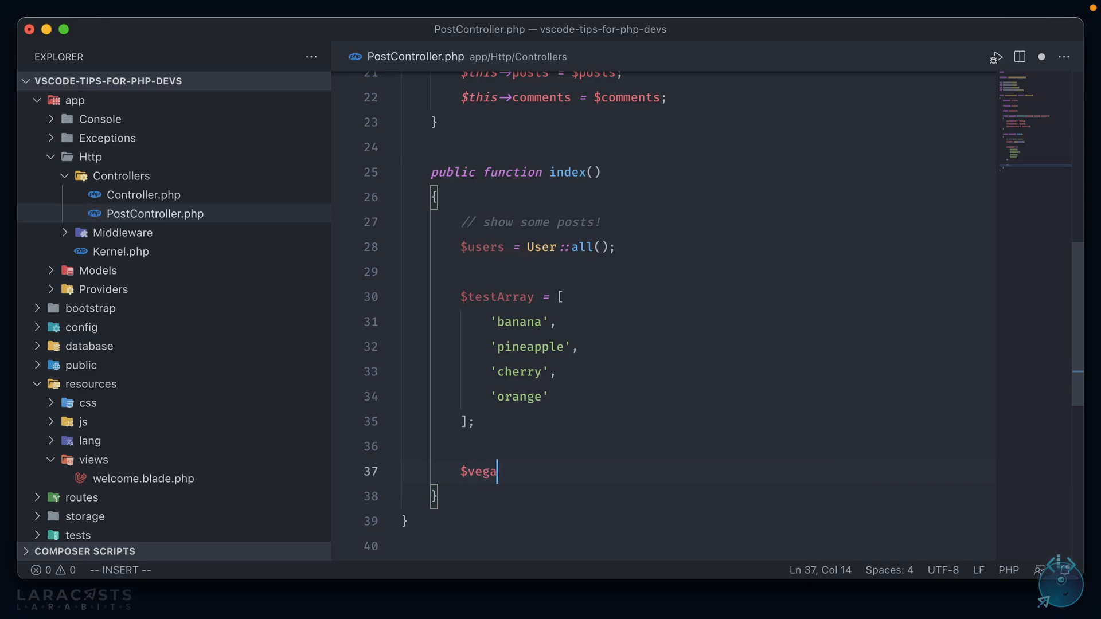
{"action": "type", "text": "table = ''"}
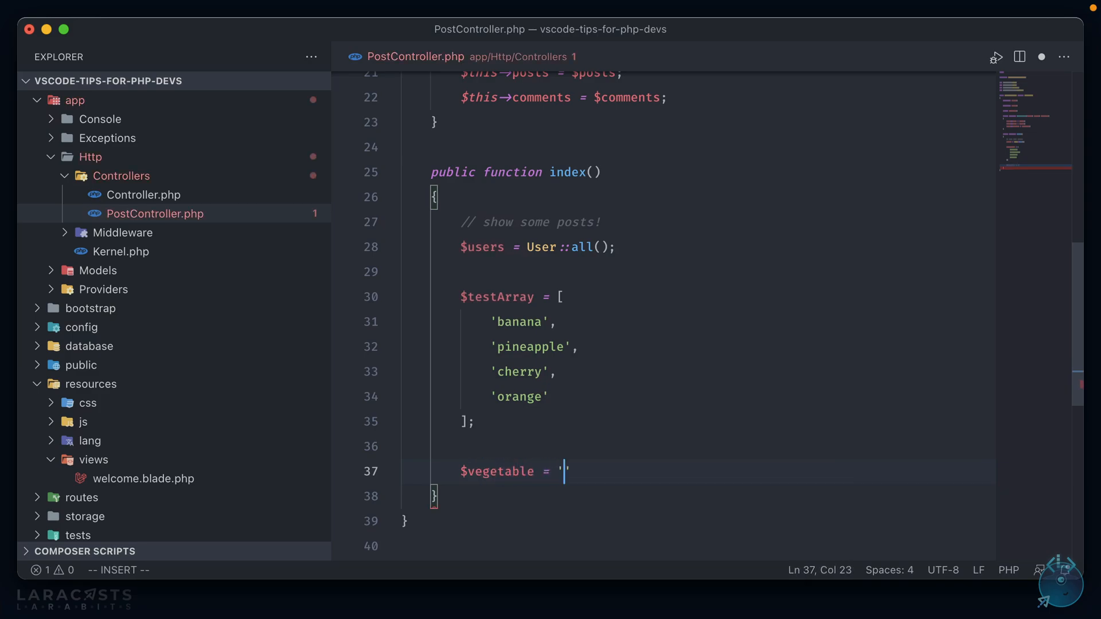
{"action": "type", "text": "carrot';"}
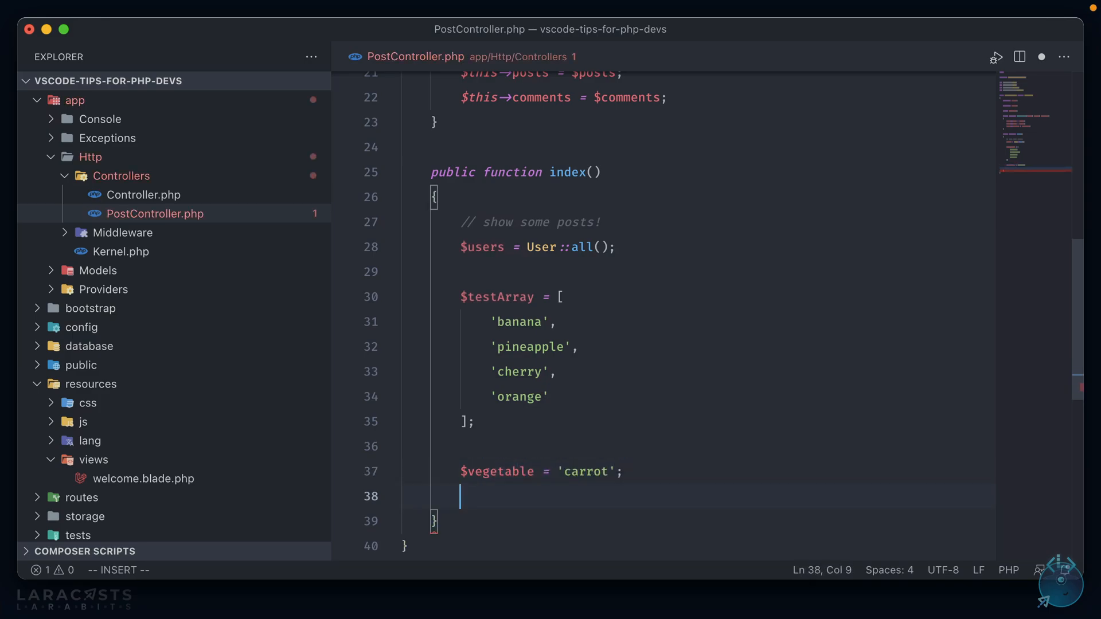
Add $isFruit = in_array($vegetable, $fruits), renaming the array to $fruits, and start the return.
{"action": "type", "text": "$isFruit ="}
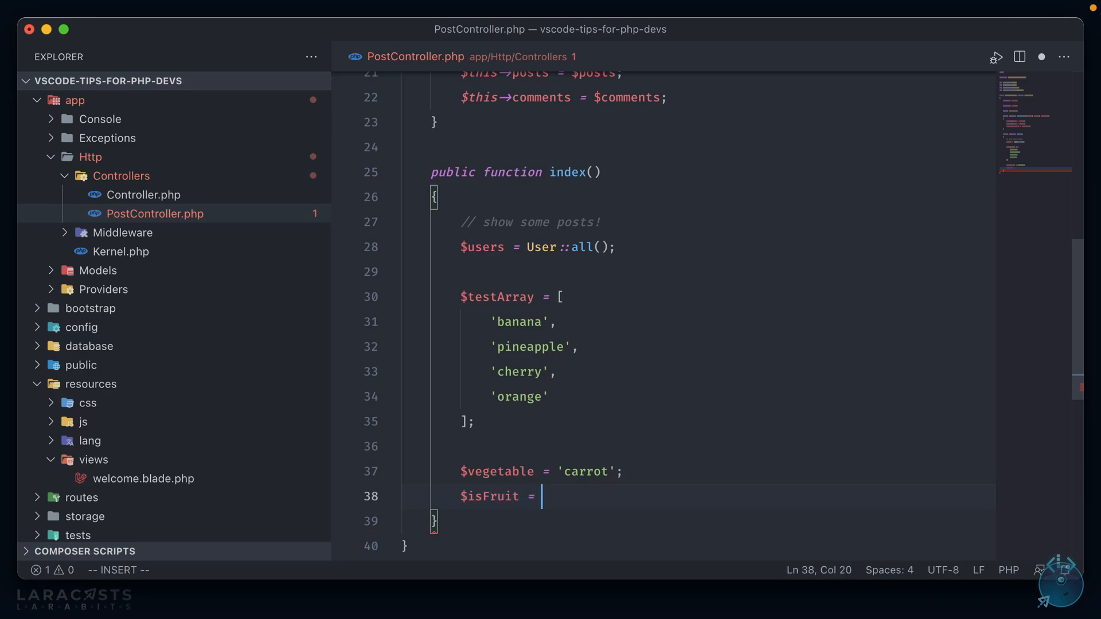
{"action": "type", "text": "in_ar"}
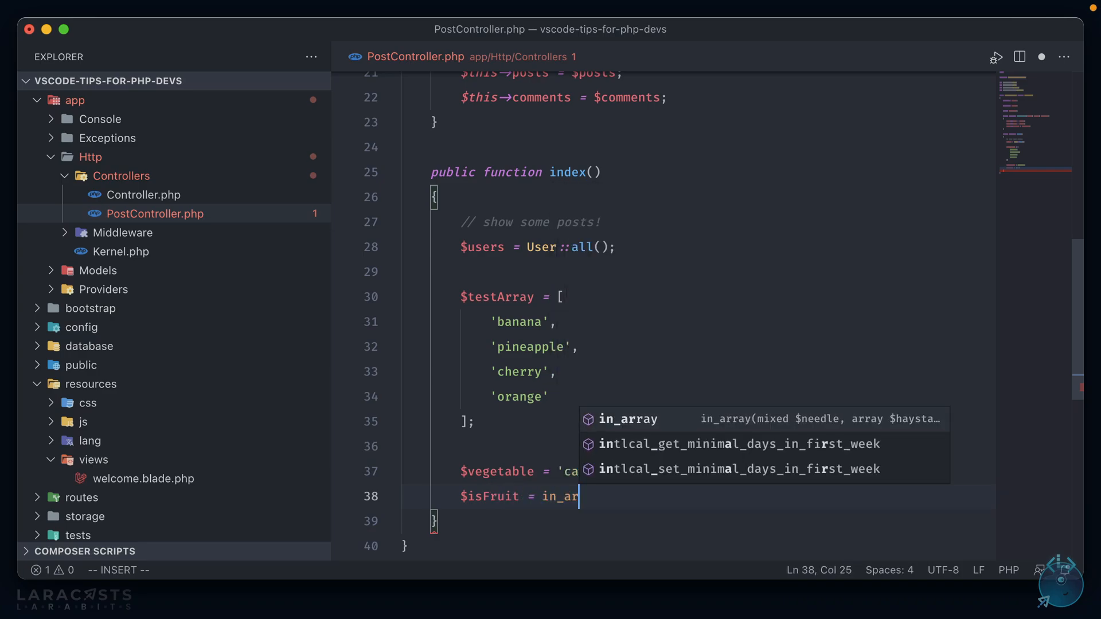
{"action": "type", "text": "ray($vegetable,"}
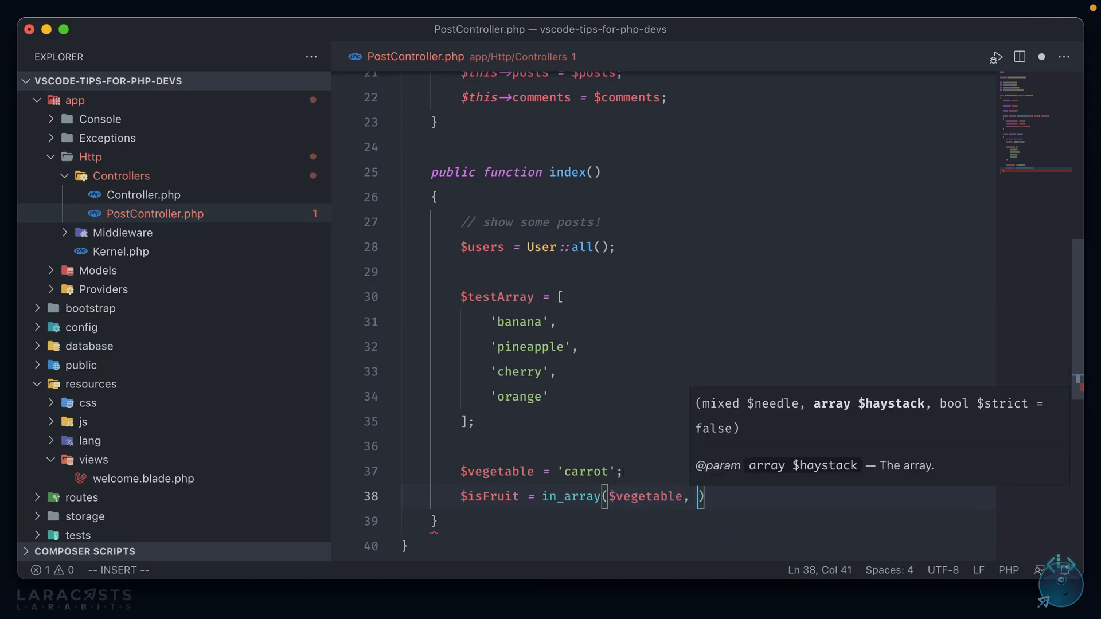
{"action": "type", "text": "$tes"}
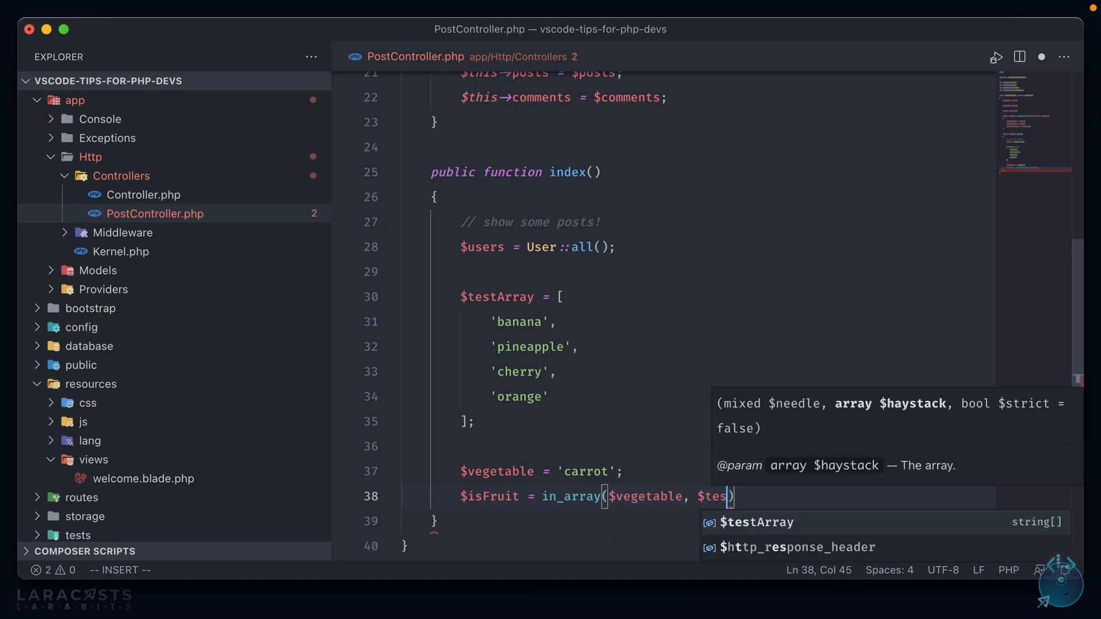
{"action": "key", "text": "Tab"}
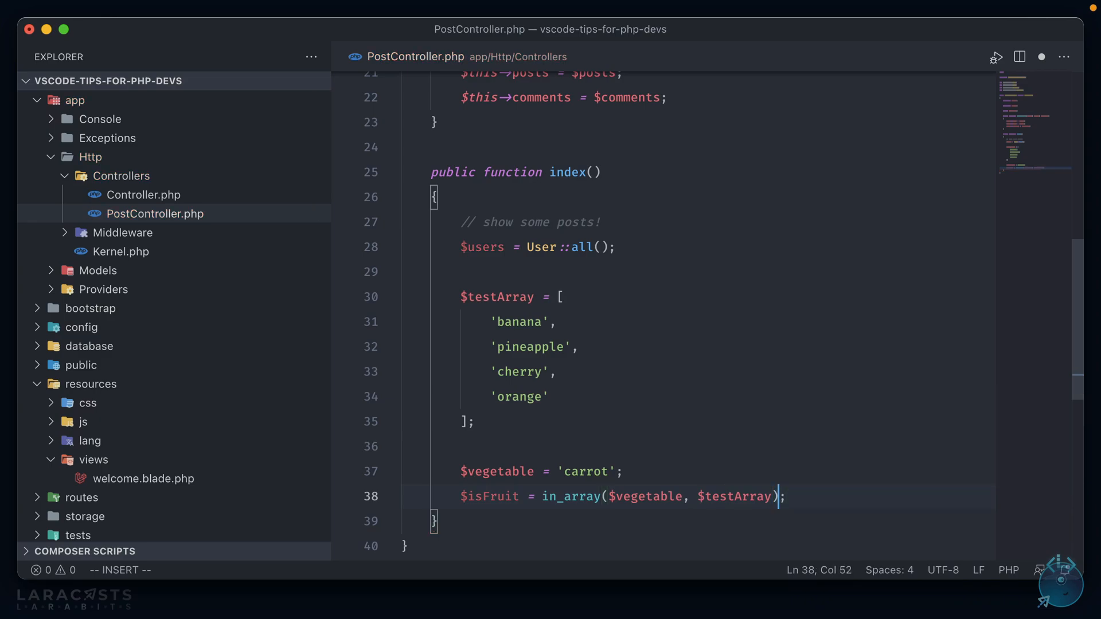
{"action": "key", "text": "BackSpace"}
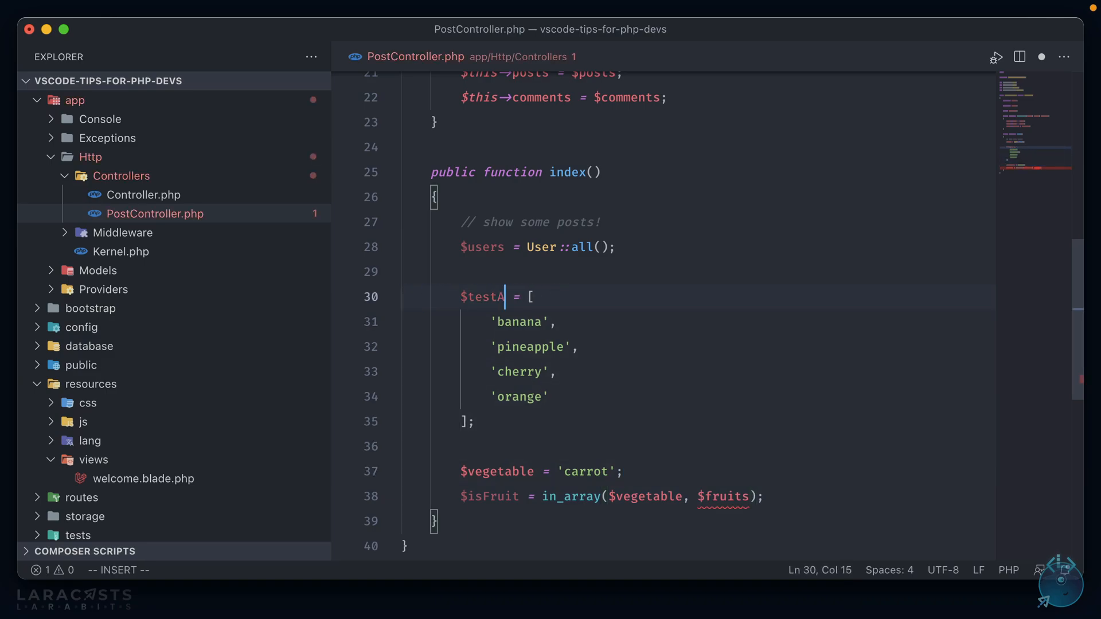
{"action": "type", "text": "fruits"}
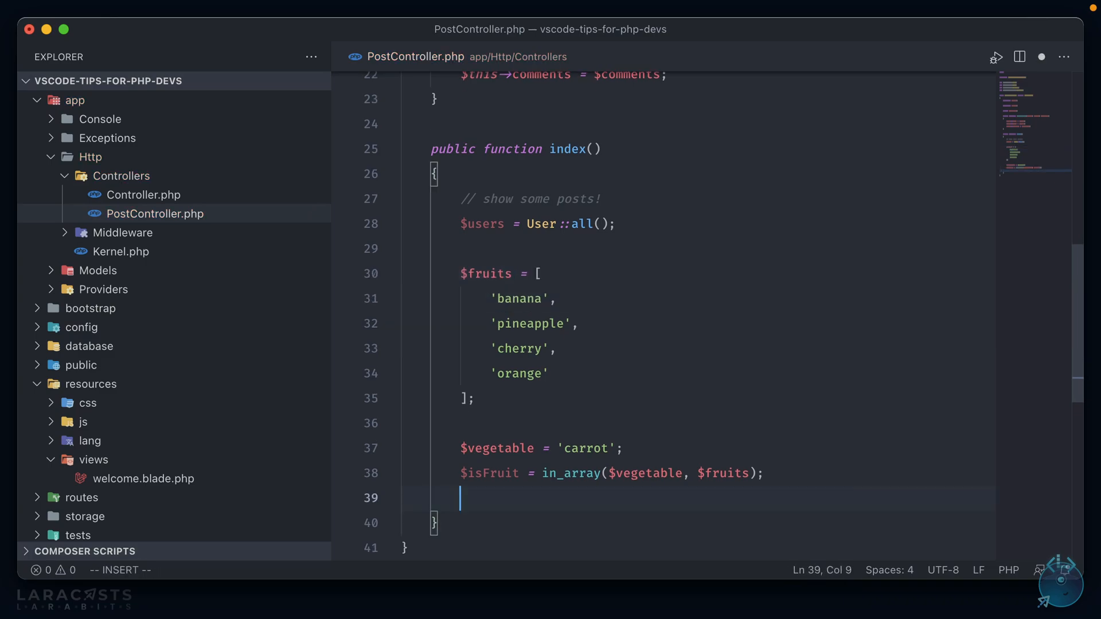
{"action": "type", "text": "return $isFruit;"}
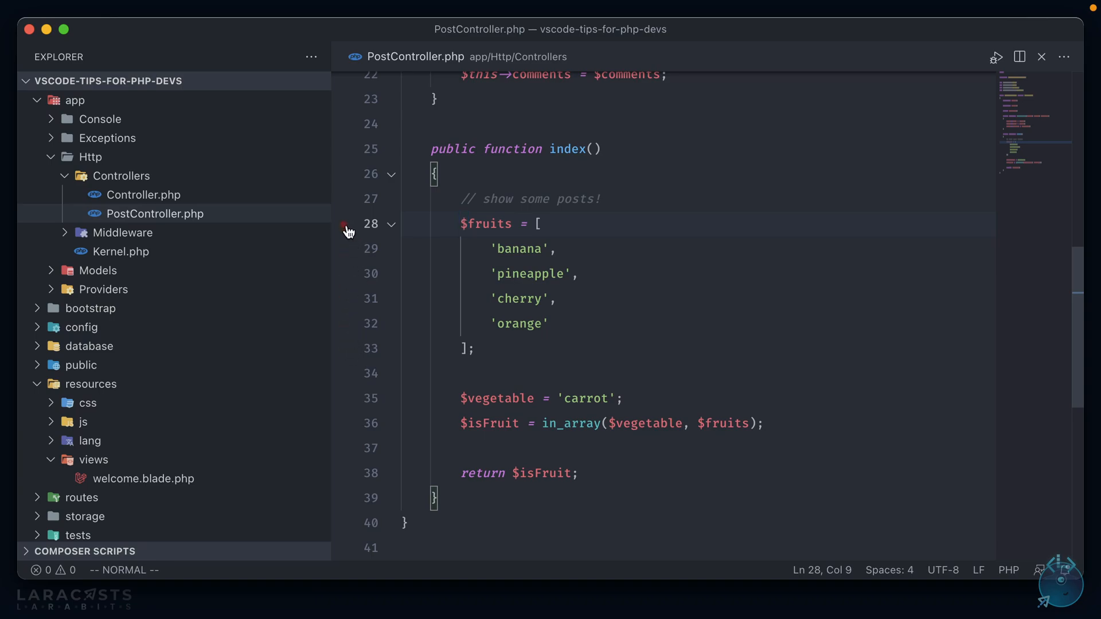
Set a breakpoint on the $fruits line and start debugging with Listen for Xdebug.
{"action": "left_click", "coordinate": [344, 223]}
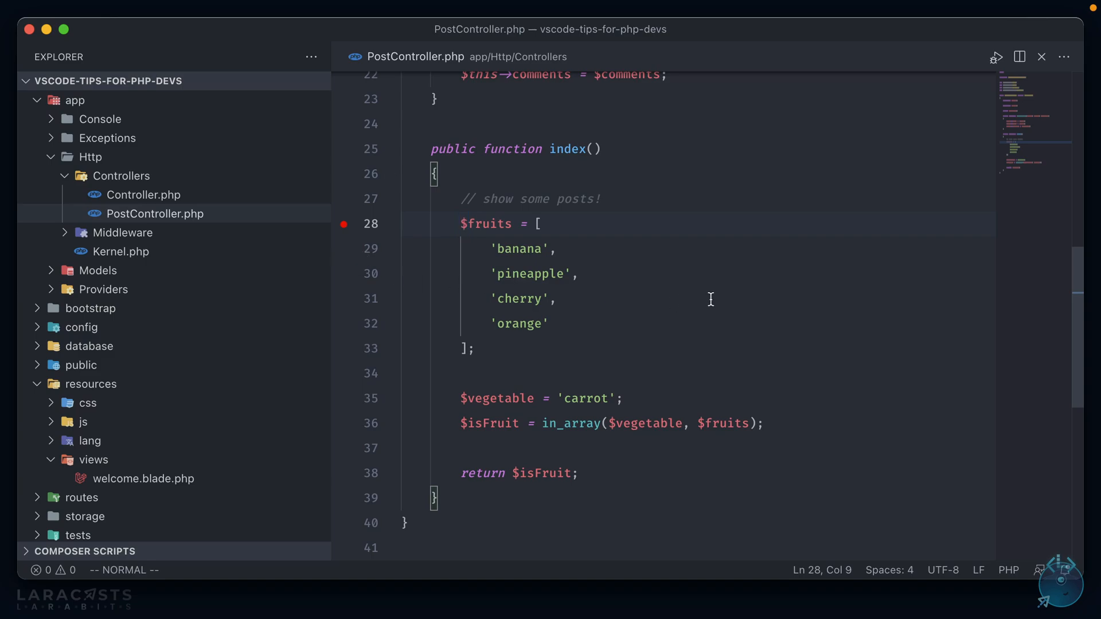
{"action": "key", "text": "cmd+shift+p"}
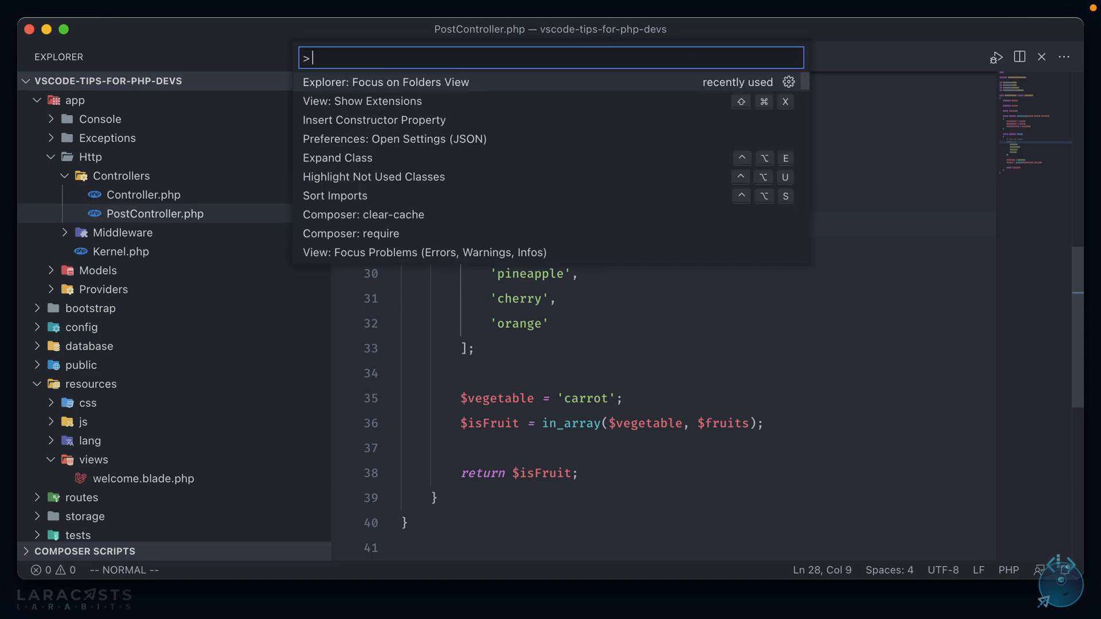
{"action": "type", "text": "debug ph"}
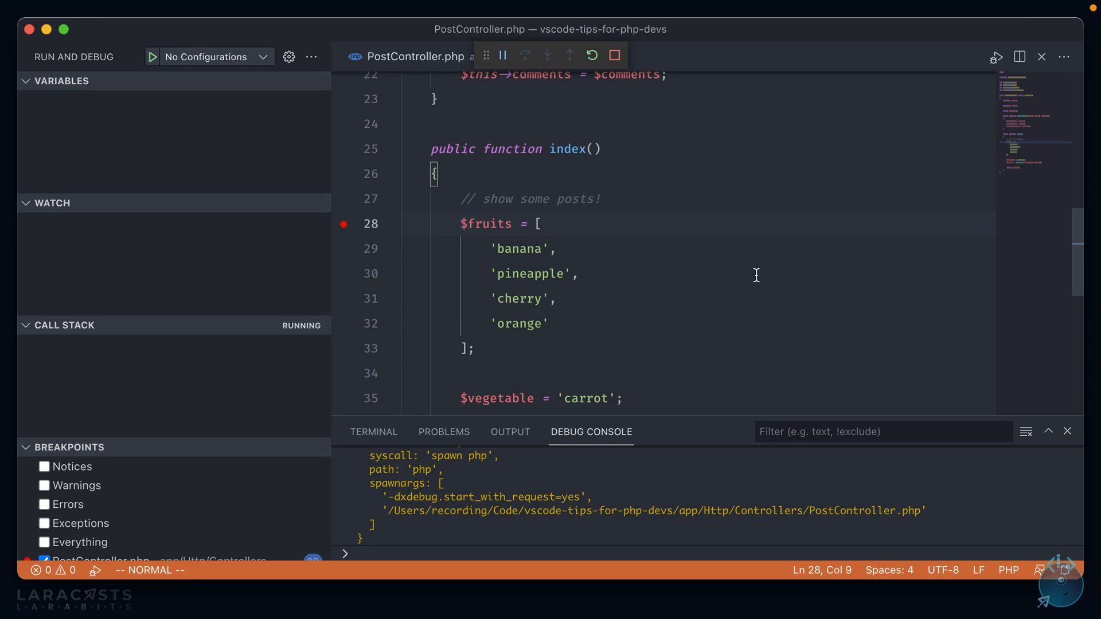
{"action": "key", "text": "cmd+tab"}
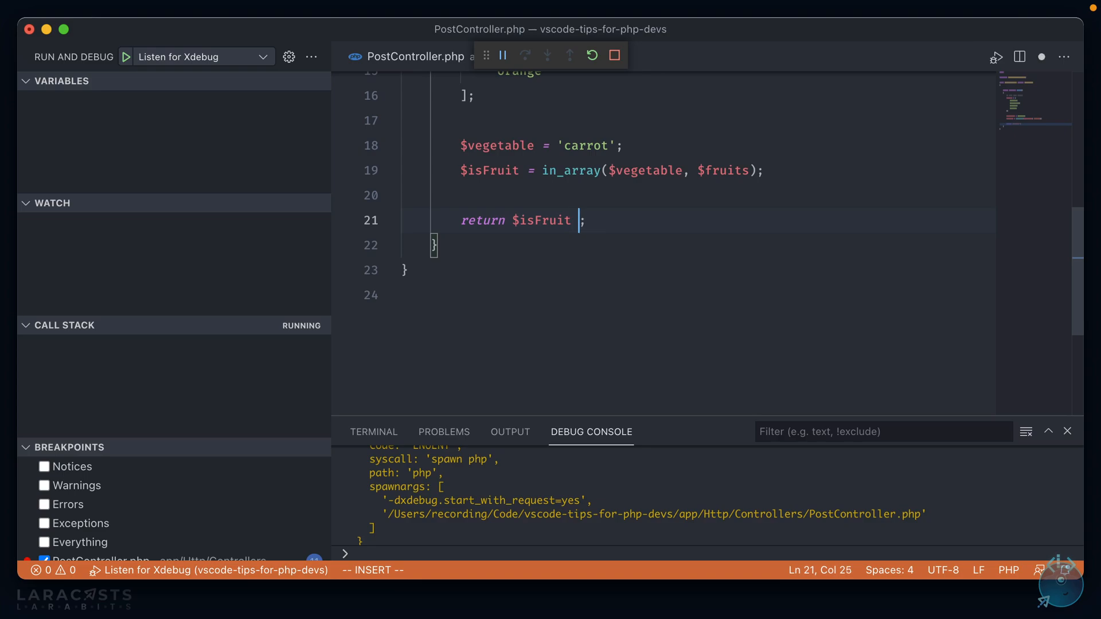
Change the return to $isFruit ? 'Is A Fruit' : 'Is Not A Fruit'.
{"action": "type", "text": "? '"}
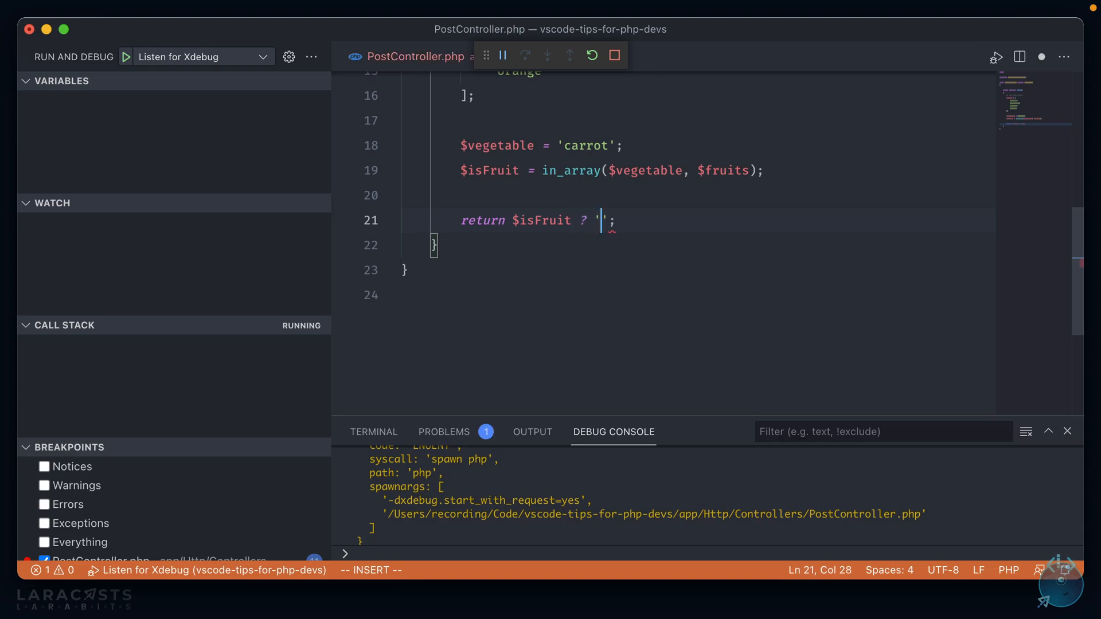
{"action": "type", "text": "Is A Fruit"}
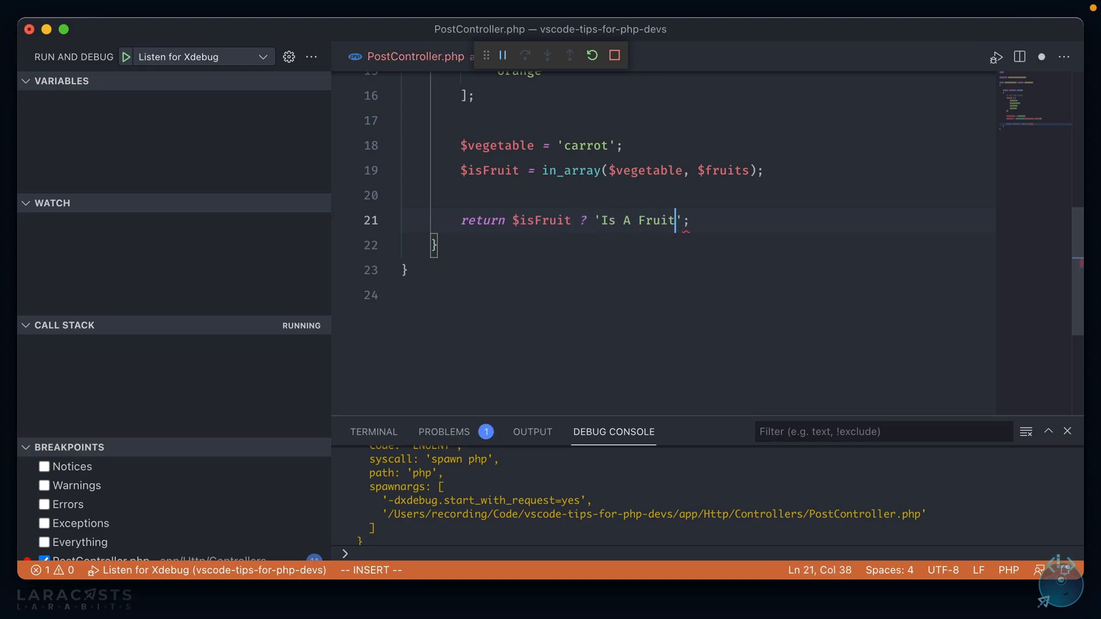
{"action": "type", "text": ": 'Is No'"}
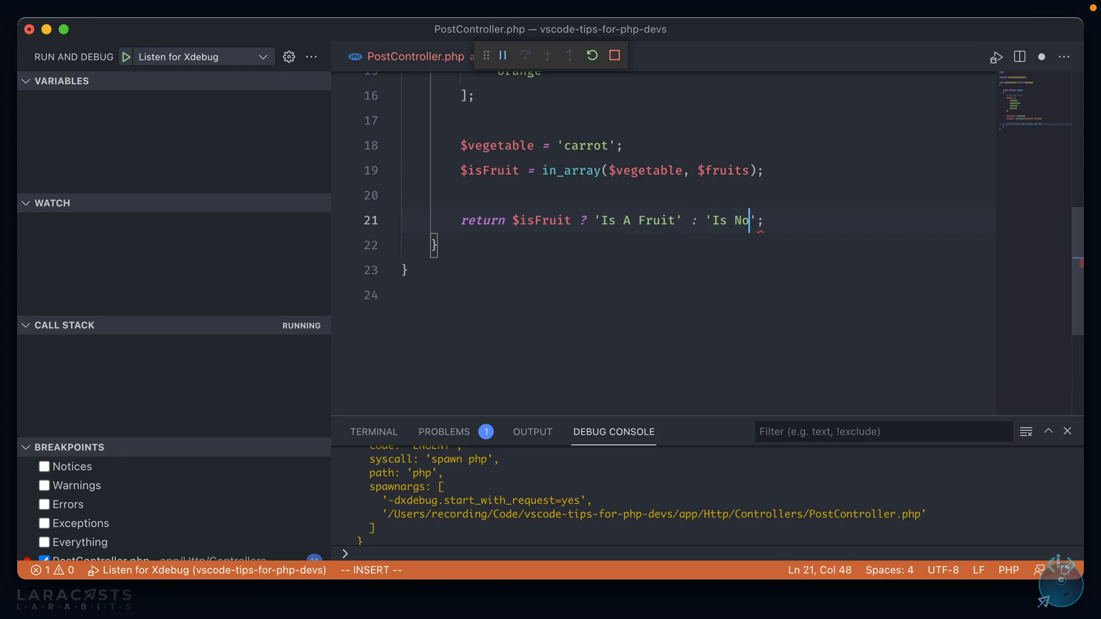
{"action": "type", "text": "t A Fruit'"}
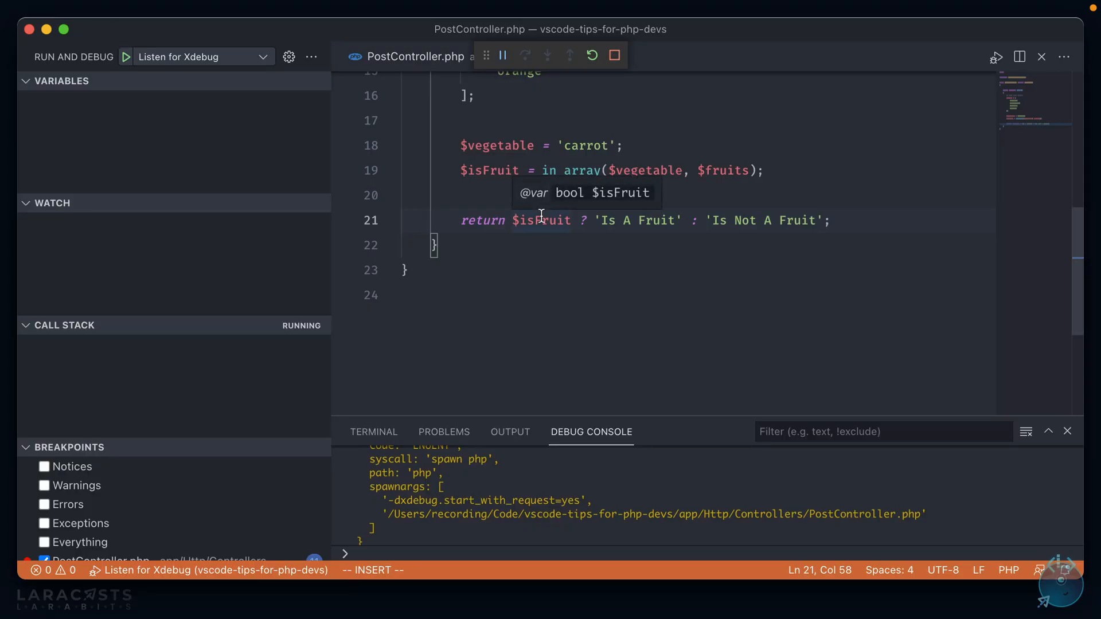
{"action": "mouse_move", "coordinate": [615, 321]}
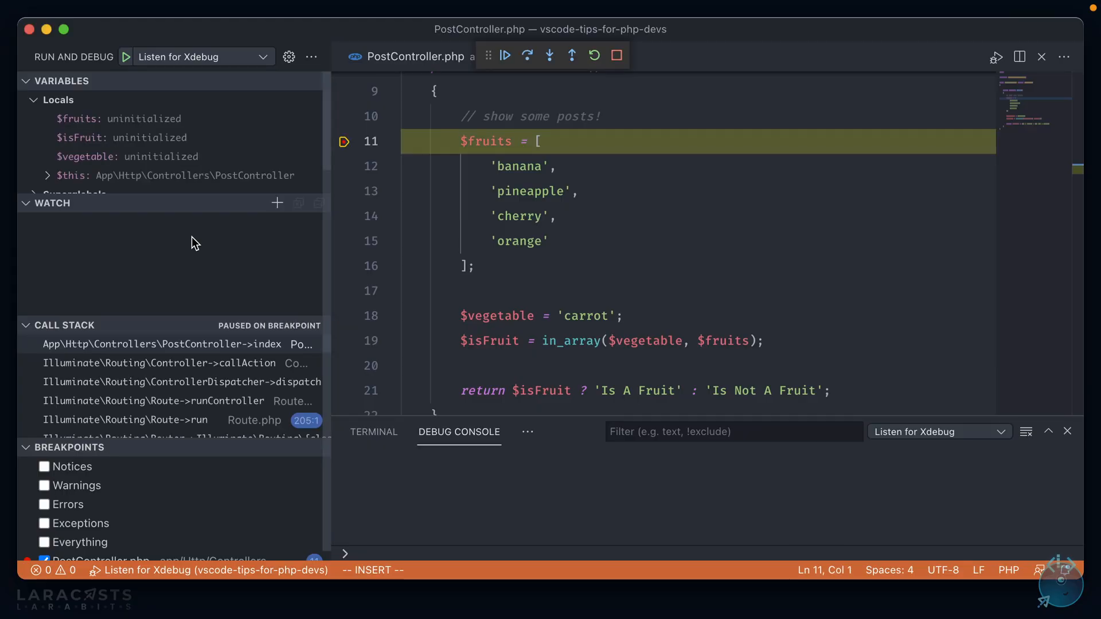
{"action": "mouse_move", "coordinate": [355, 151]}
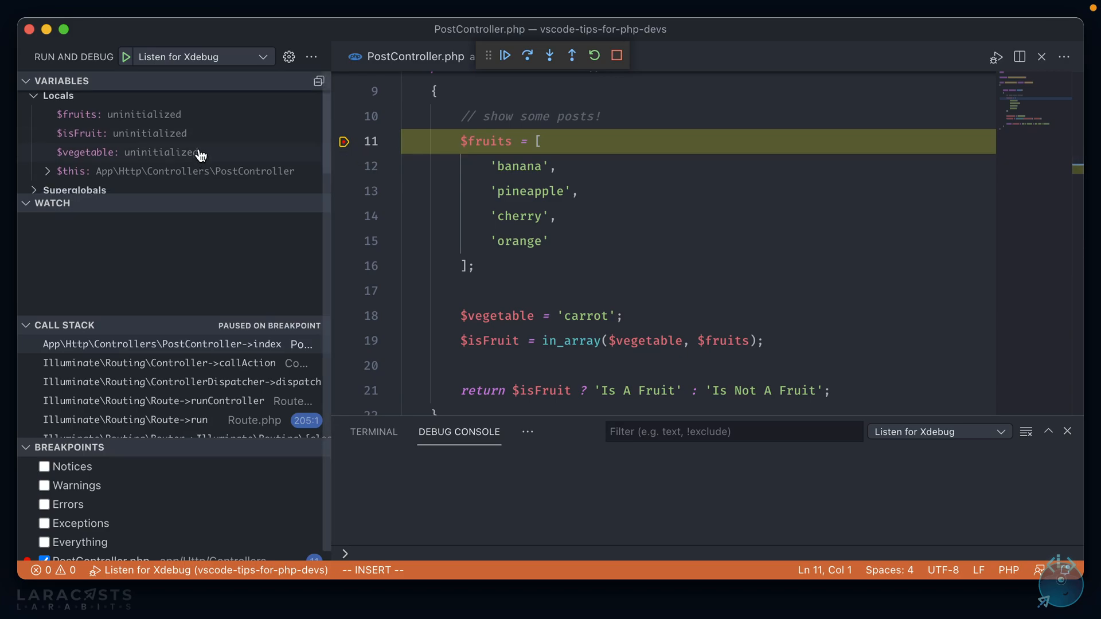
Step over the breakpoint, inspect the four fruits and $vegetable 'carrot', then continue to the end.
{"action": "scroll", "scroll_direction": "down", "scroll_amount": 3}
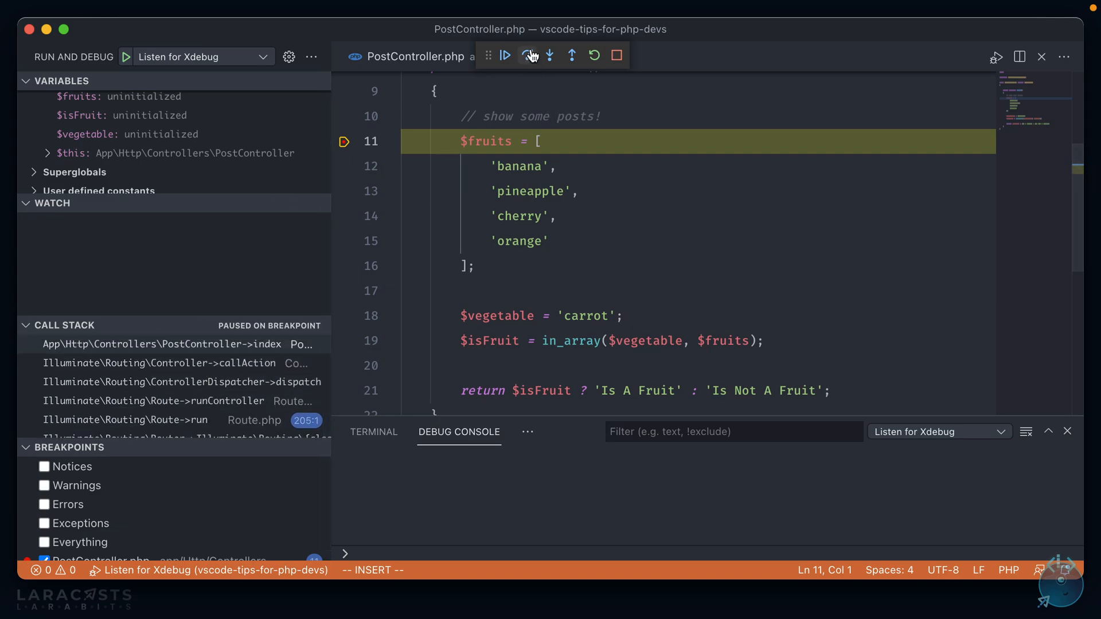
{"action": "left_click", "coordinate": [528, 55]}
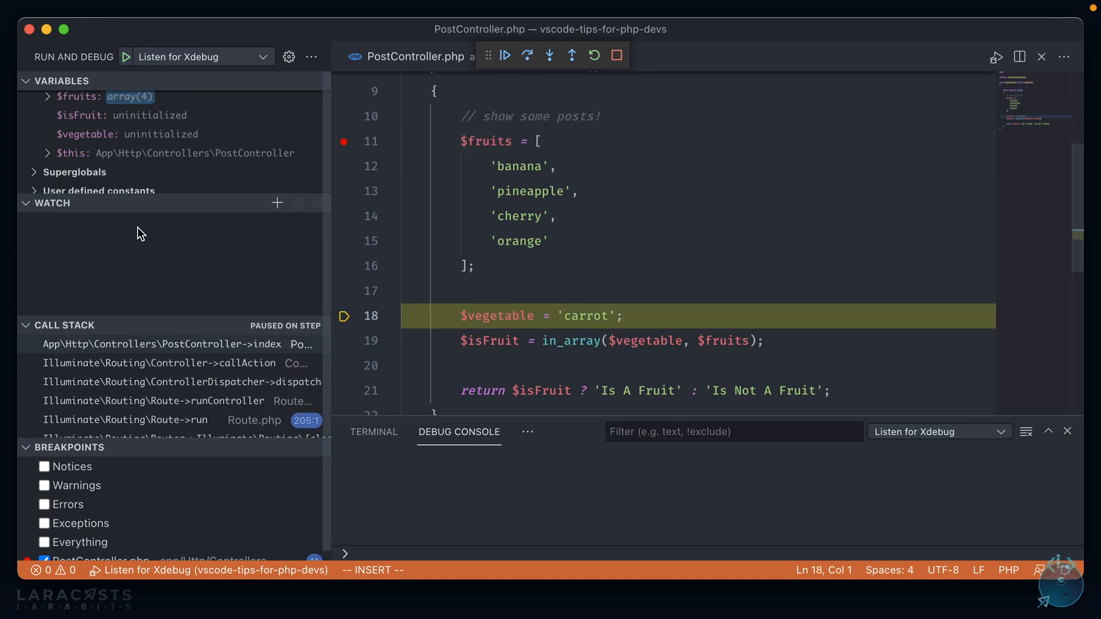
{"action": "left_click", "coordinate": [49, 96]}
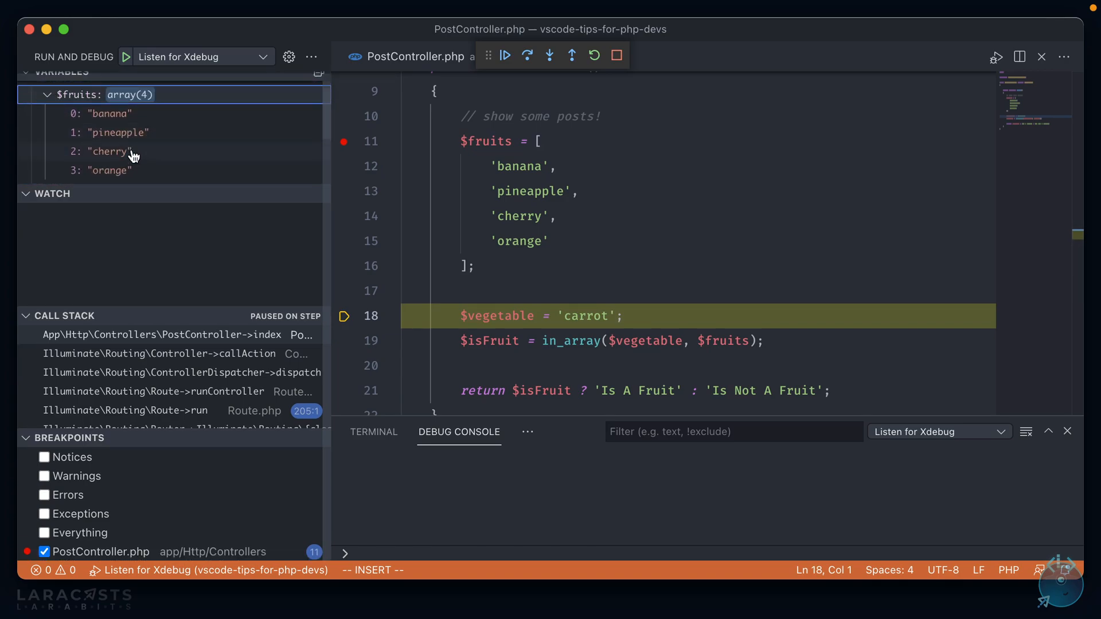
{"action": "left_click", "coordinate": [528, 55]}
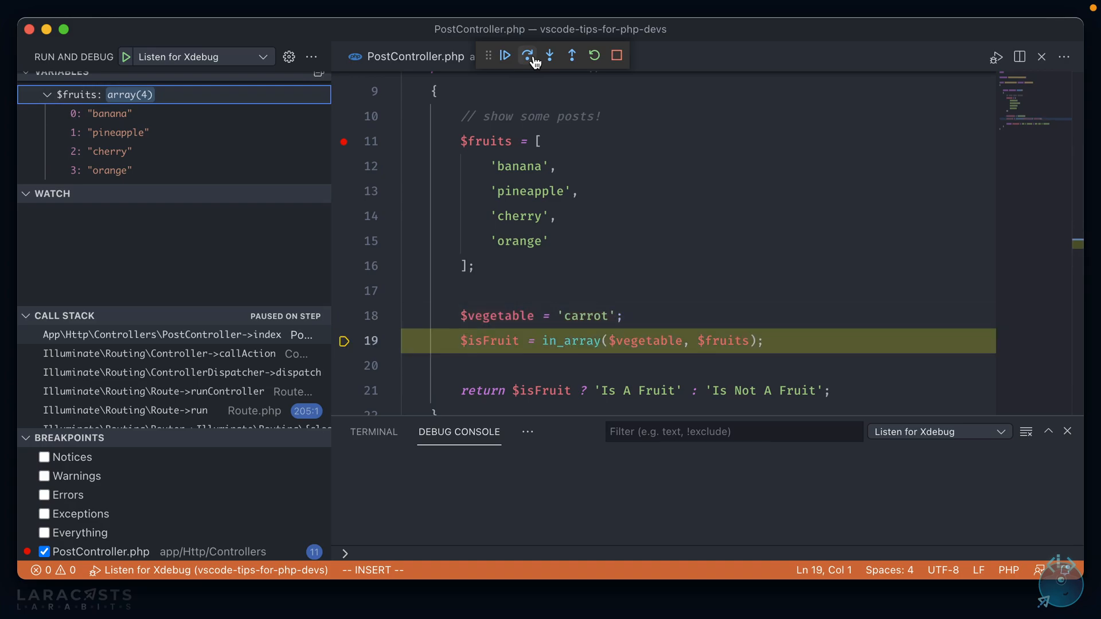
{"action": "left_click", "coordinate": [528, 56]}
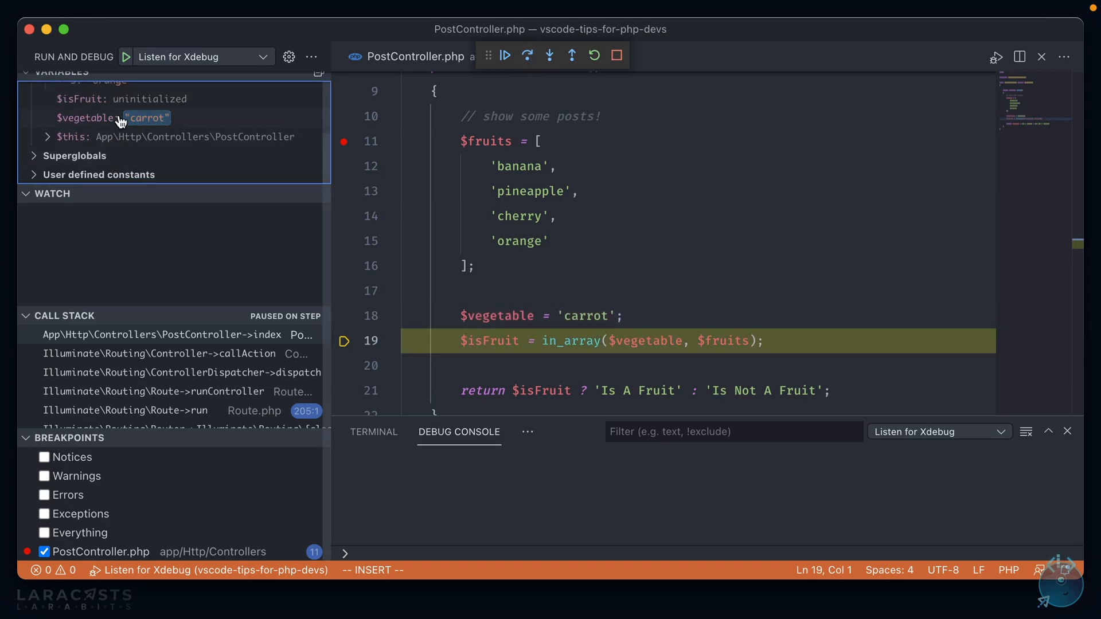
{"action": "mouse_move", "coordinate": [205, 126]}
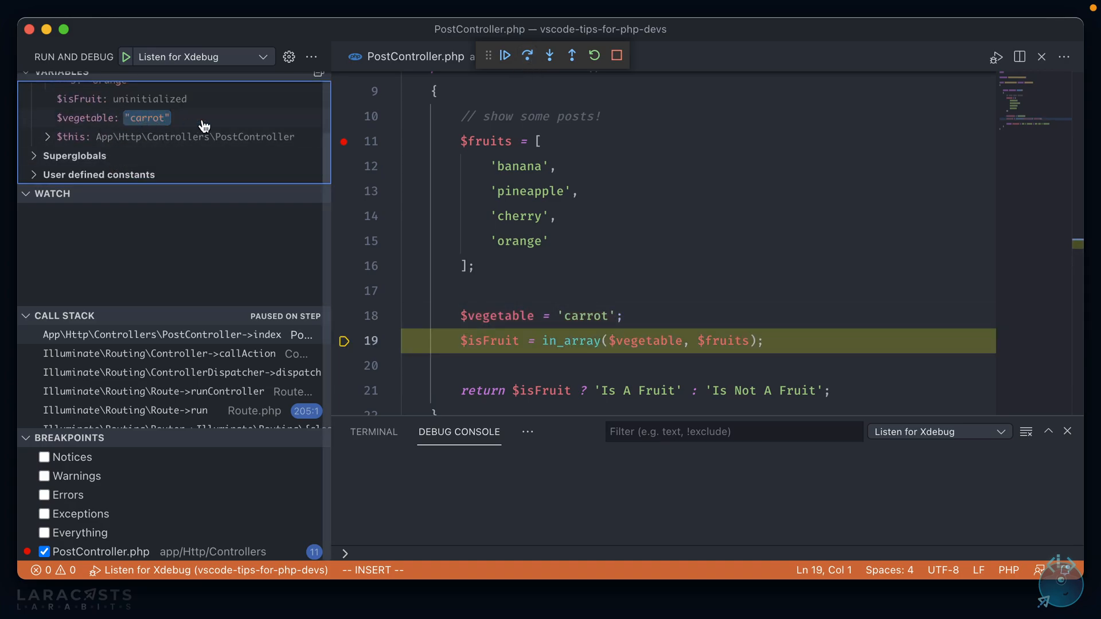
{"action": "left_click", "coordinate": [526, 55]}
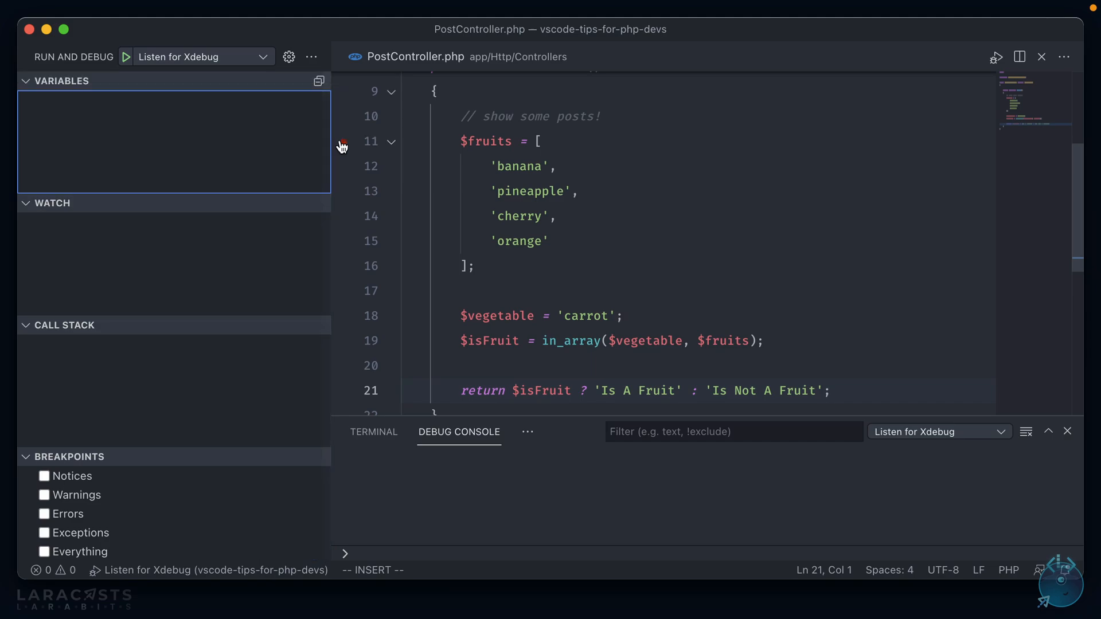
Set a breakpoint on the line 21 return statement, then use Cmd+P quick open to search files.
{"action": "left_click", "coordinate": [344, 141]}
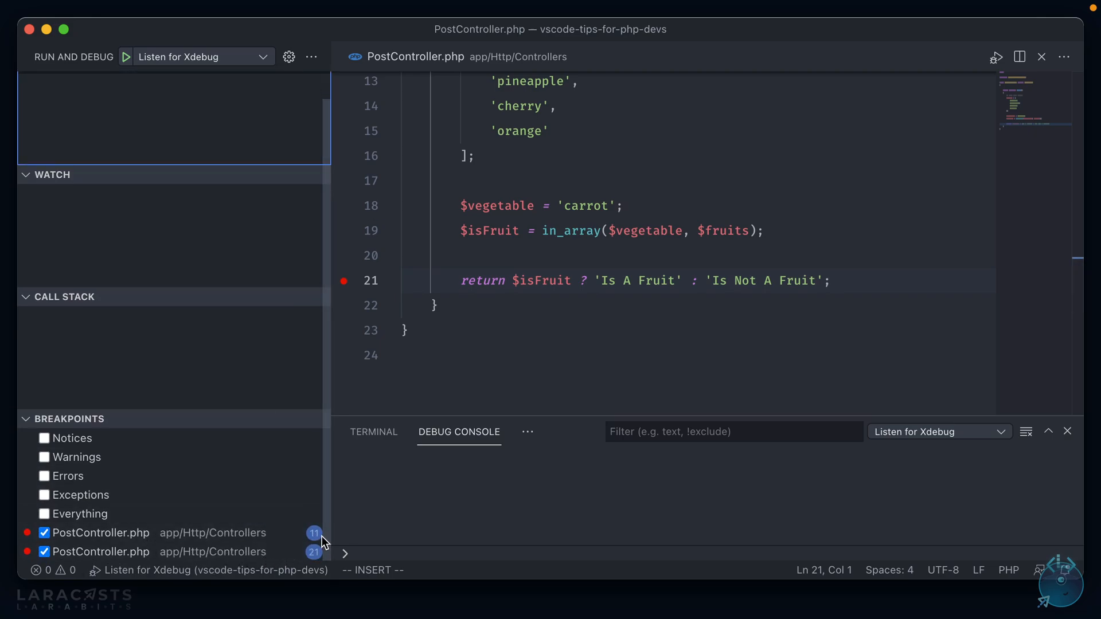
{"action": "mouse_move", "coordinate": [314, 533]}
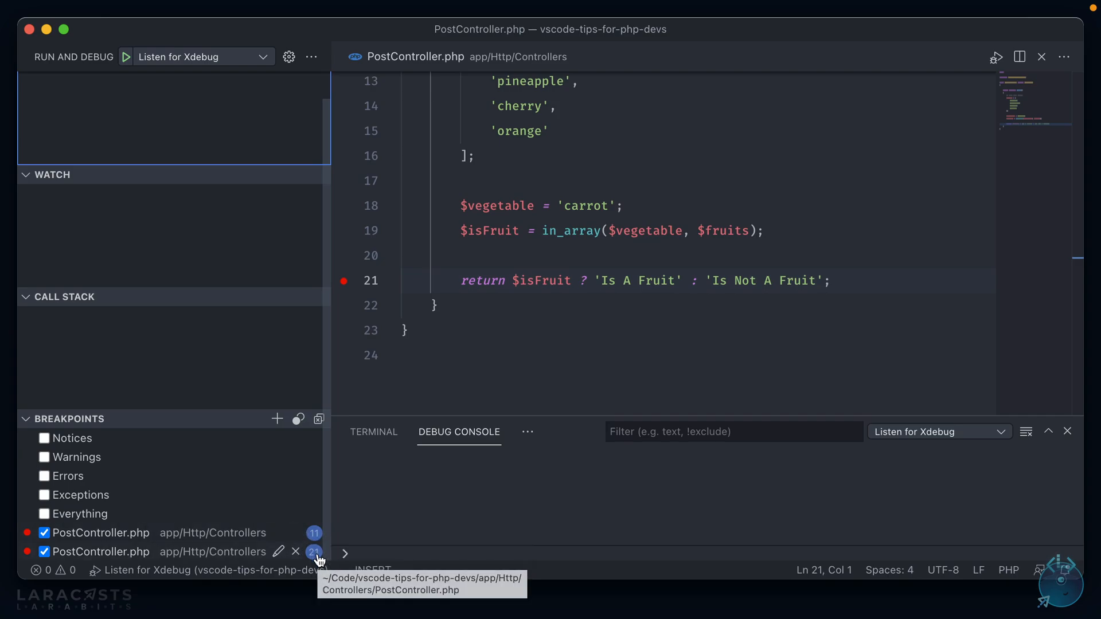
{"action": "key", "text": "cmd+p"}
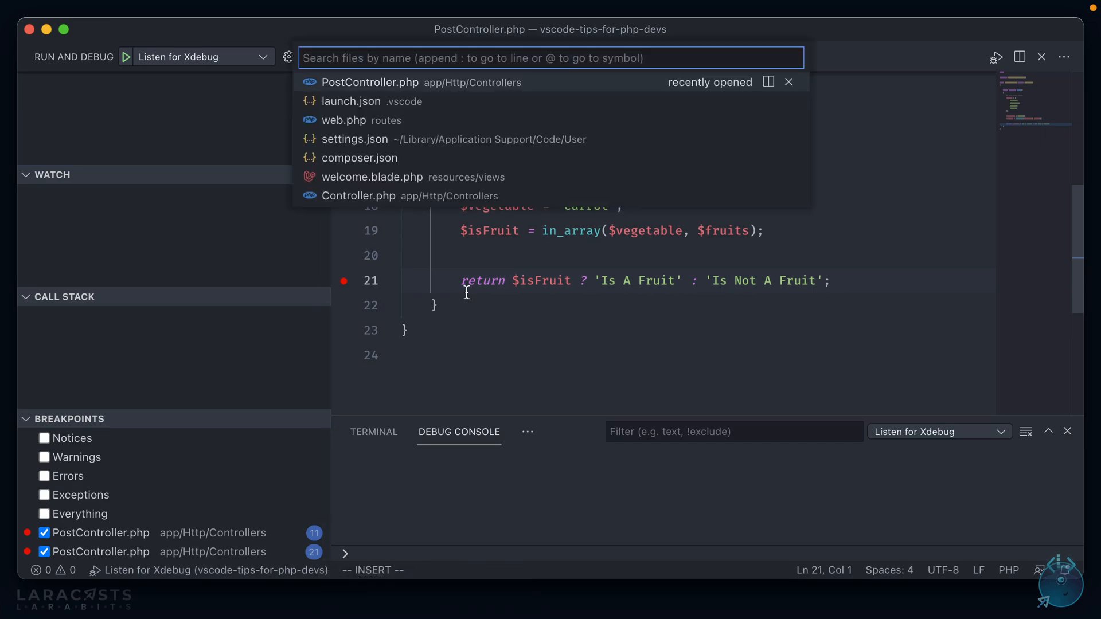
{"action": "left_click", "coordinate": [344, 120]}
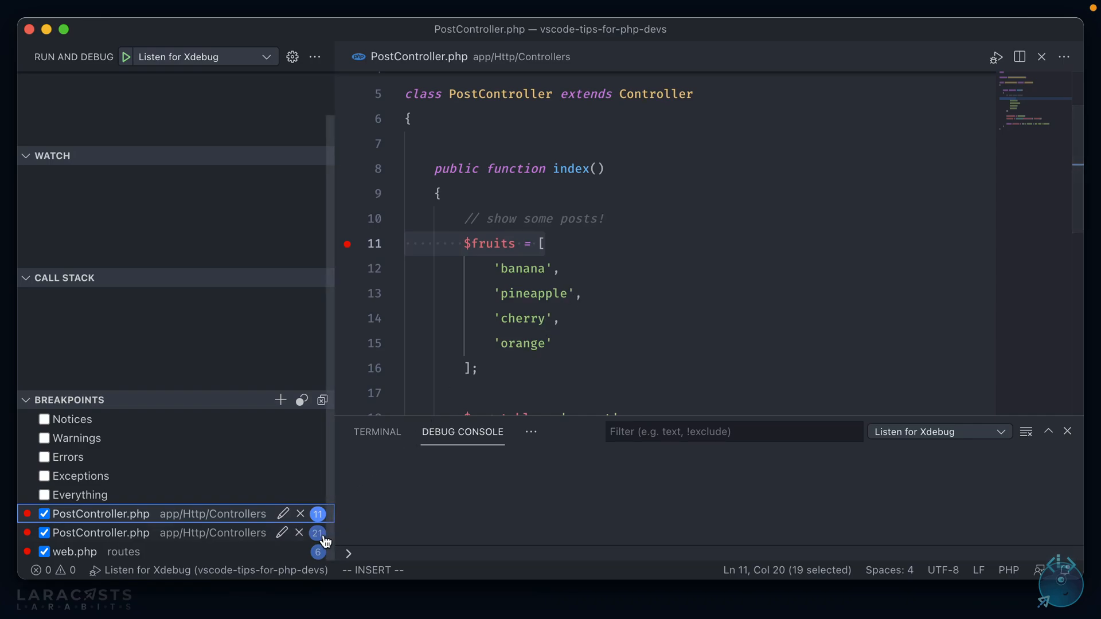
Remove all breakpoints and open launch.json with the Listen for Xdebug configuration on port 9003.
{"action": "left_click", "coordinate": [300, 513]}
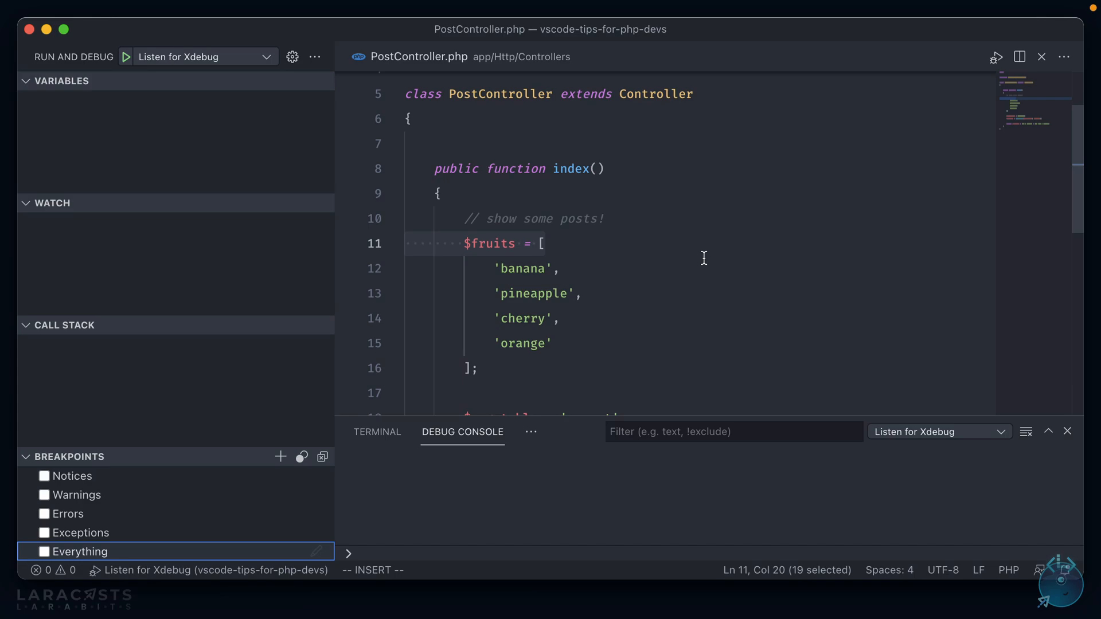
{"action": "left_click", "coordinate": [559, 268]}
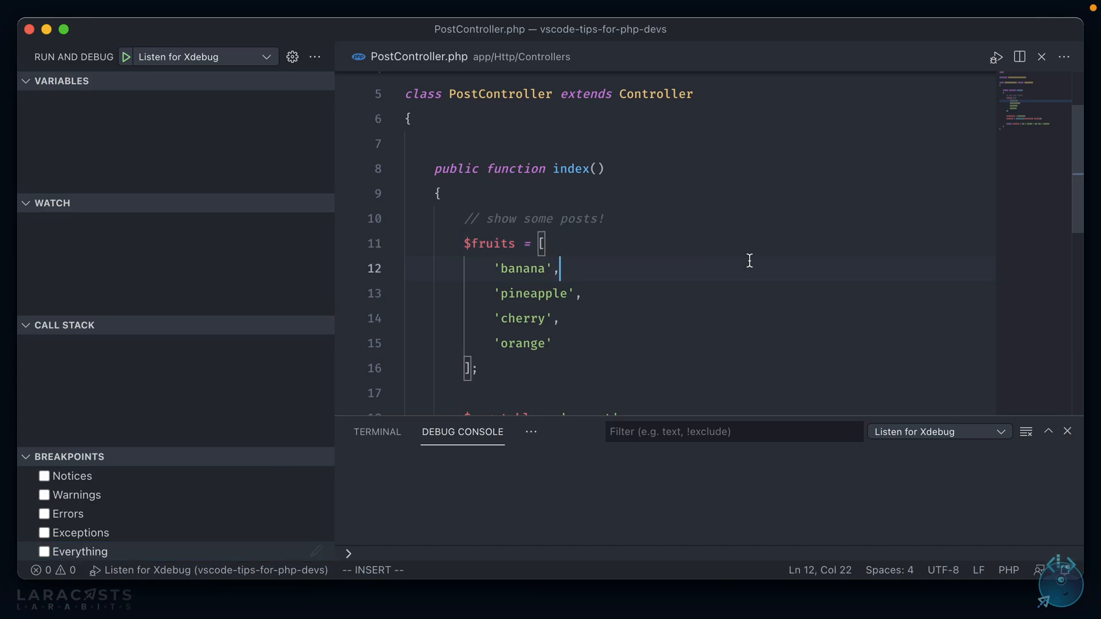
{"action": "left_click", "coordinate": [347, 119]}
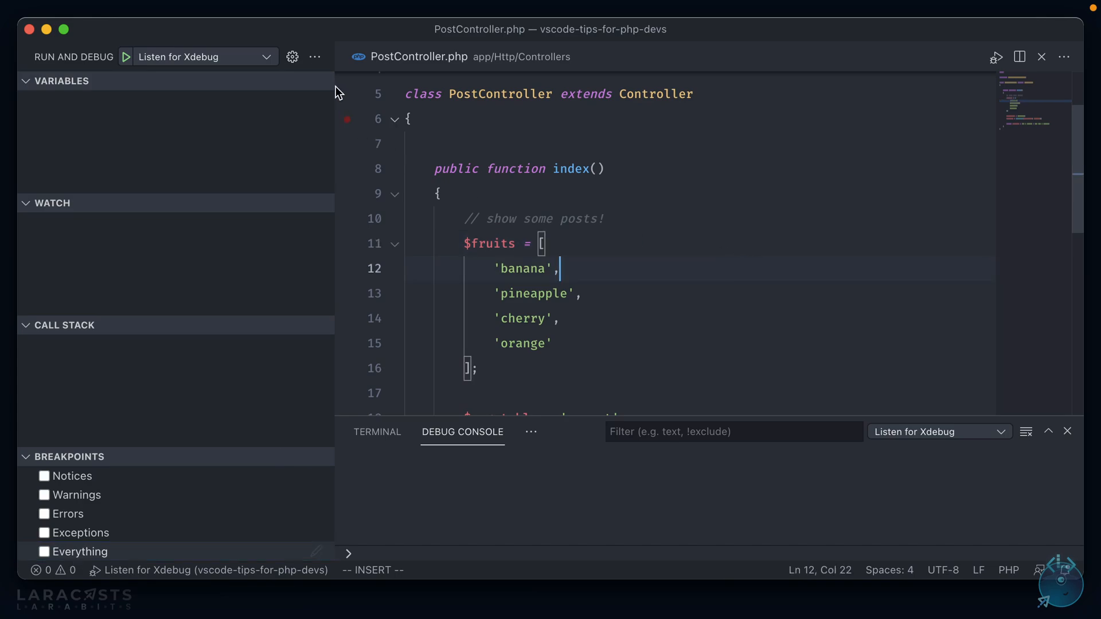
{"action": "left_click", "coordinate": [347, 118]}
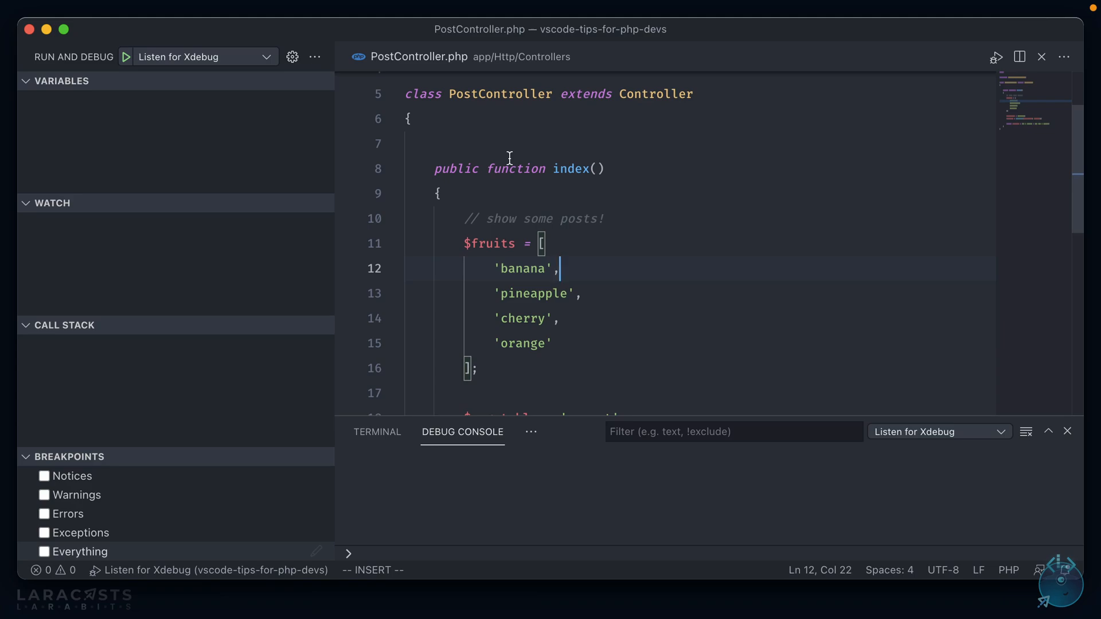
{"action": "left_click", "coordinate": [292, 57]}
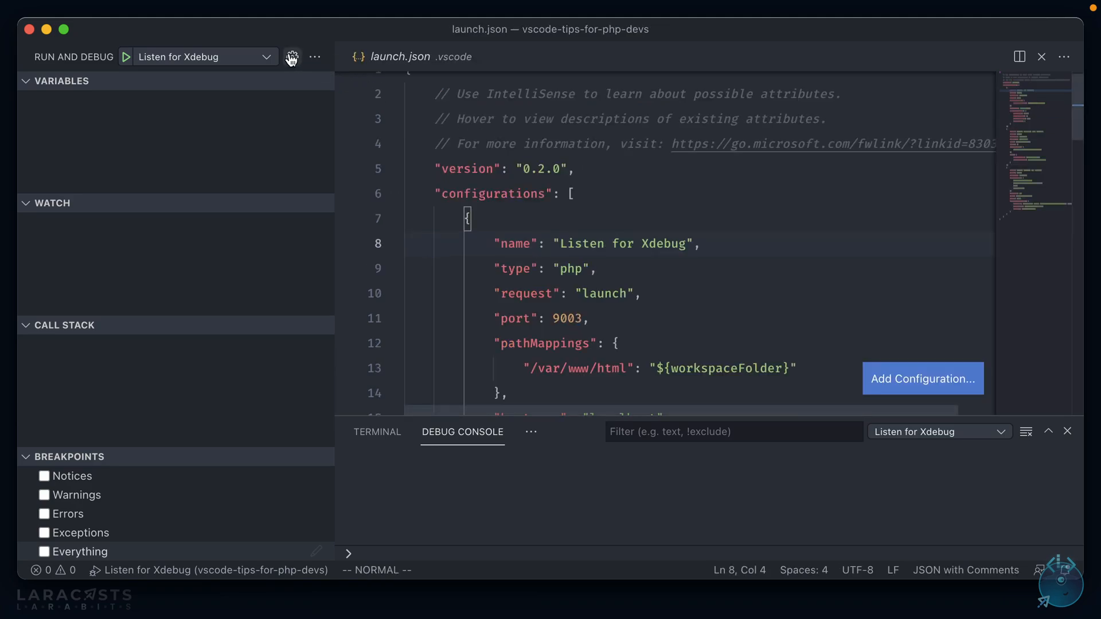
{"action": "mouse_move", "coordinate": [351, 79]}
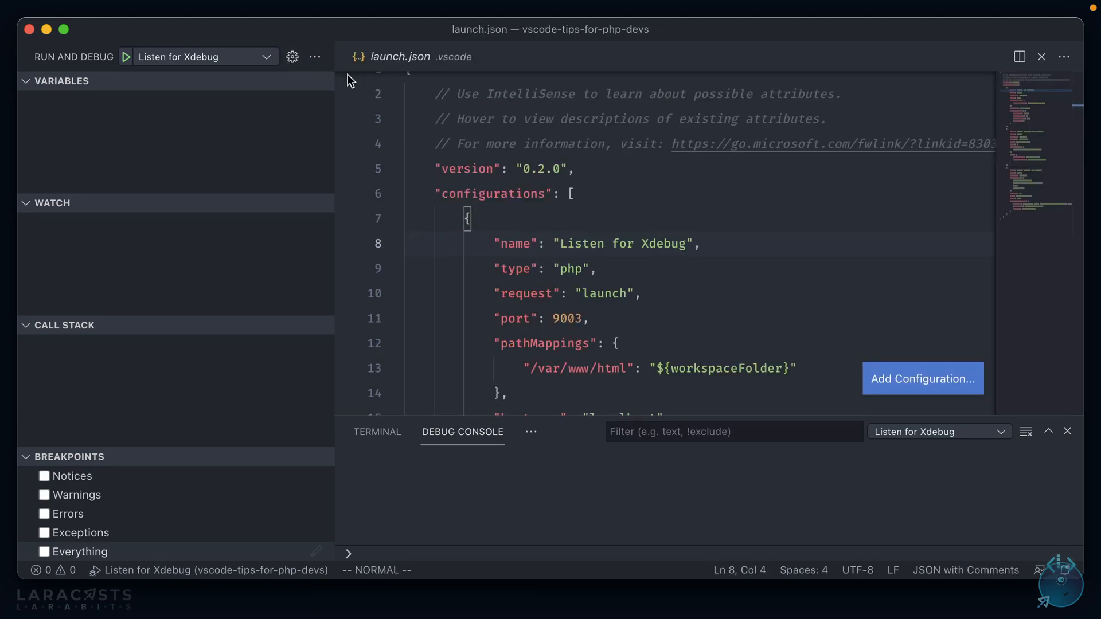
{"action": "mouse_move", "coordinate": [650, 208]}
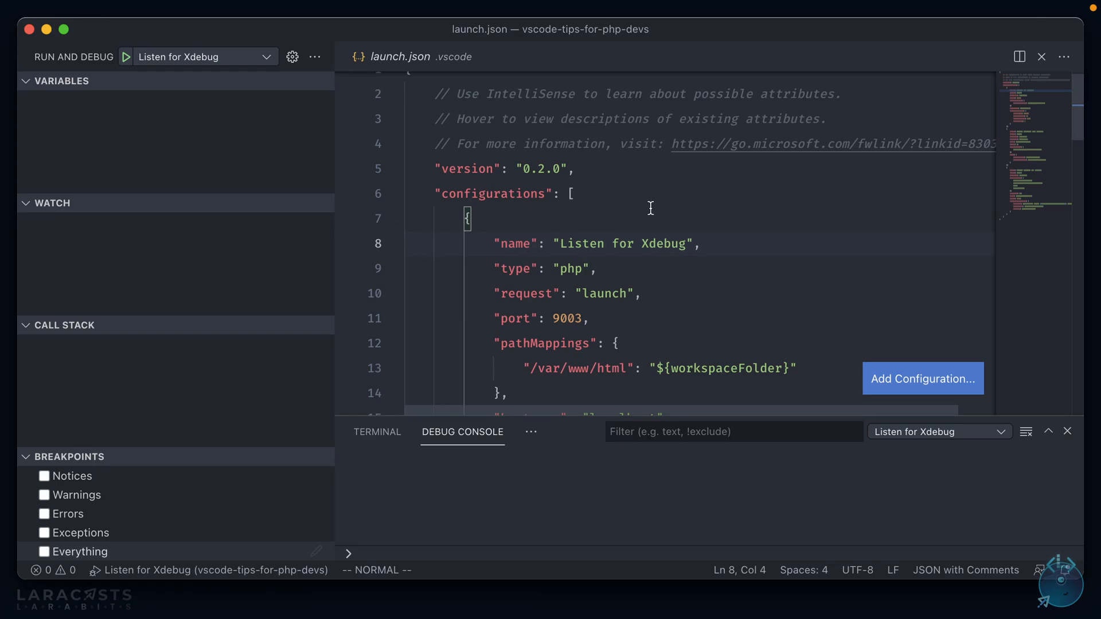
{"action": "mouse_move", "coordinate": [657, 209]}
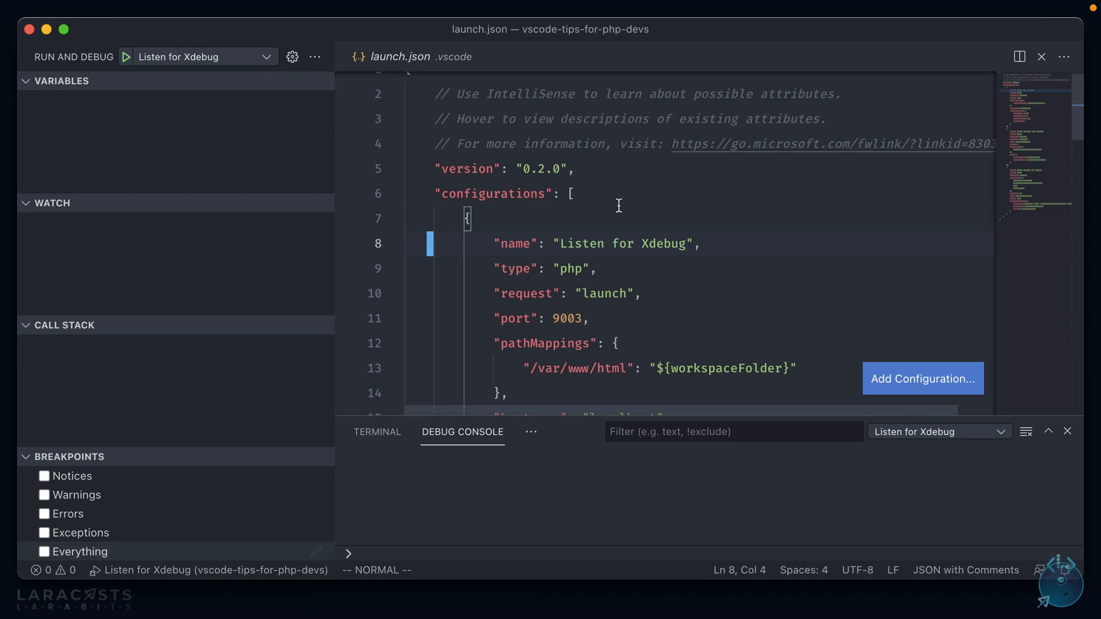
Keep Listen for Xdebug, scroll to hostname localhost and xdebugSettings, and open the Command Palette.
{"action": "left_click", "coordinate": [204, 57]}
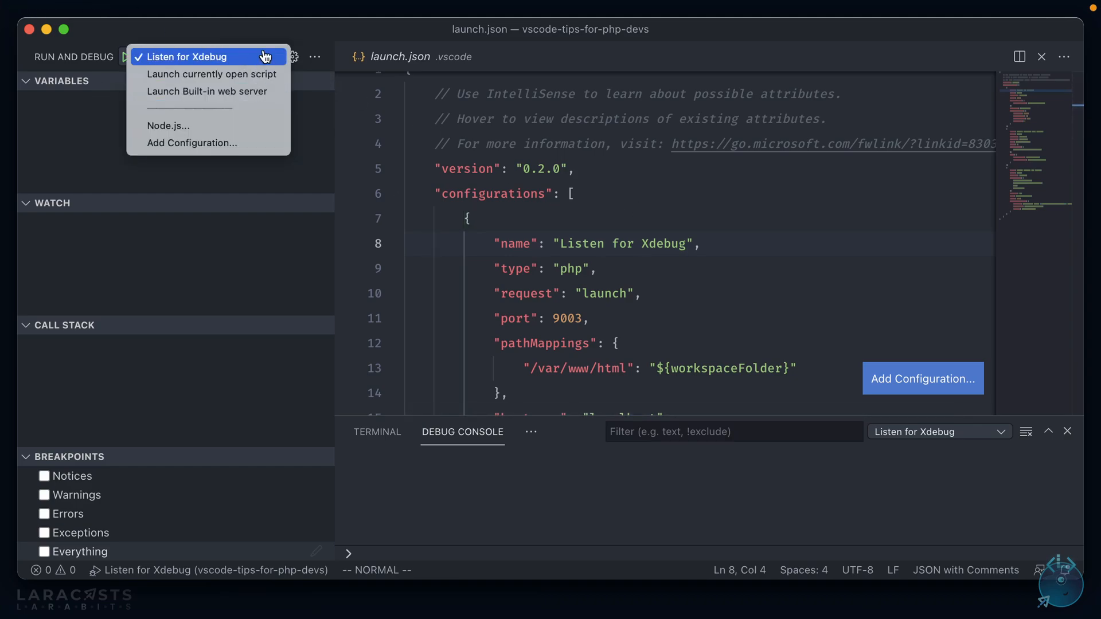
{"action": "left_click", "coordinate": [188, 57]}
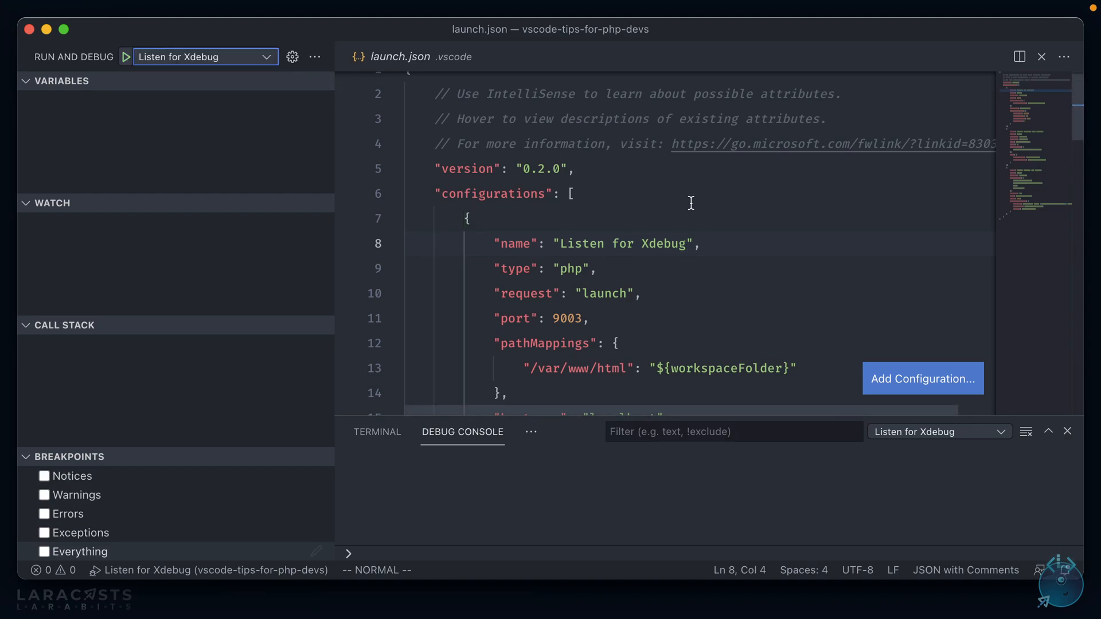
{"action": "scroll", "scroll_direction": "down", "scroll_amount": 3}
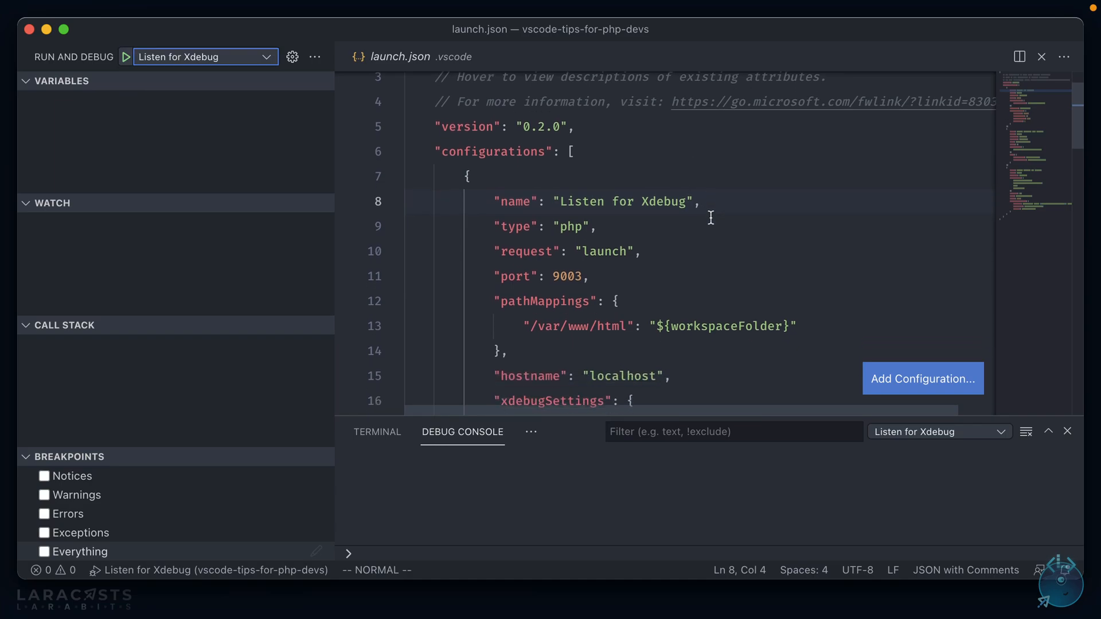
{"action": "scroll", "scroll_direction": "down", "scroll_amount": 3}
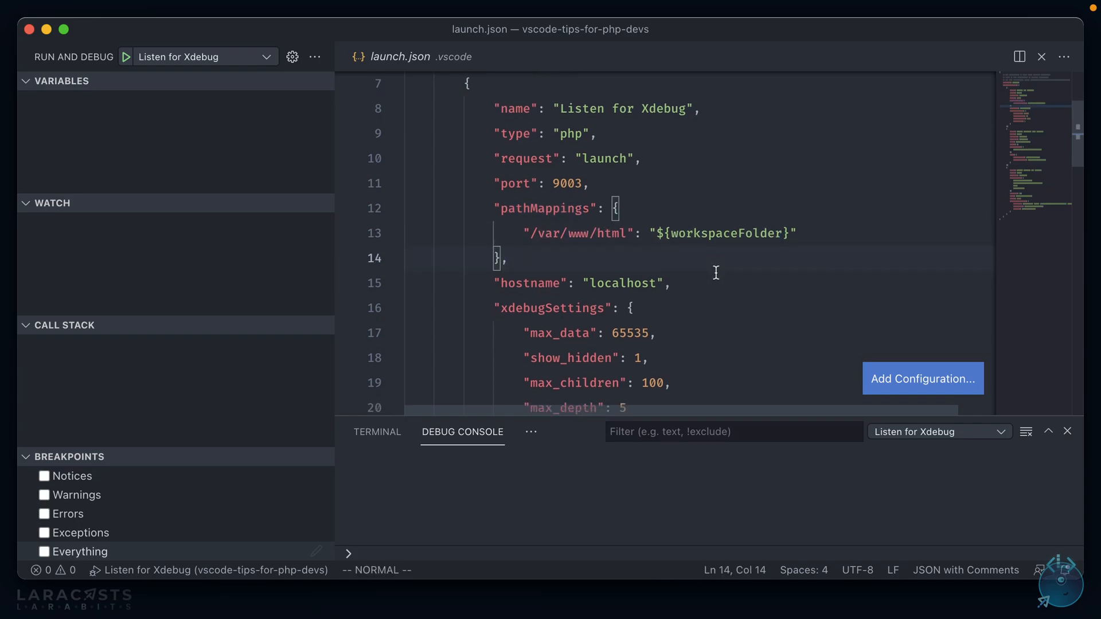
{"action": "double_click", "coordinate": [532, 201]}
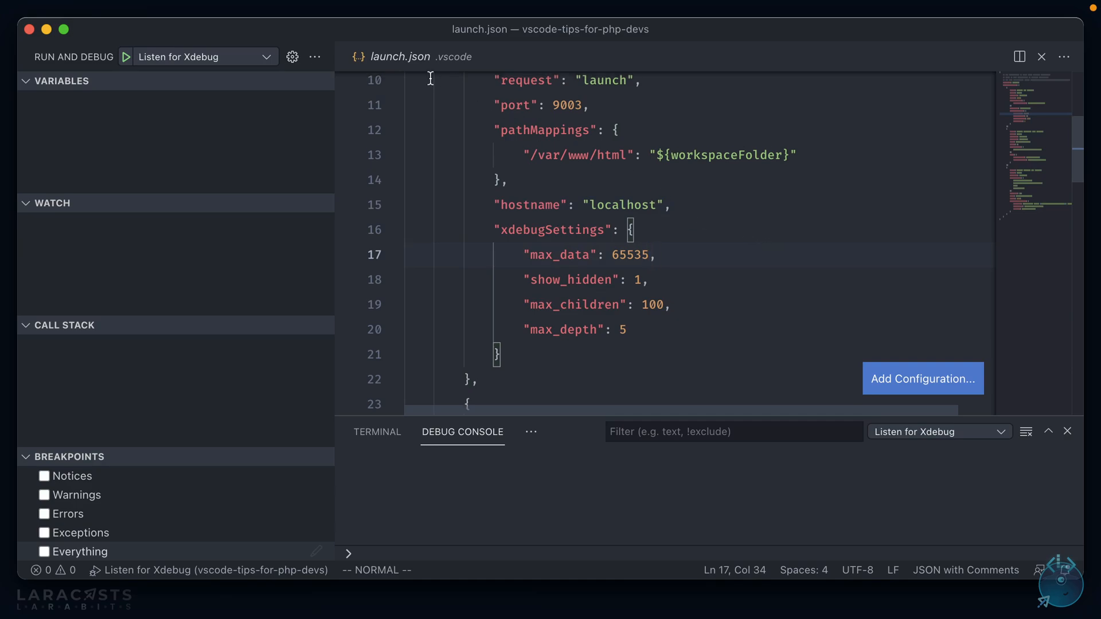
{"action": "key", "text": "cmd+shift+p"}
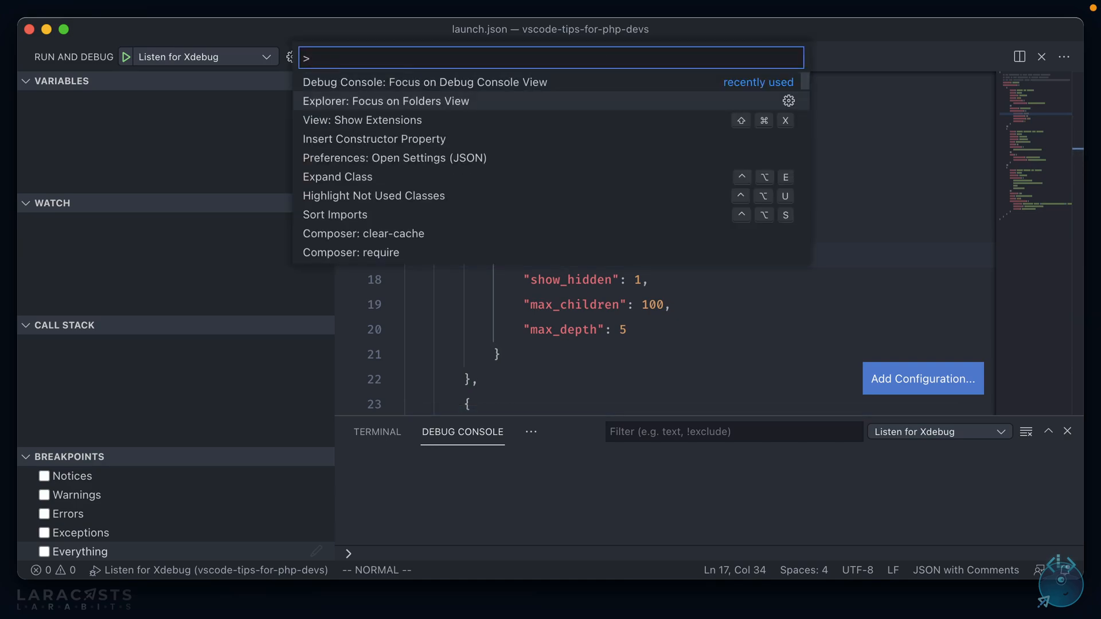